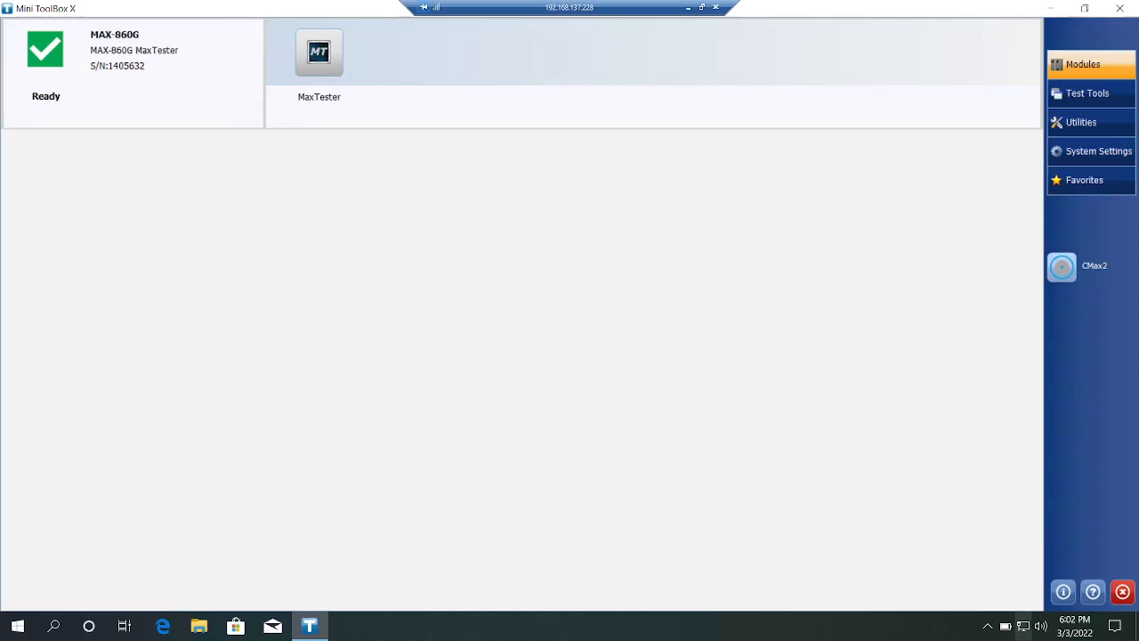
pyautogui.moveTo(502, 217)
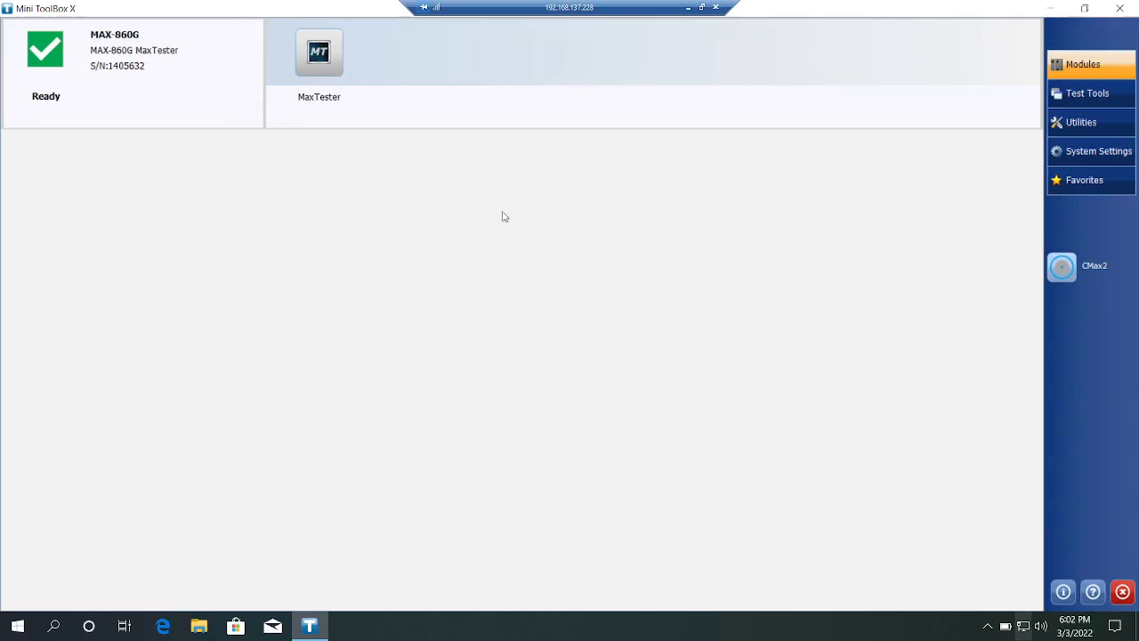
pyautogui.moveTo(418, 173)
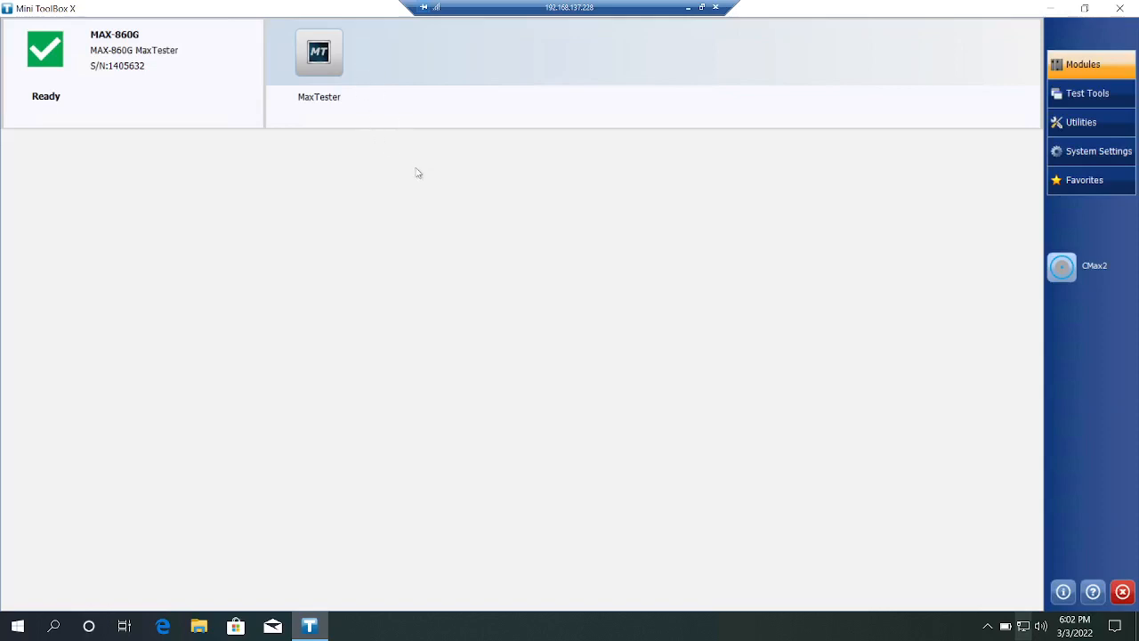
pyautogui.moveTo(1050, 11)
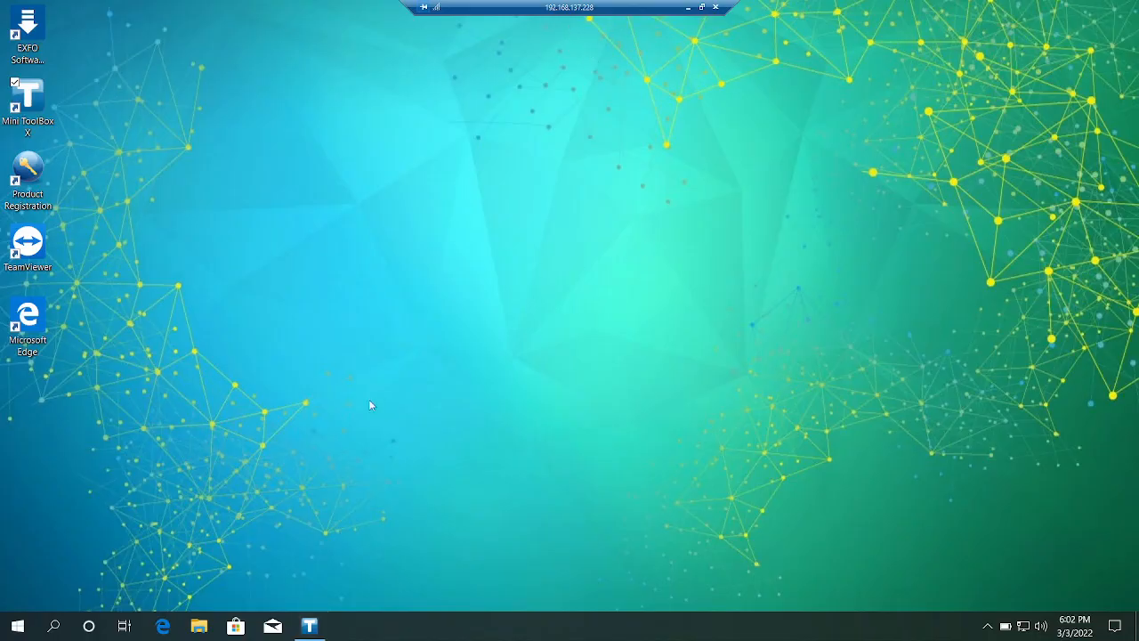
pyautogui.moveTo(125, 128)
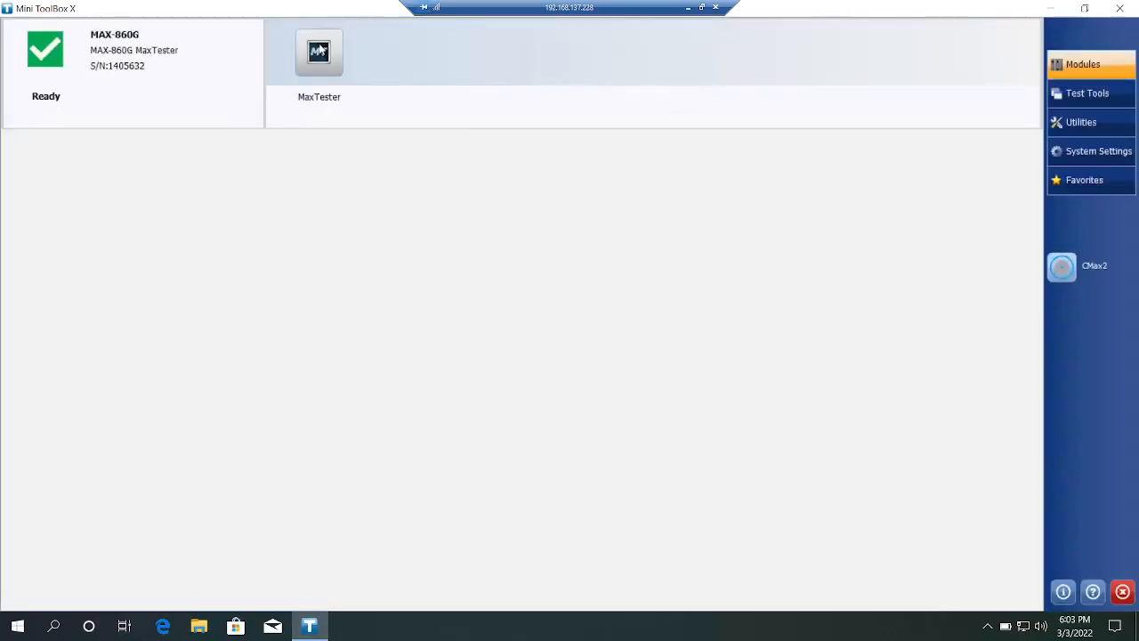
# Step: Launch the MaxTester test application from the Modules view
pyautogui.click(318, 51)
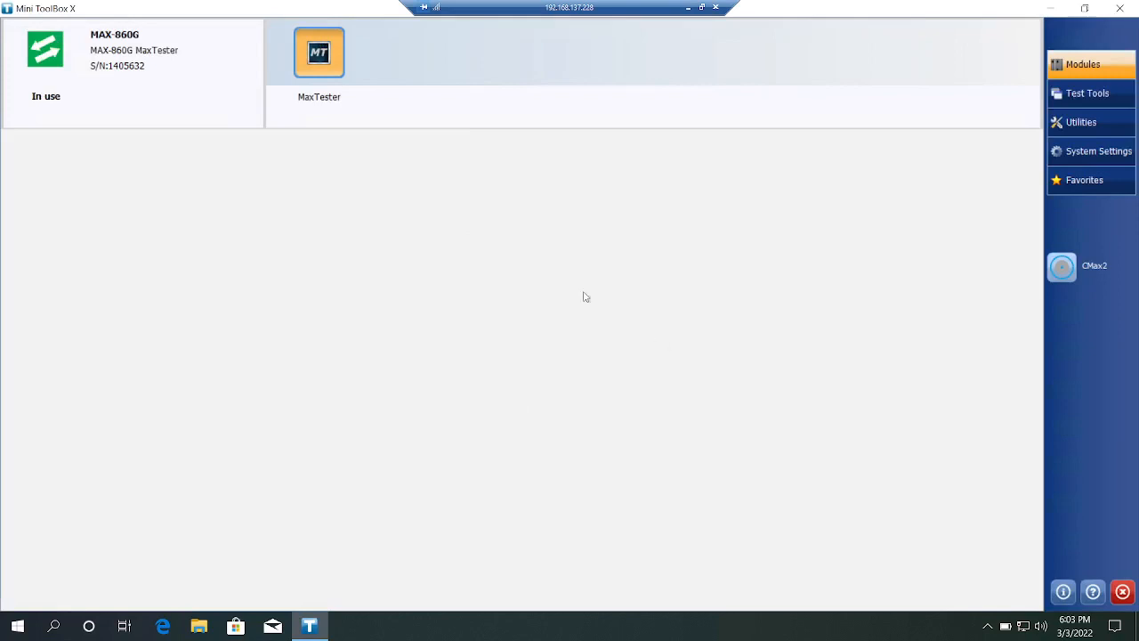
pyautogui.moveTo(526, 338)
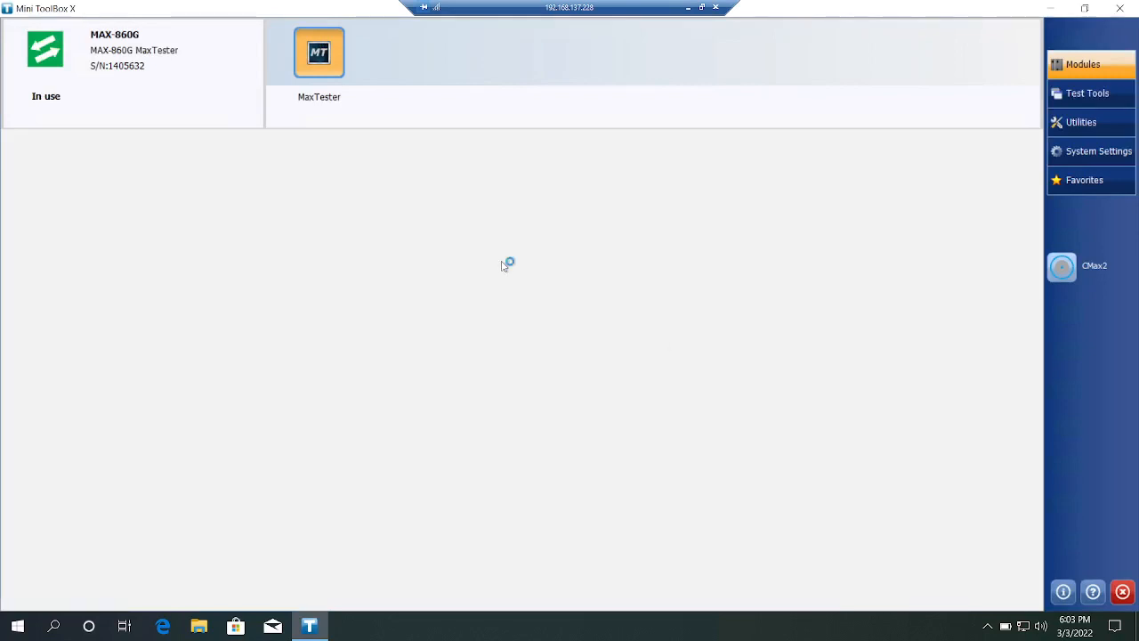
pyautogui.doubleClick(319, 52)
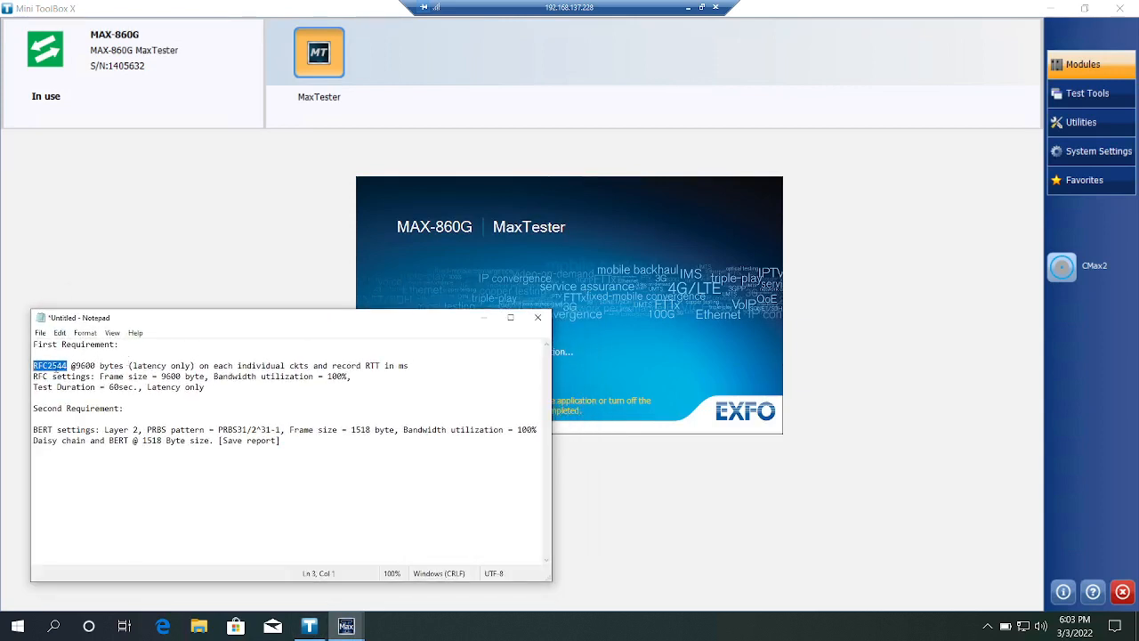
pyautogui.click(62, 367)
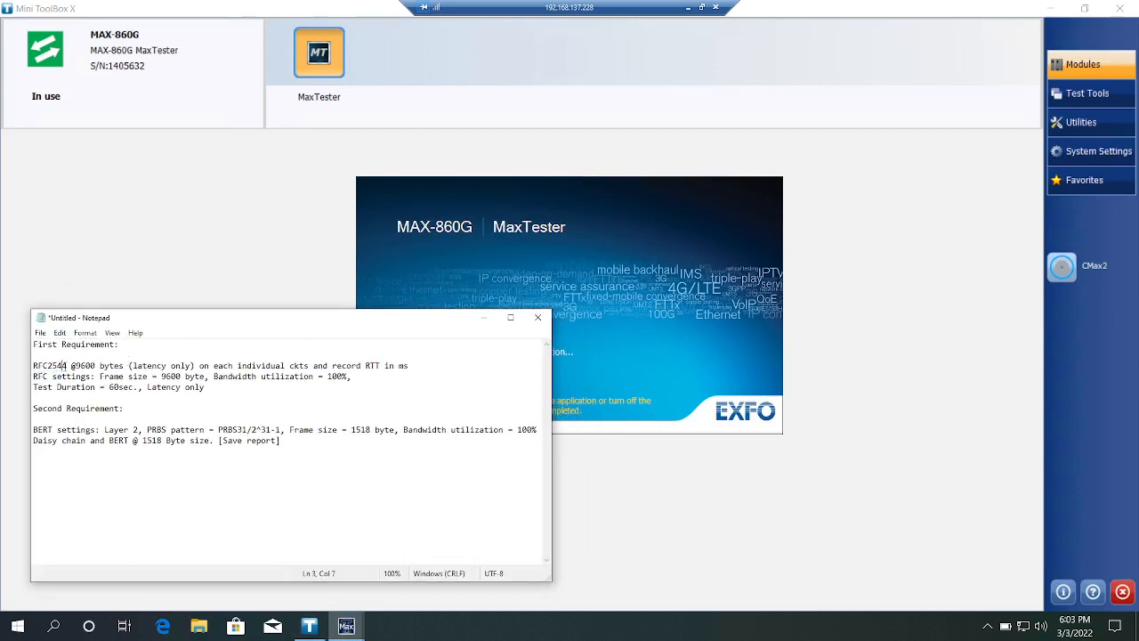
pyautogui.doubleClick(50, 365)
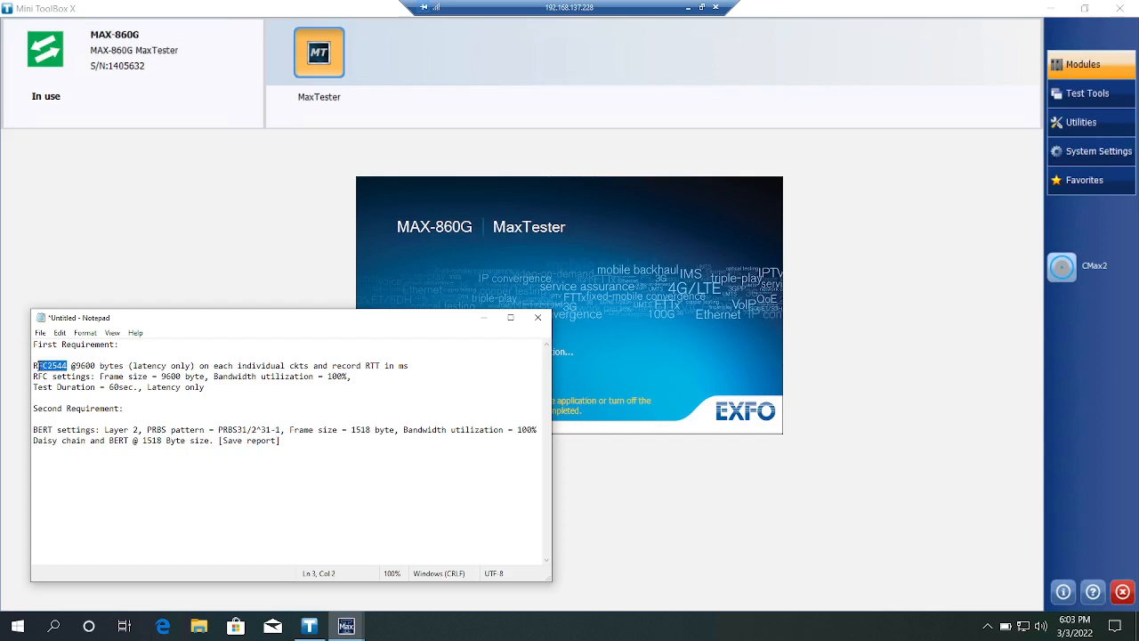
pyautogui.doubleClick(88, 367)
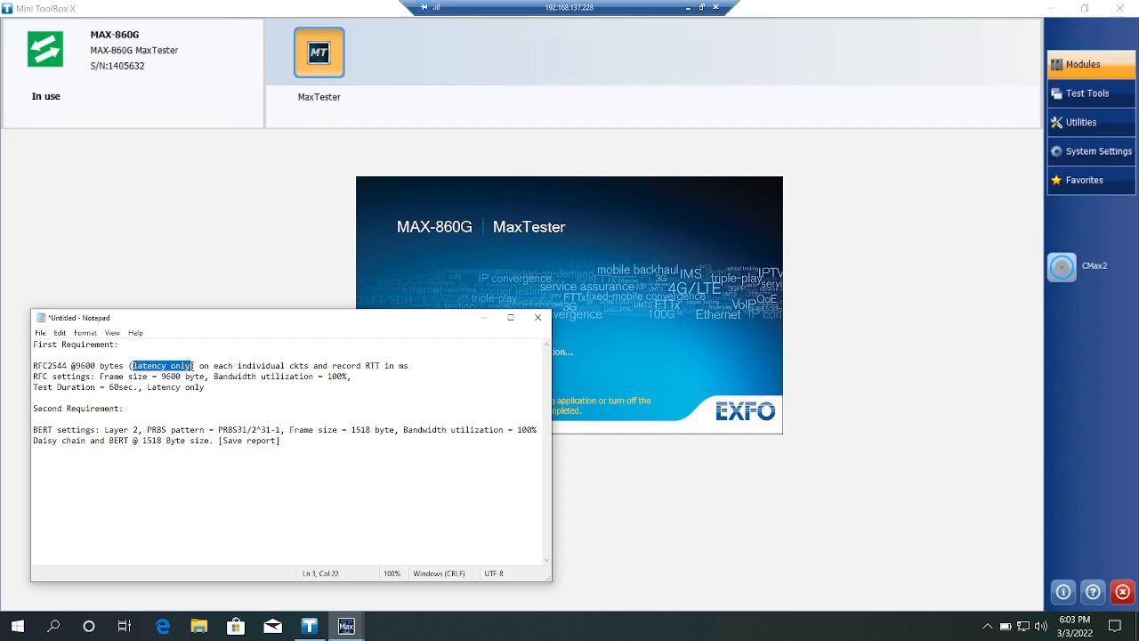
pyautogui.click(192, 367)
pyautogui.write(' & ')
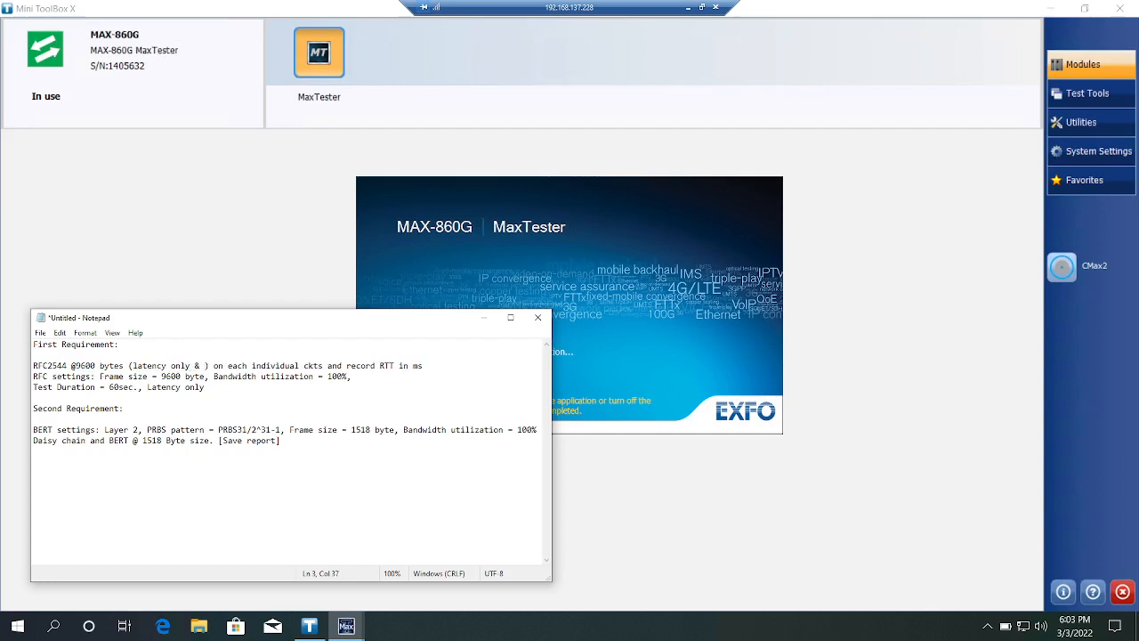
pyautogui.write('throughput')
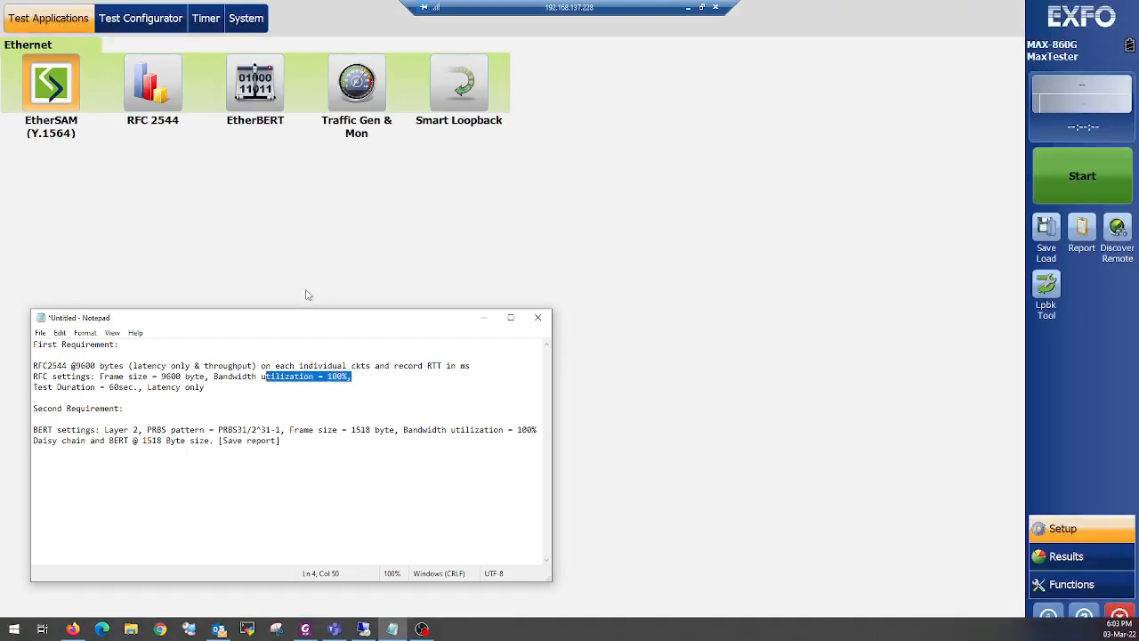
# Step: Load the RFC 2544 test application and bring up its Modify Structure settings
pyautogui.doubleClick(50, 365)
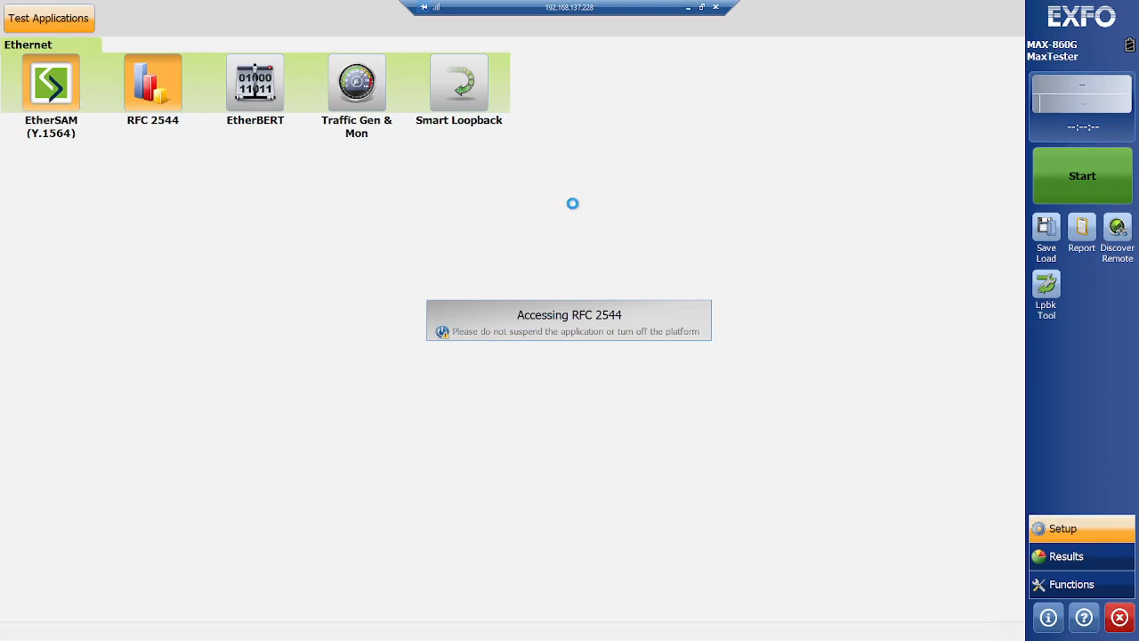
pyautogui.click(139, 18)
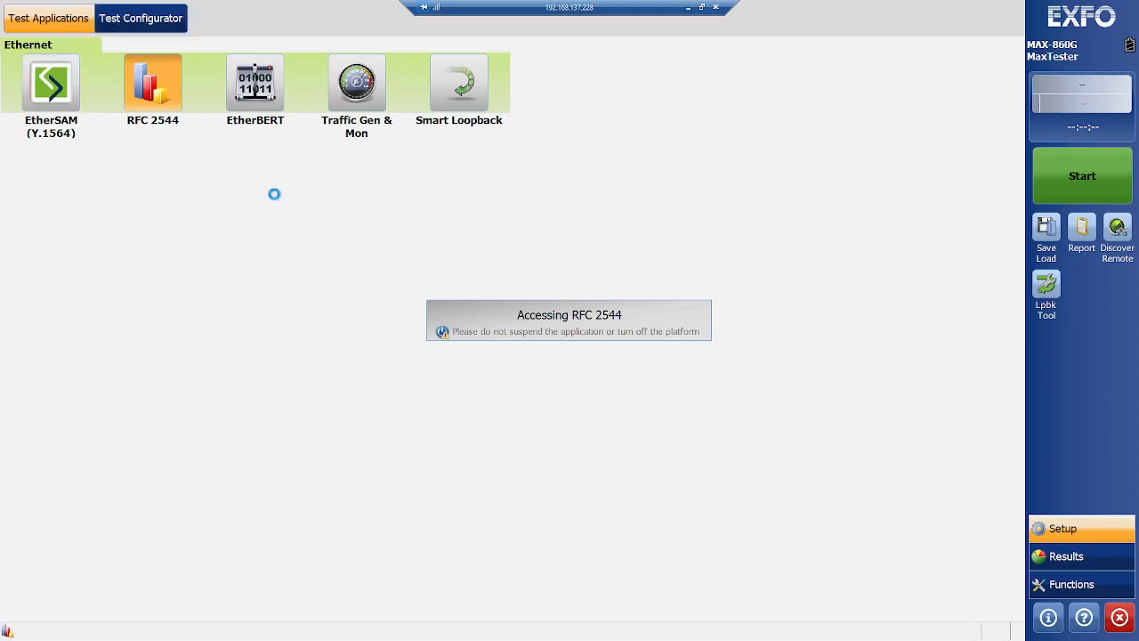
pyautogui.click(153, 84)
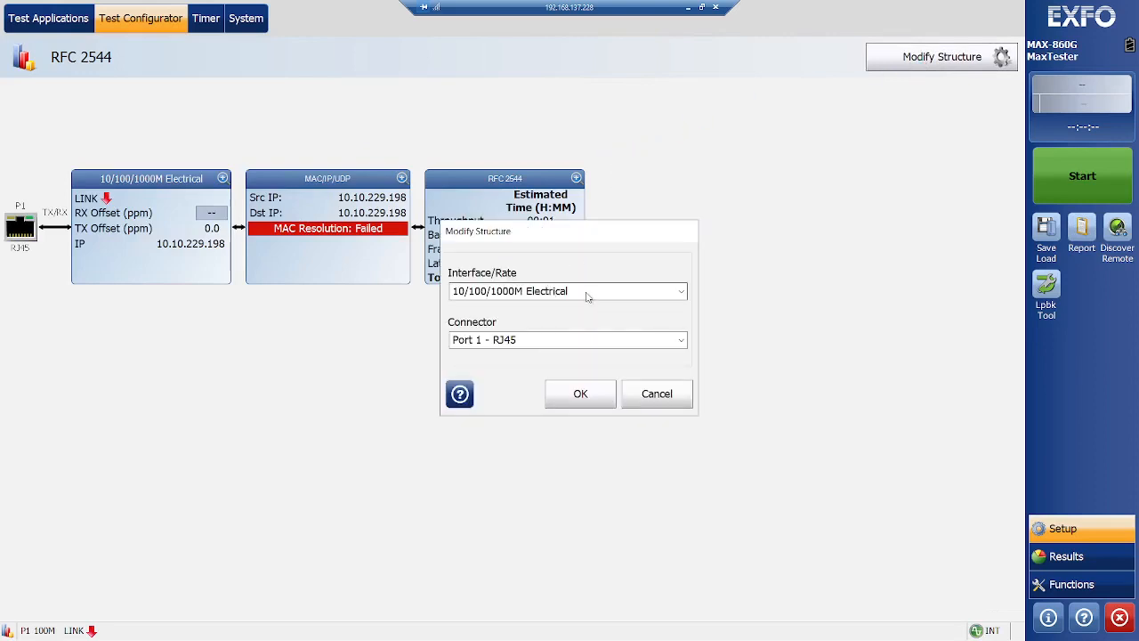
# Step: Set the interface to 10GE LAN on connector Port 2 - SFP+ and apply it
pyautogui.click(680, 292)
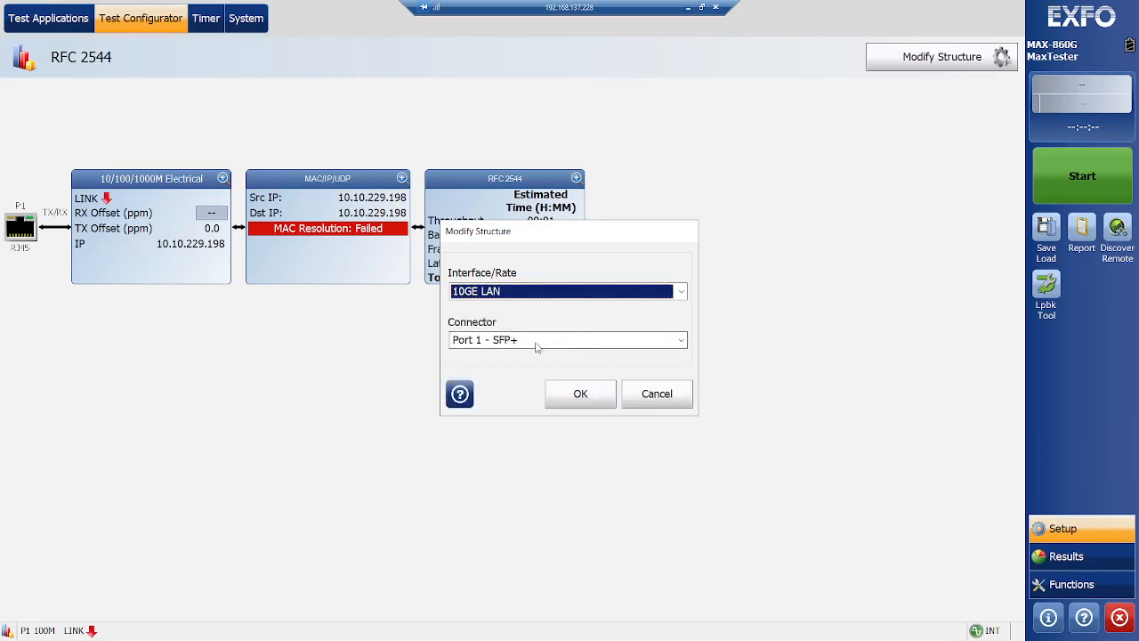
pyautogui.click(568, 338)
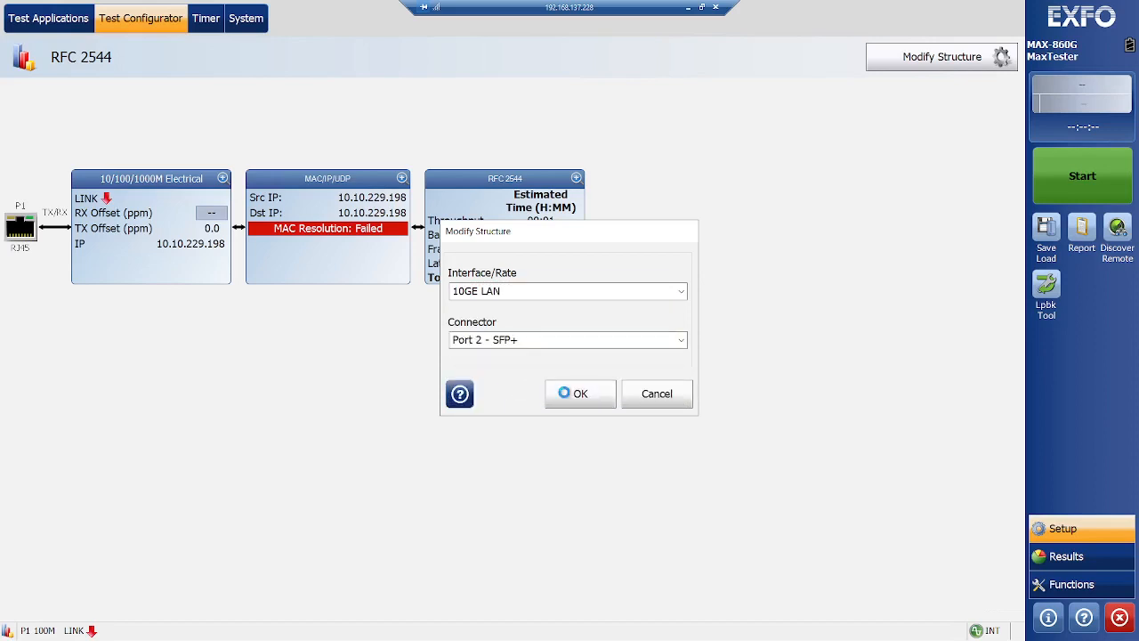
pyautogui.click(580, 393)
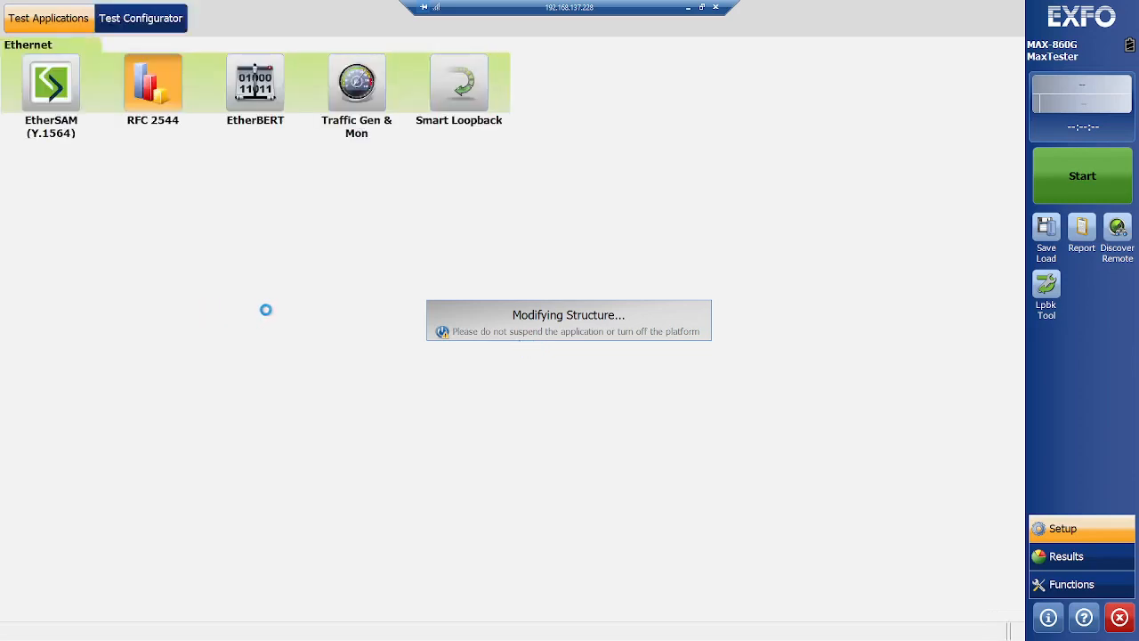
# Step: Toggle the Port 2 10GE LAN laser off and back on to bring the link up
pyautogui.click(153, 82)
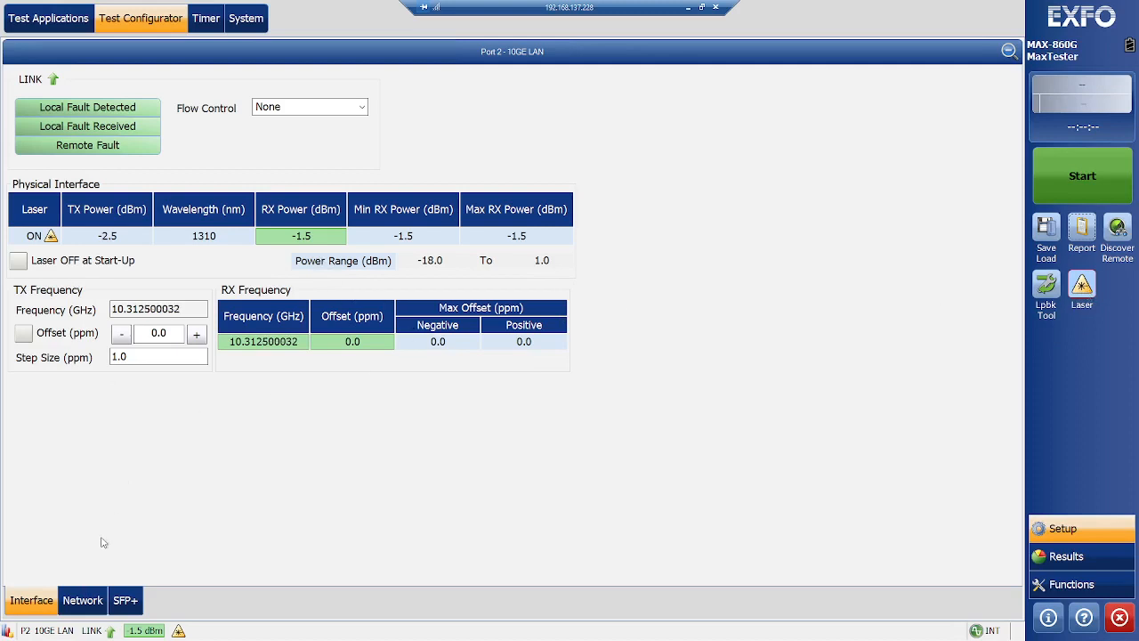
pyautogui.click(1082, 288)
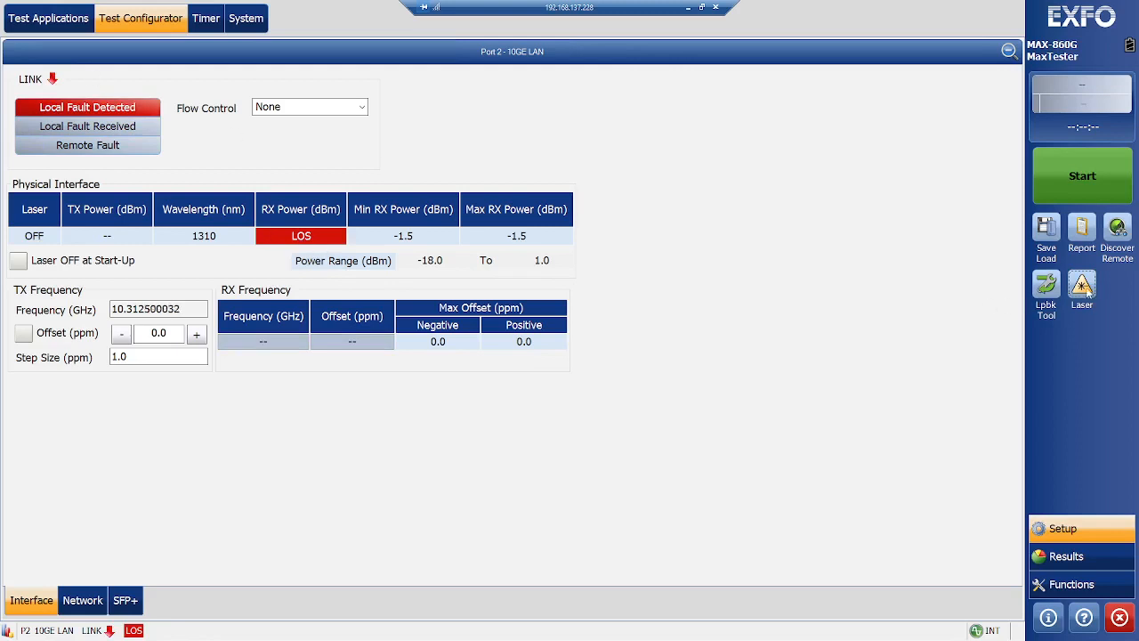
pyautogui.click(1082, 288)
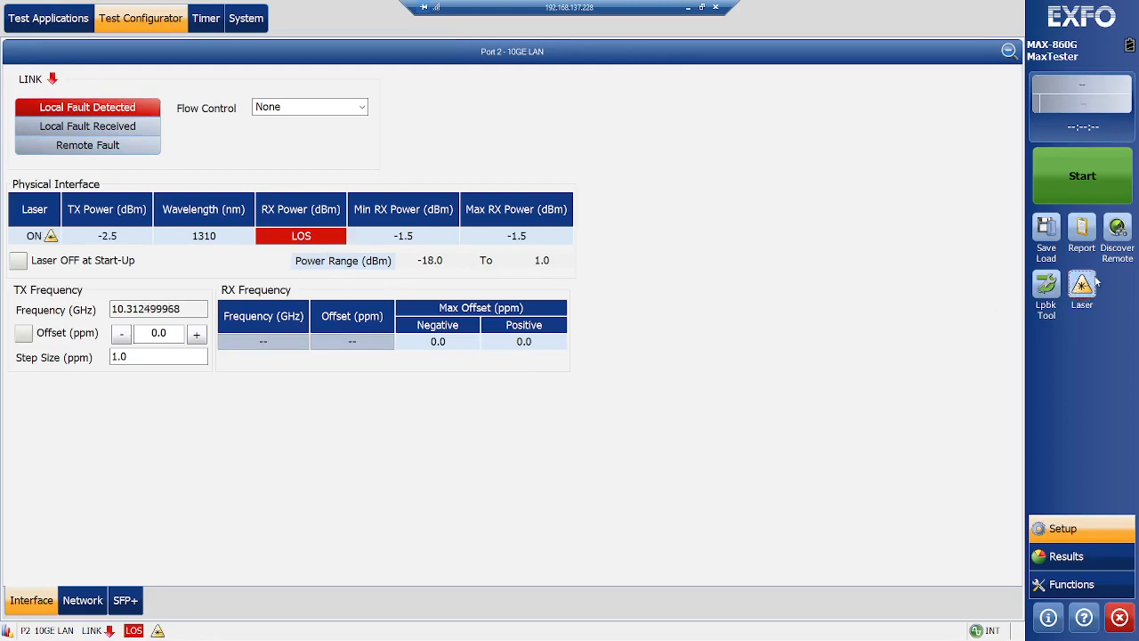
pyautogui.click(1082, 176)
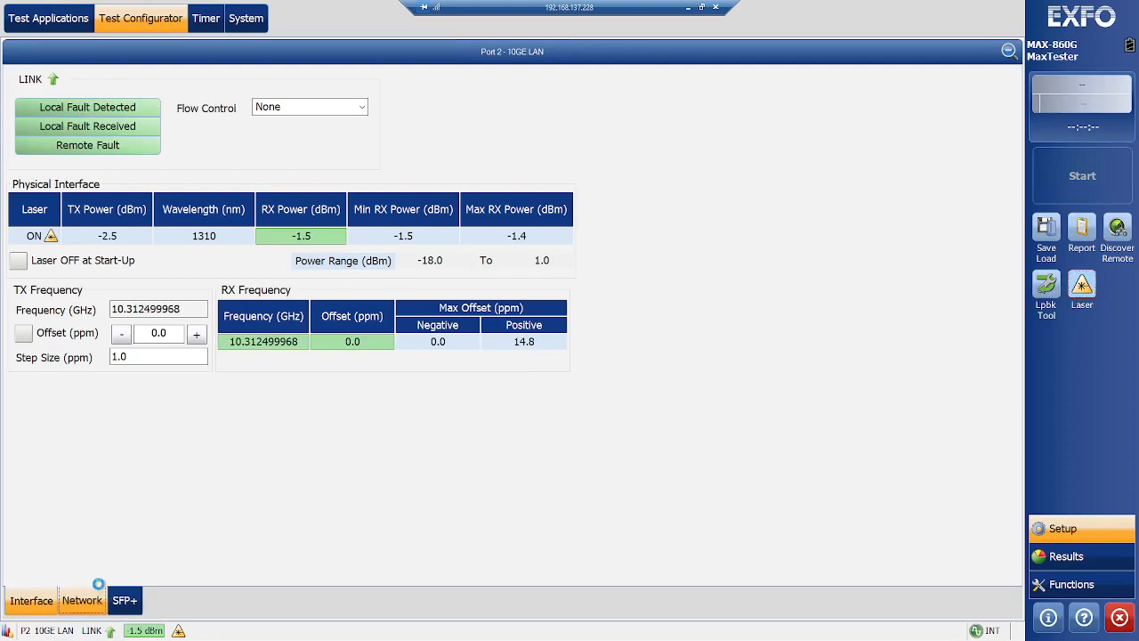
# Step: Review the port's Network and SFP+ details, then return to the RFC 2544 overview
pyautogui.click(82, 599)
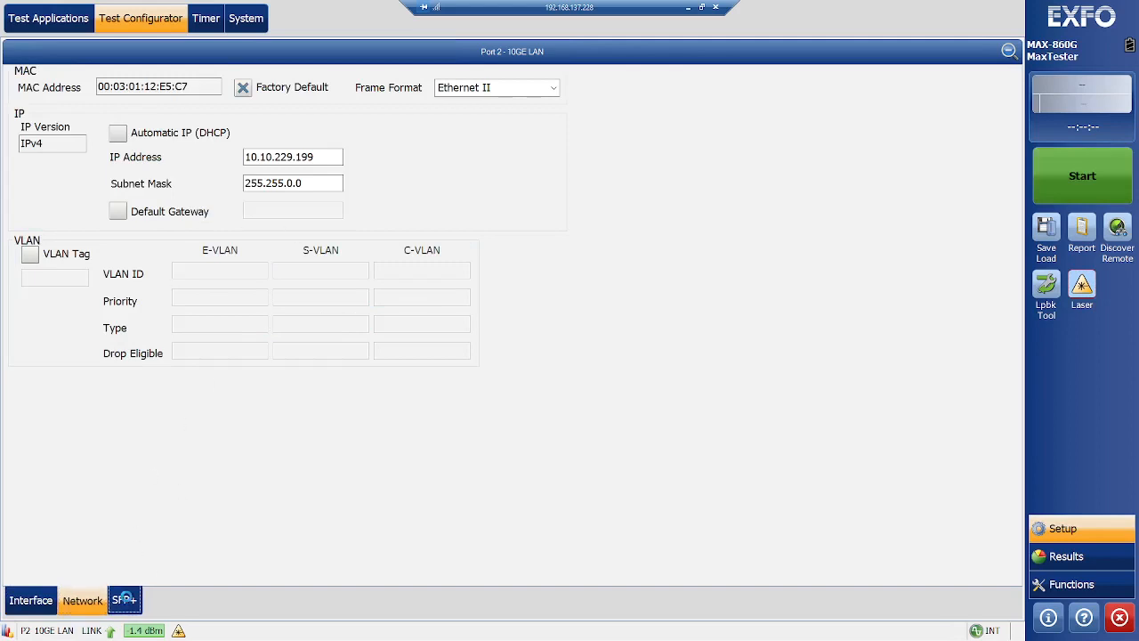
pyautogui.click(125, 600)
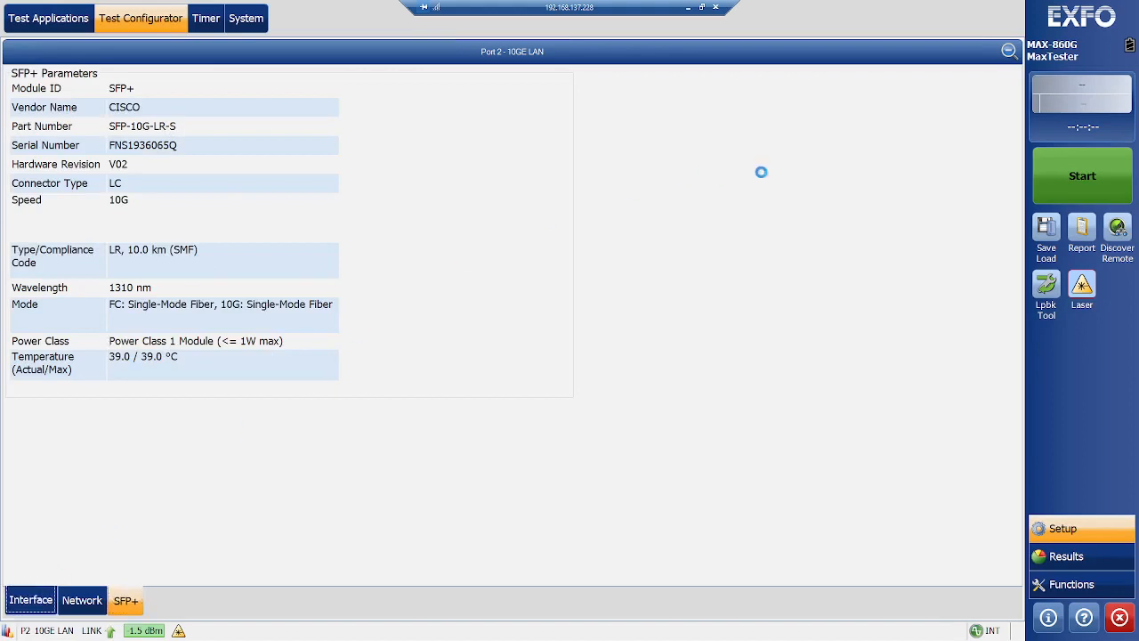
pyautogui.click(30, 598)
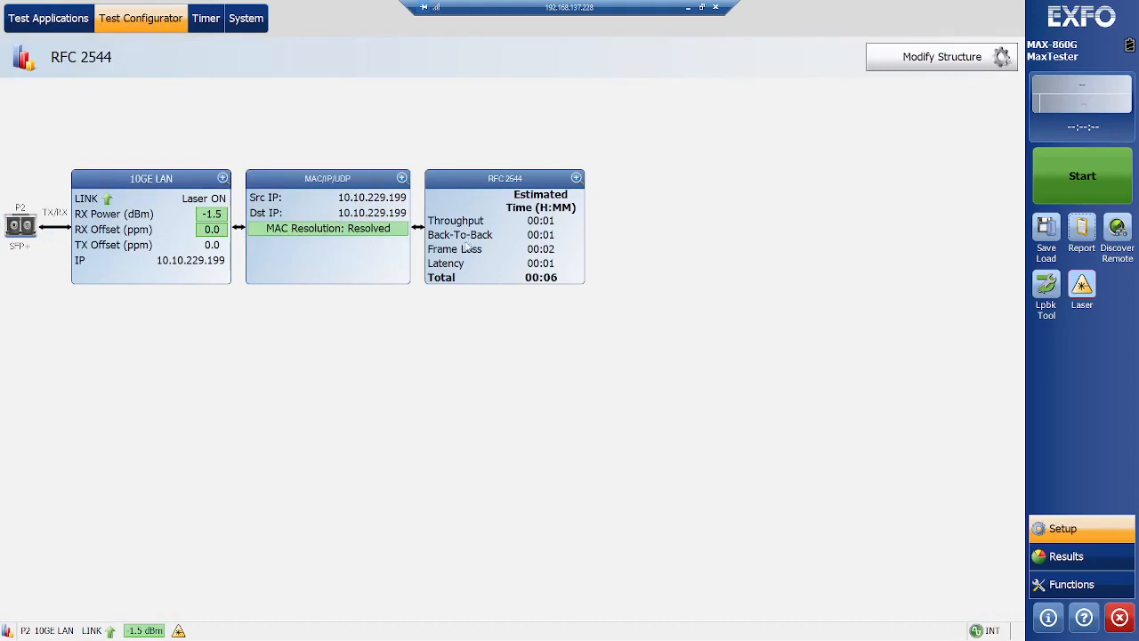
pyautogui.moveTo(504, 235)
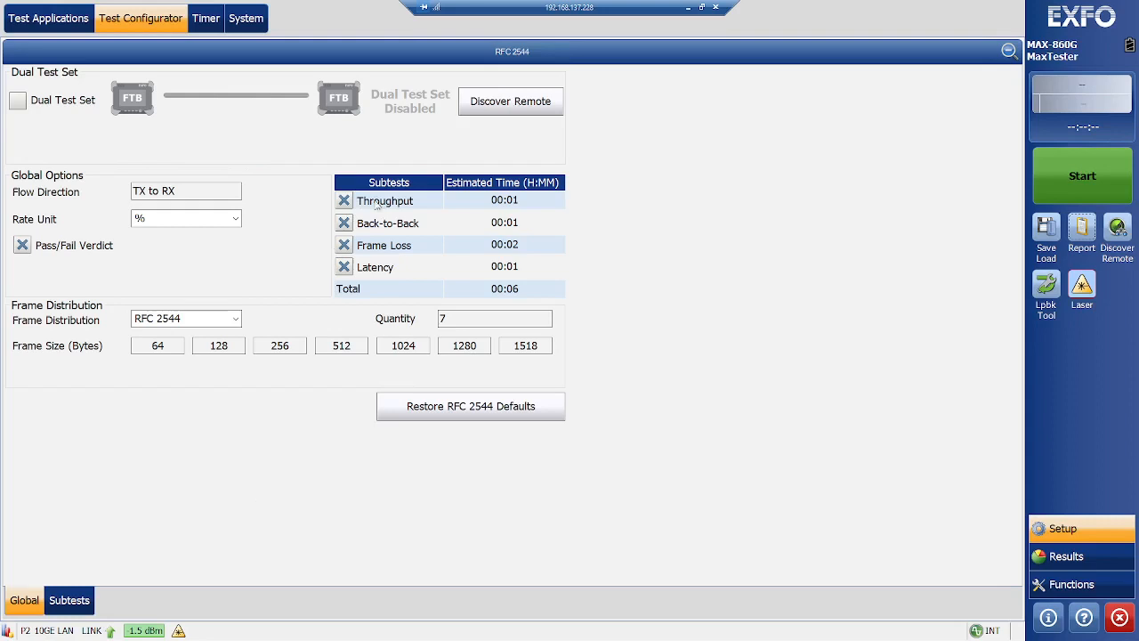
# Step: Disable the Back-to-Back and Frame Loss subtests, leaving Throughput and Latency only
pyautogui.click(343, 222)
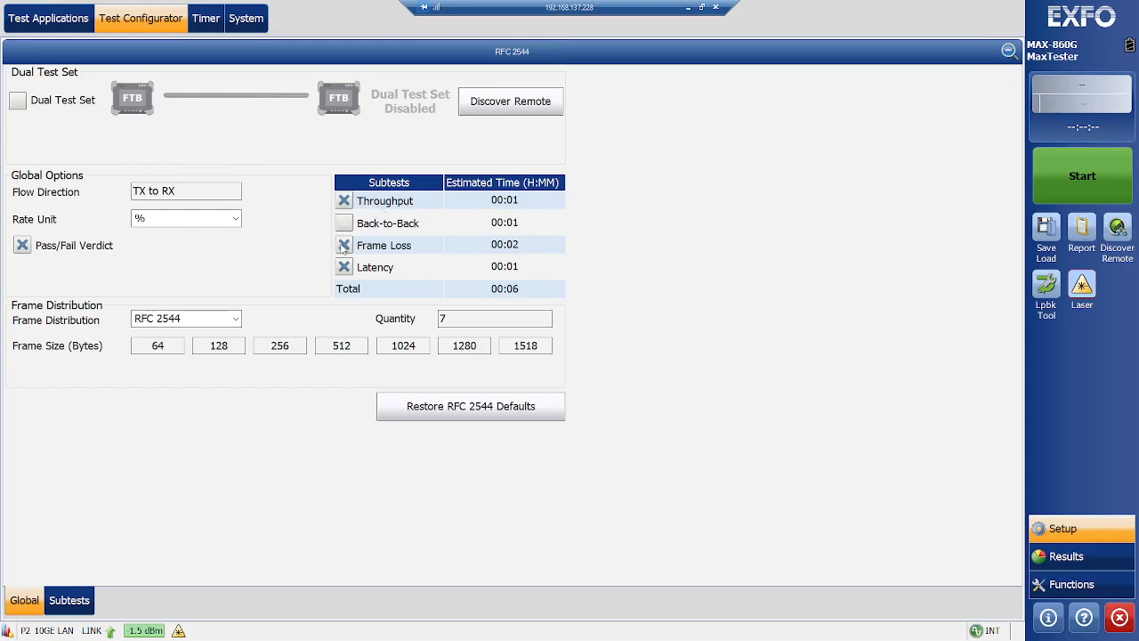
pyautogui.click(343, 246)
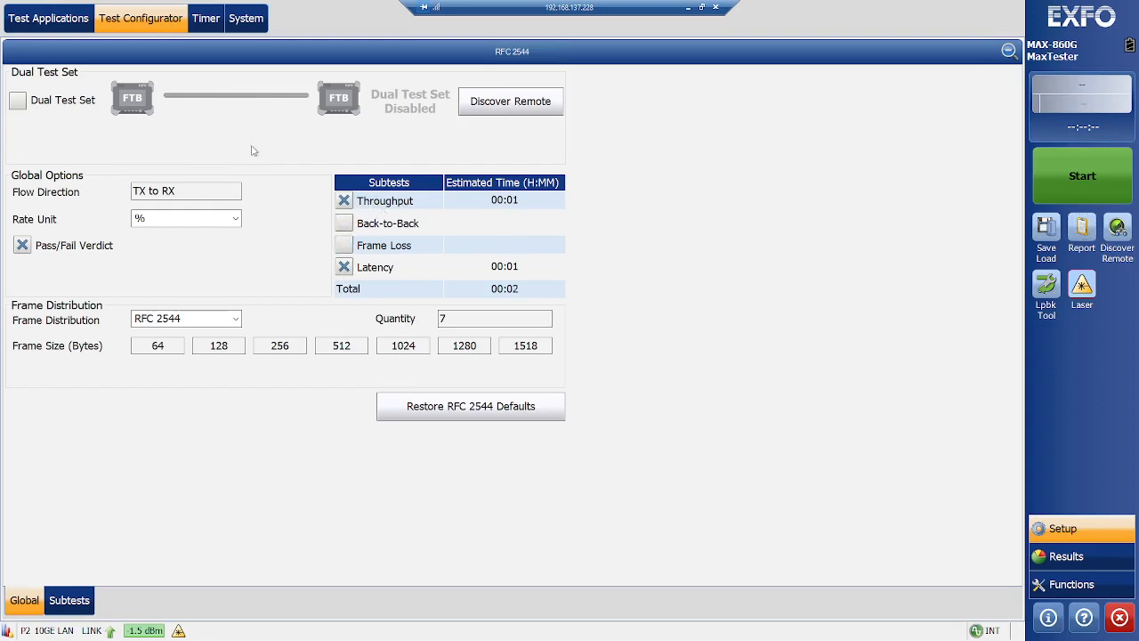
pyautogui.moveTo(96, 329)
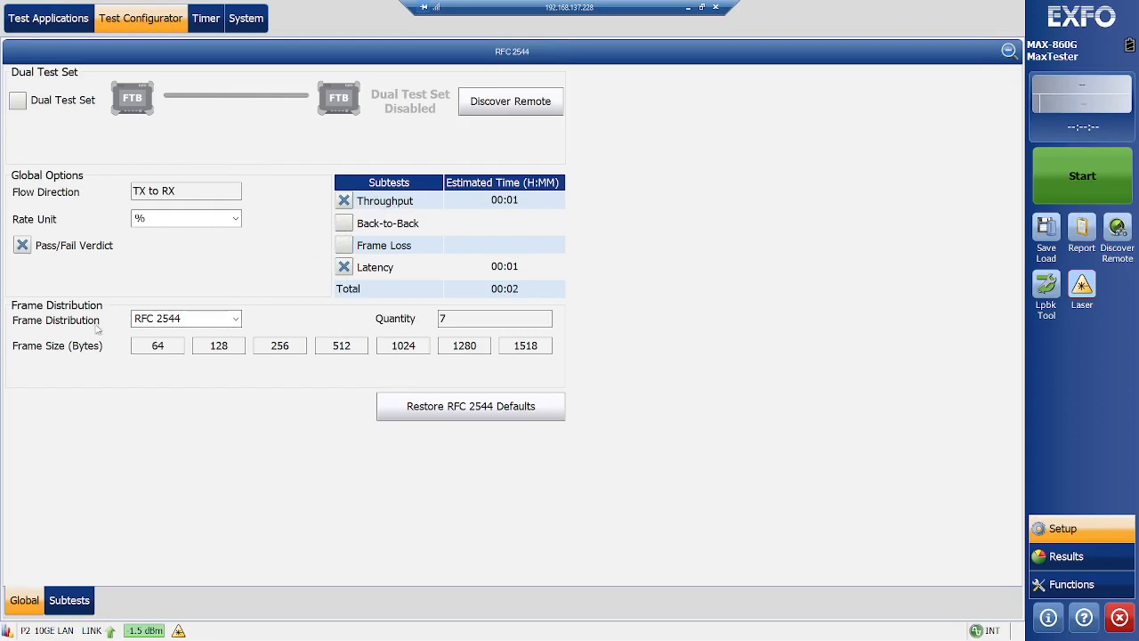
pyautogui.moveTo(548, 587)
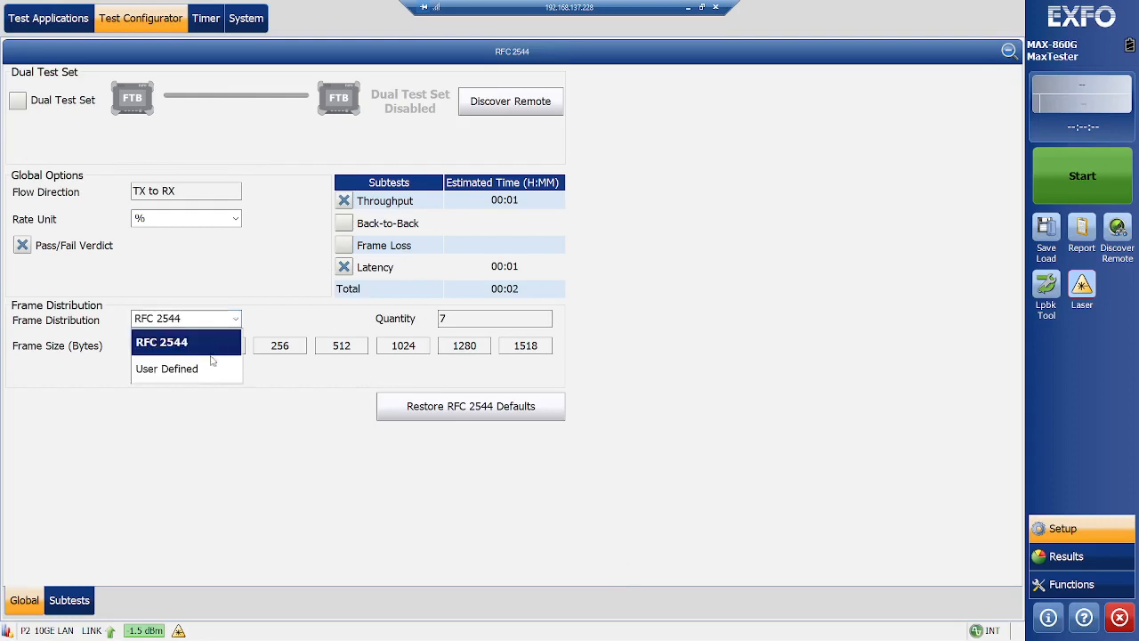
# Step: Set a User Defined frame distribution with a single 9600-byte frame size
pyautogui.click(168, 369)
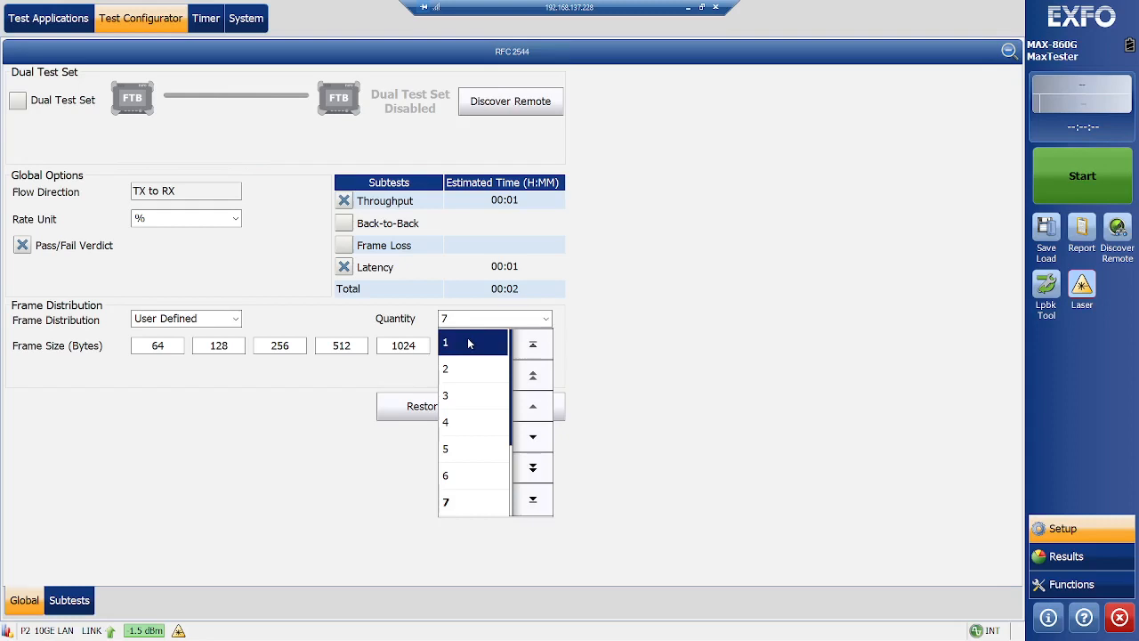
pyautogui.click(445, 342)
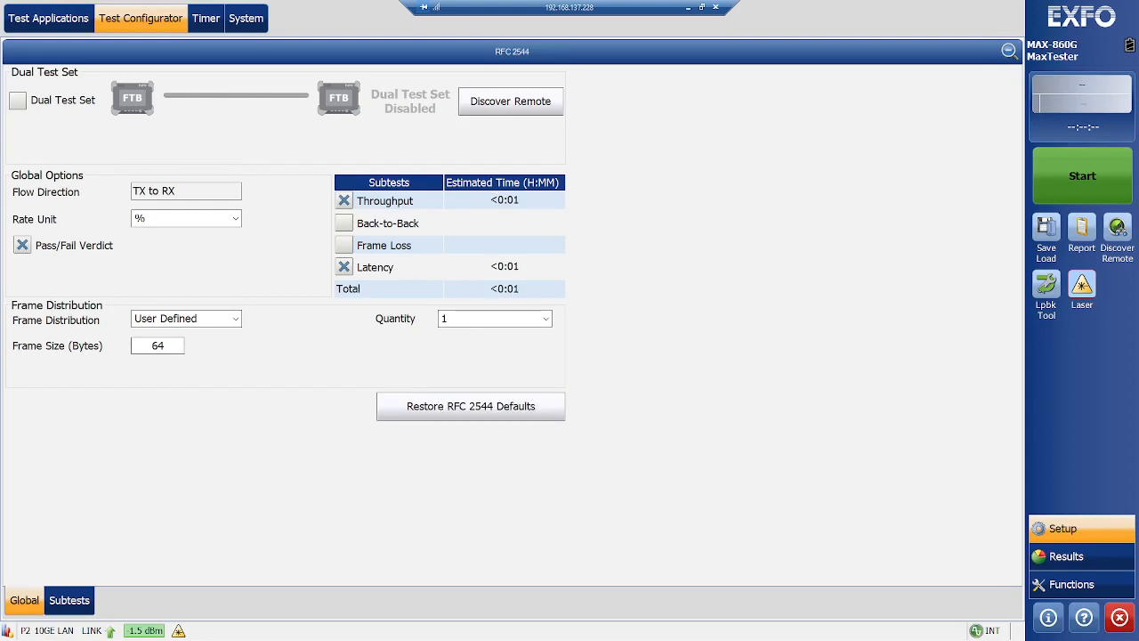
pyautogui.click(156, 346)
pyautogui.write('96')
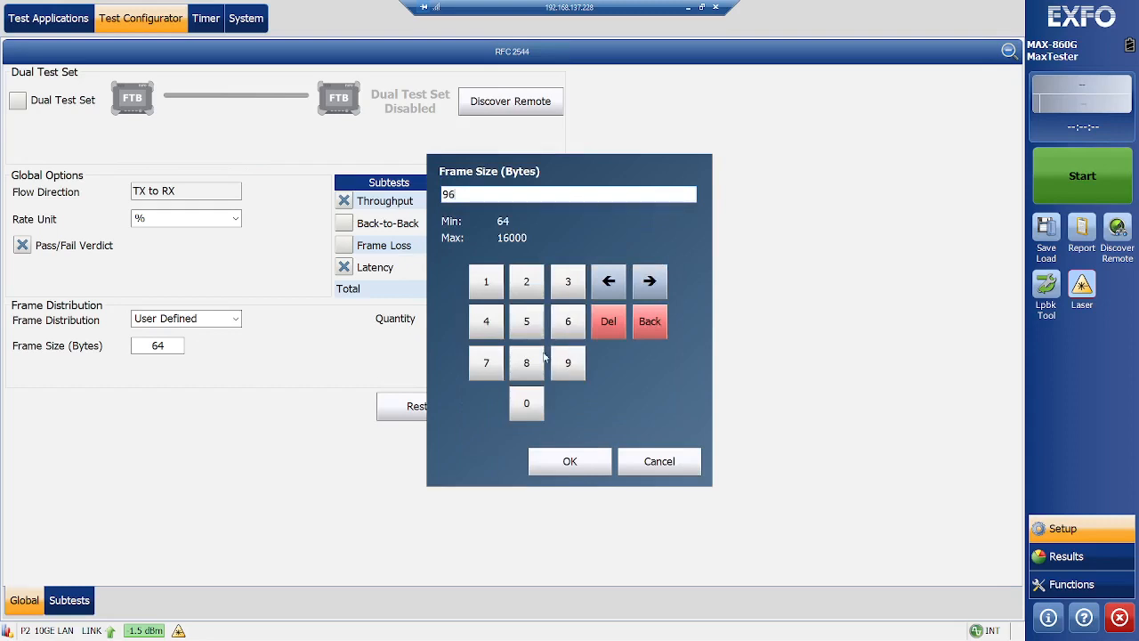
pyautogui.click(527, 403)
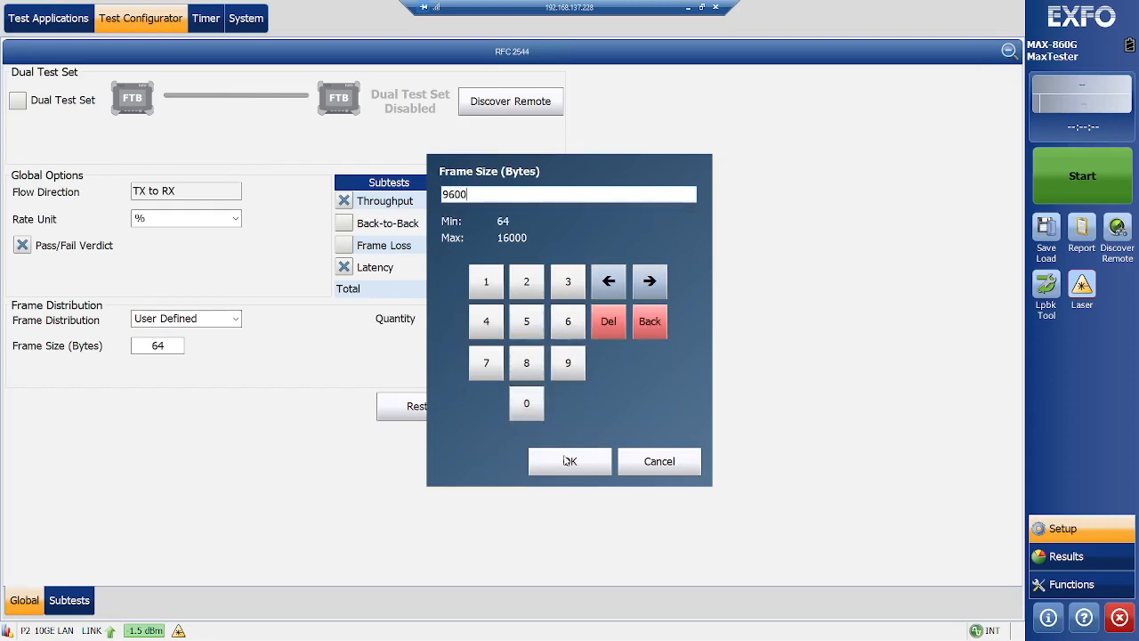
pyautogui.click(570, 461)
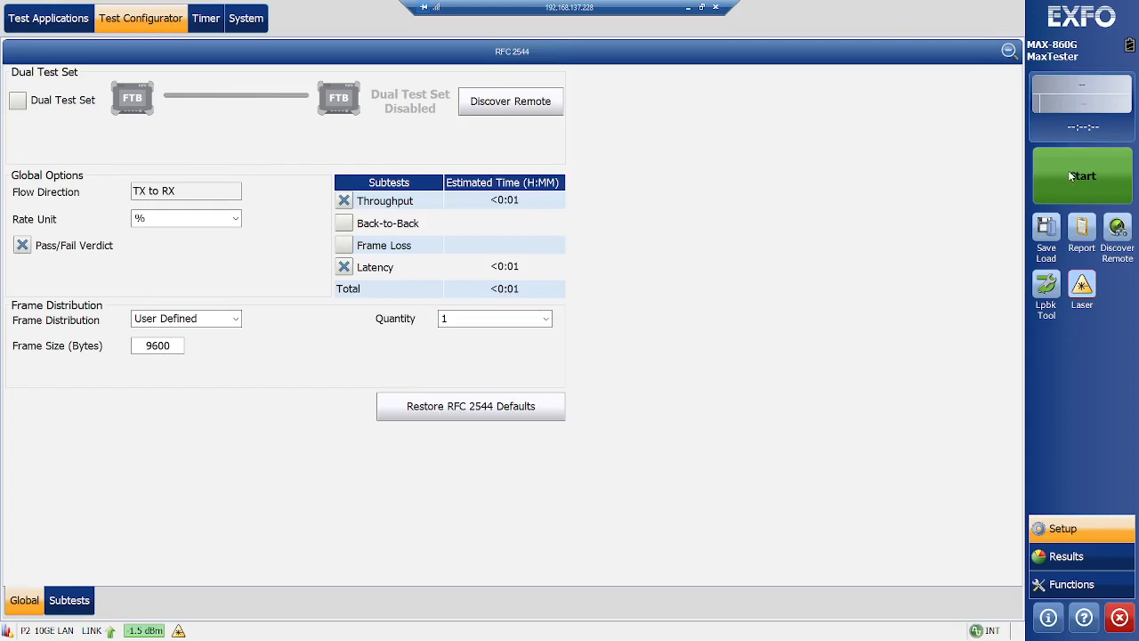
pyautogui.moveTo(1078, 182)
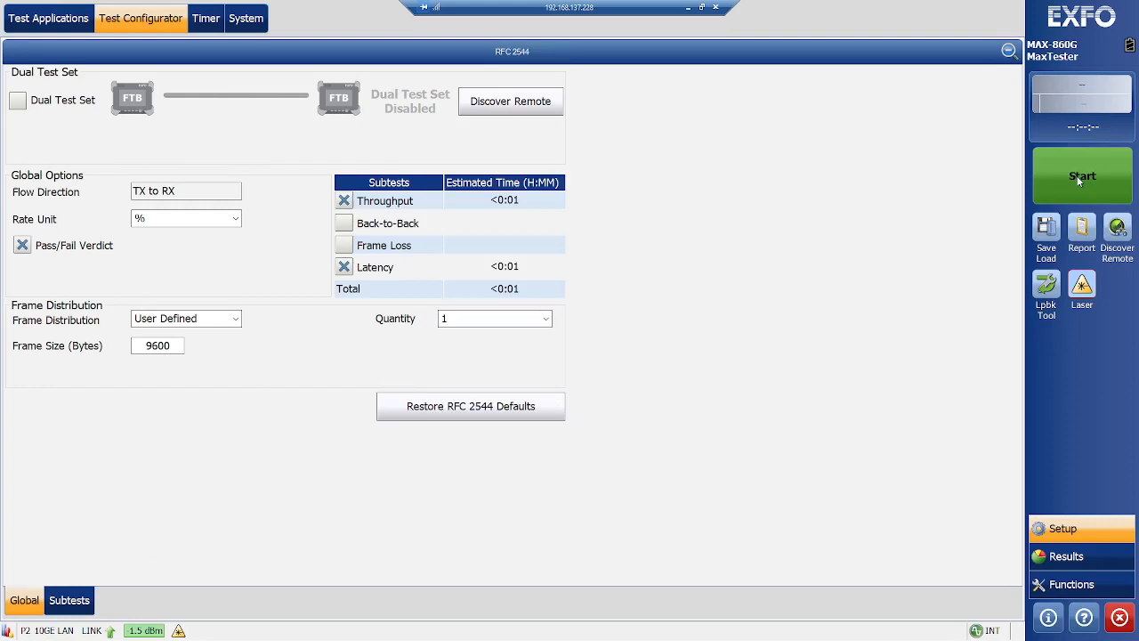
# Step: Start the test and show the Summary throughput results in Gbit/s, then the traffic statistics
pyautogui.click(1082, 176)
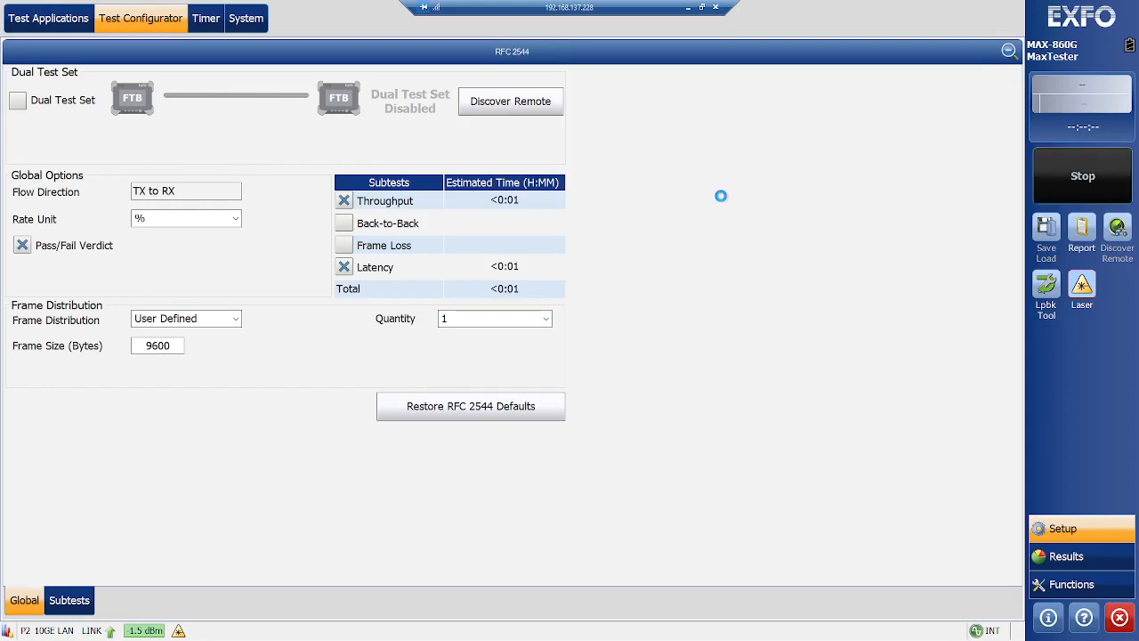
pyautogui.click(1066, 555)
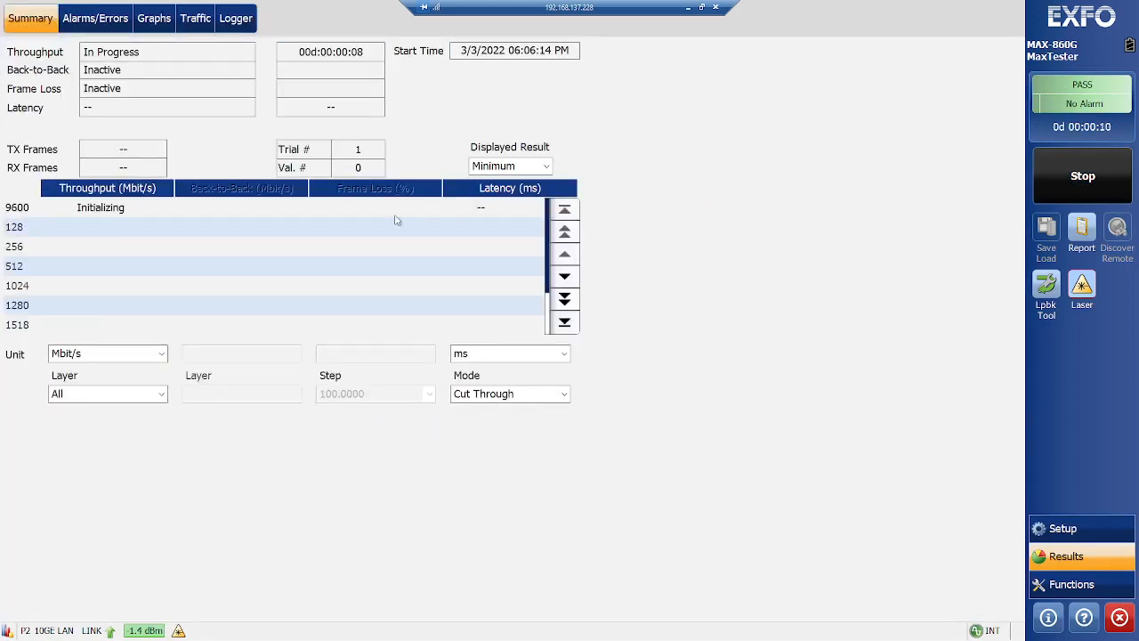
pyautogui.moveTo(92, 360)
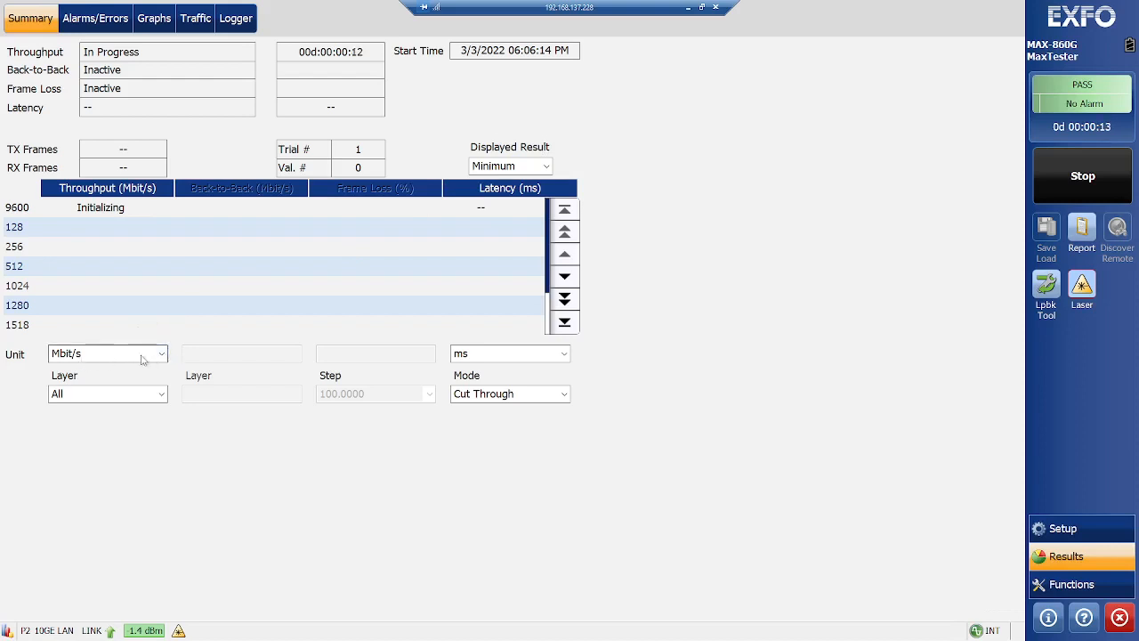
pyautogui.click(161, 352)
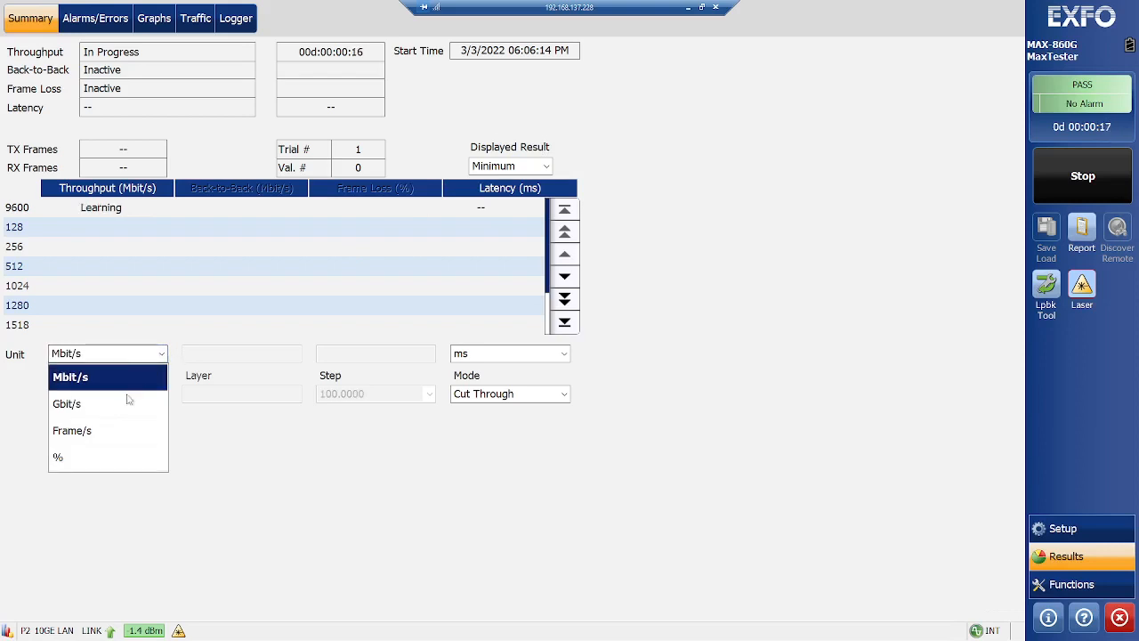
pyautogui.click(67, 402)
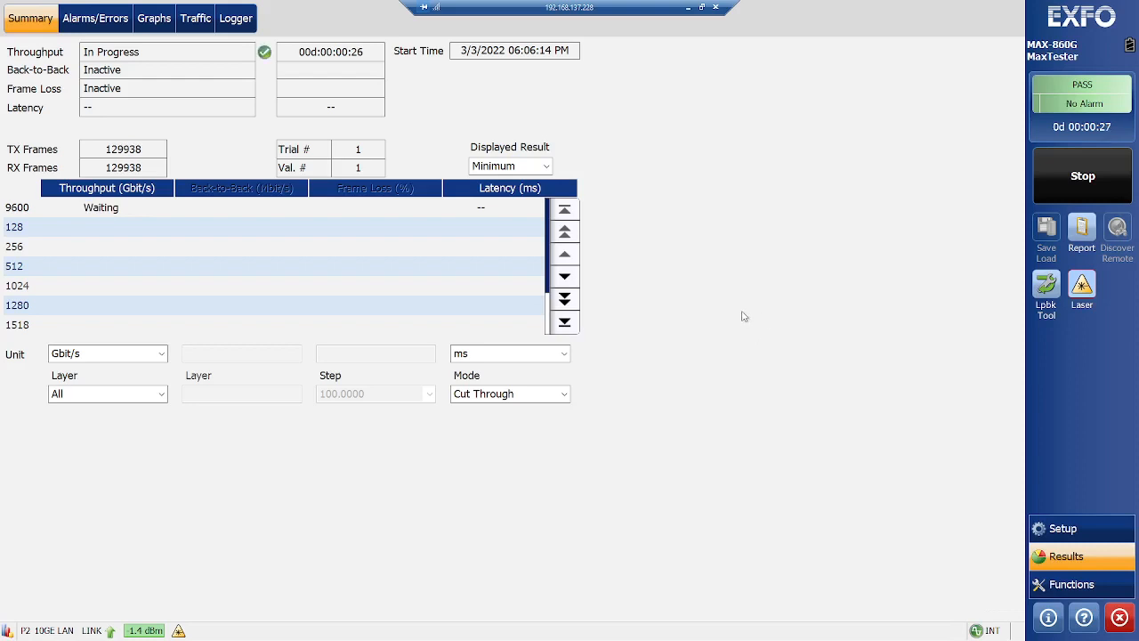
pyautogui.moveTo(226, 110)
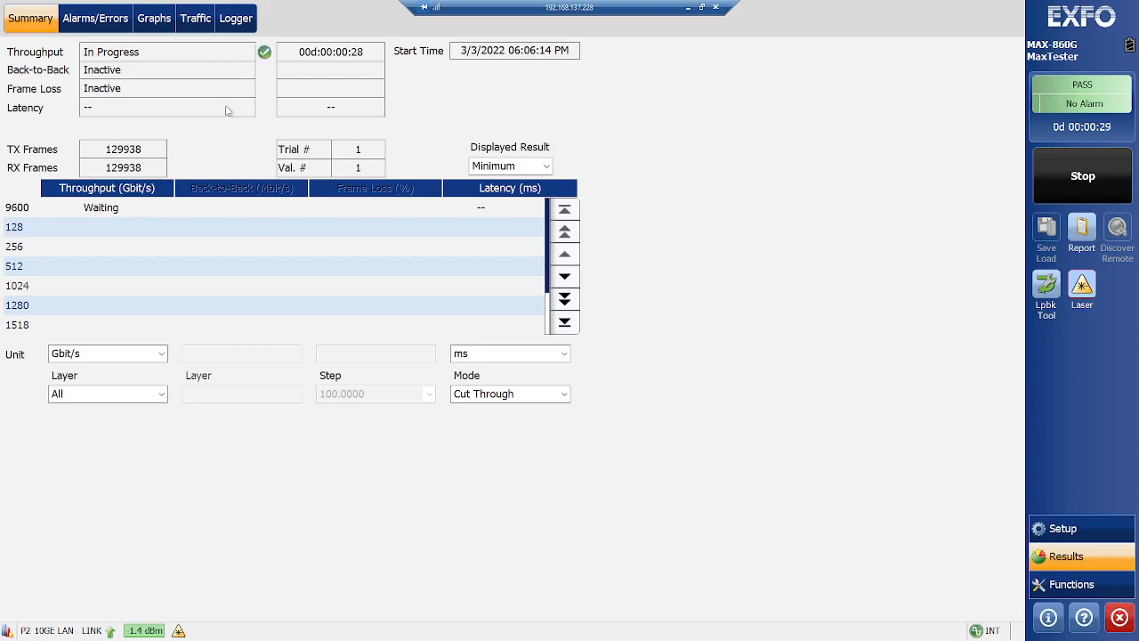
pyautogui.click(195, 18)
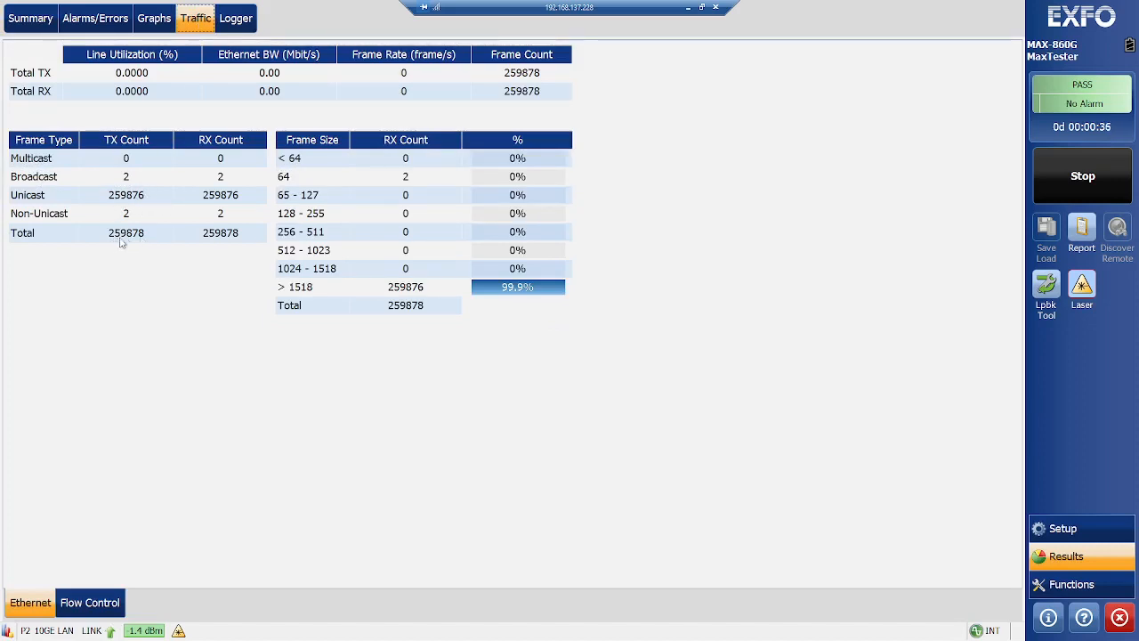
pyautogui.moveTo(326, 292)
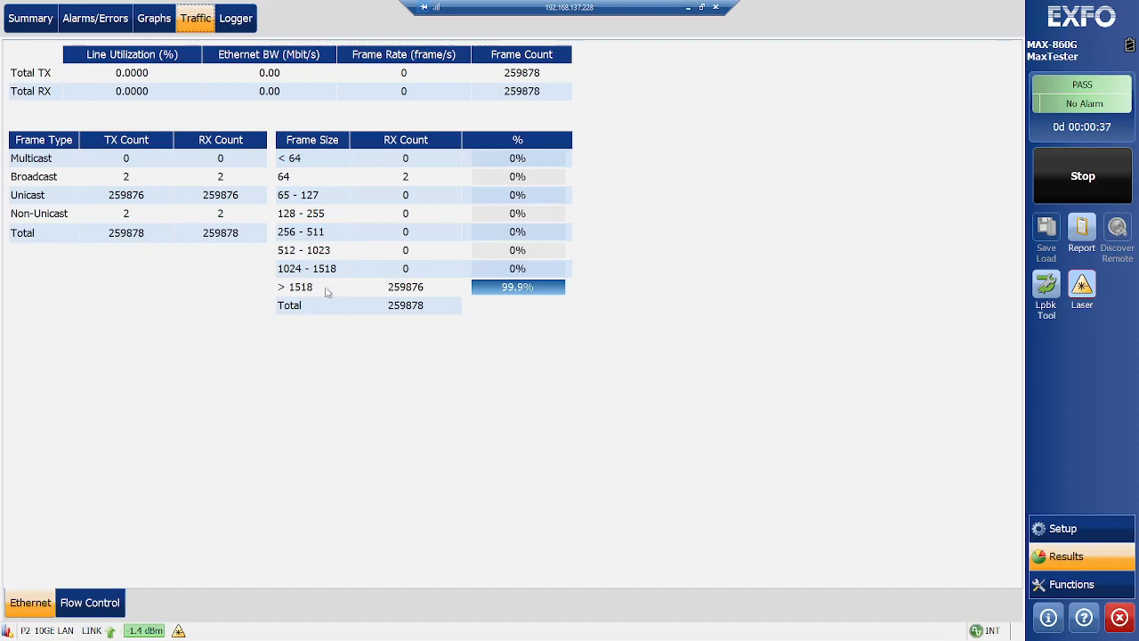
pyautogui.moveTo(506, 294)
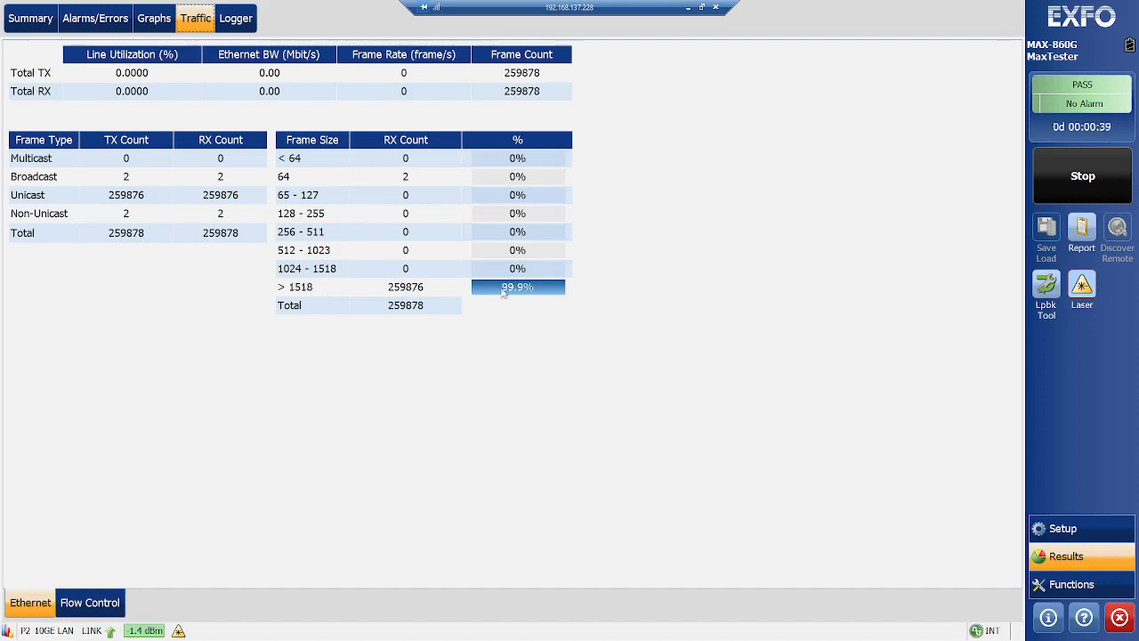
pyautogui.moveTo(153, 92)
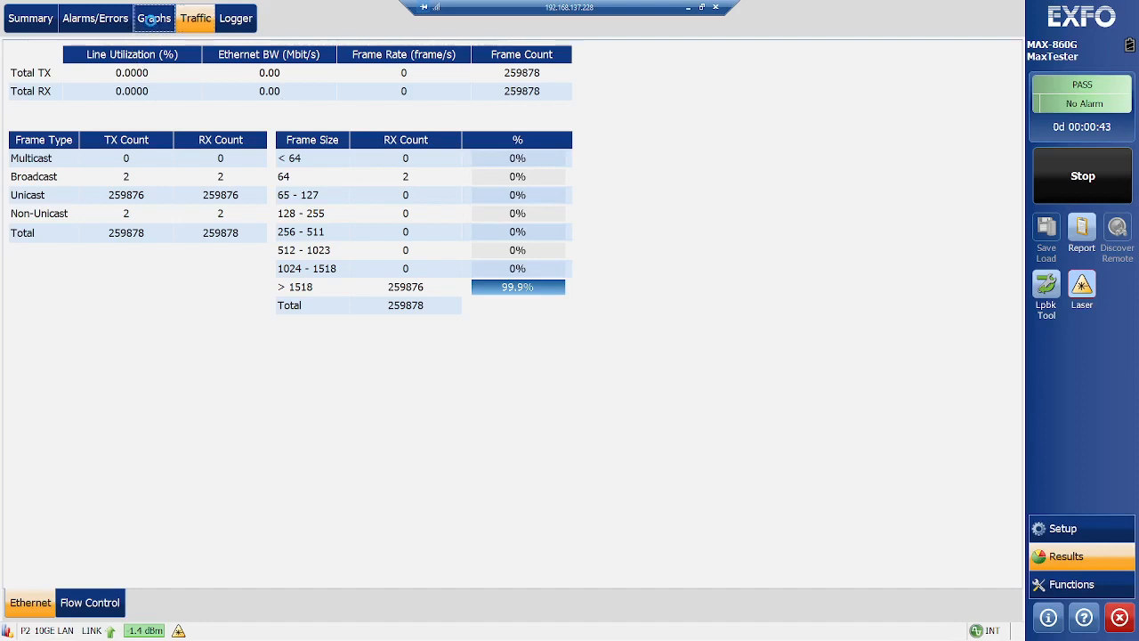
# Step: Review the results graphs and the alarms and errors counters
pyautogui.click(153, 18)
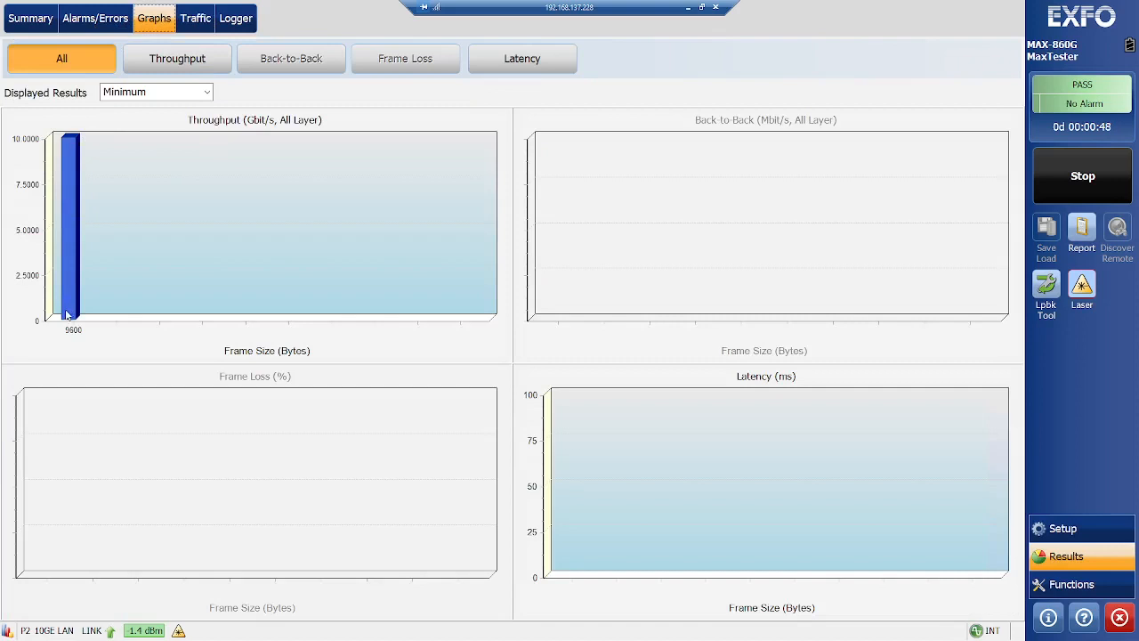
pyautogui.moveTo(82, 146)
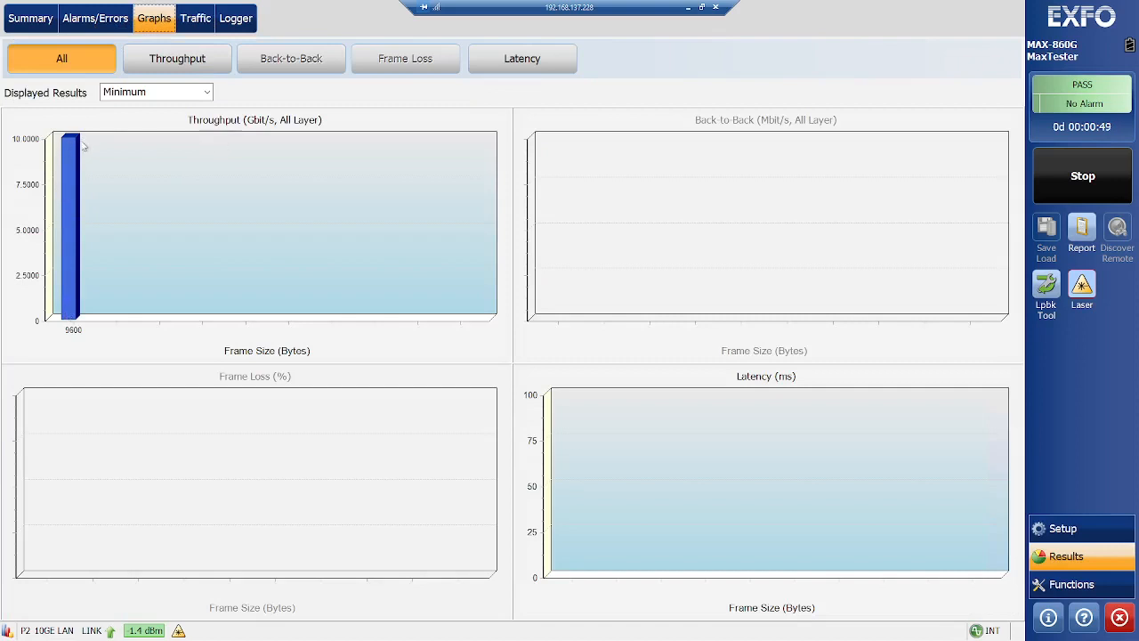
pyautogui.moveTo(575, 537)
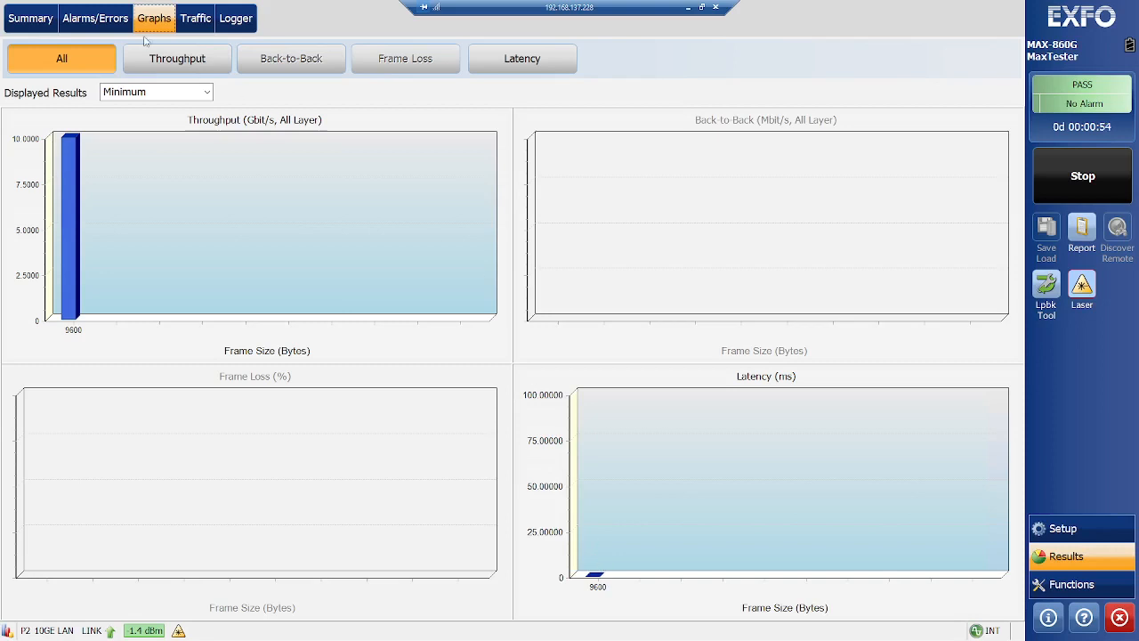
pyautogui.click(94, 17)
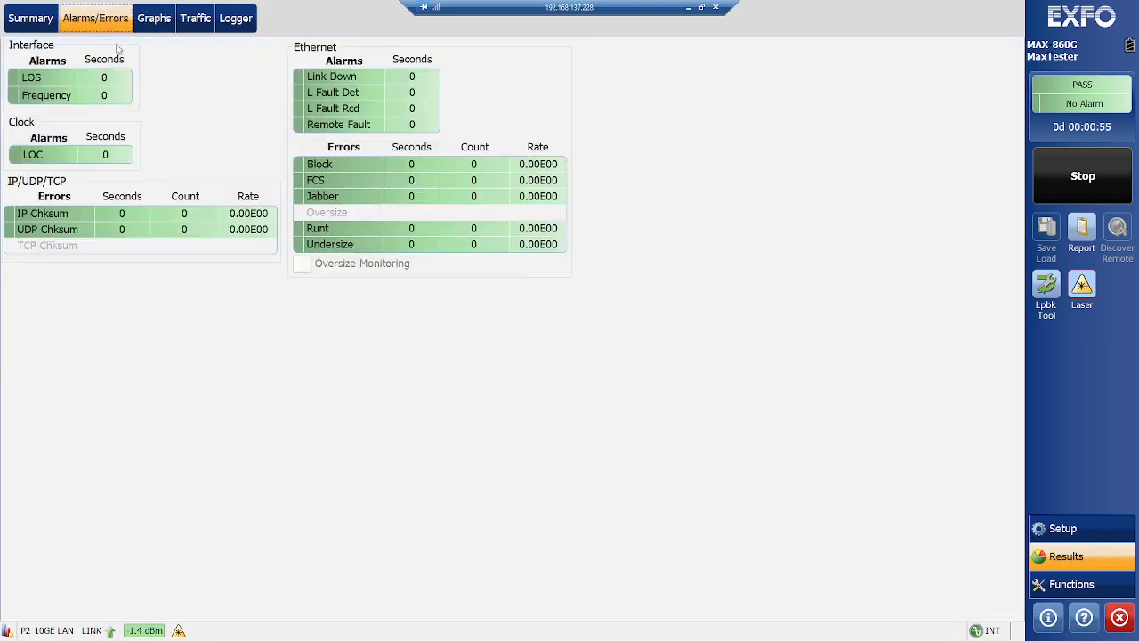
# Step: Stop the running test and agree to generate a report
pyautogui.click(1082, 176)
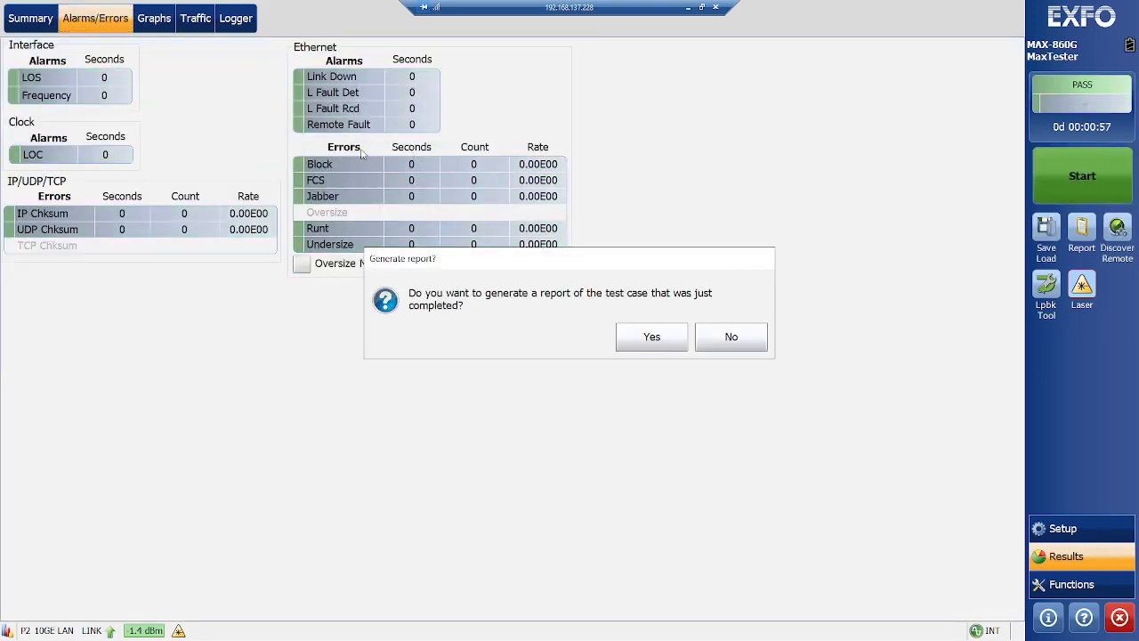
pyautogui.moveTo(169, 39)
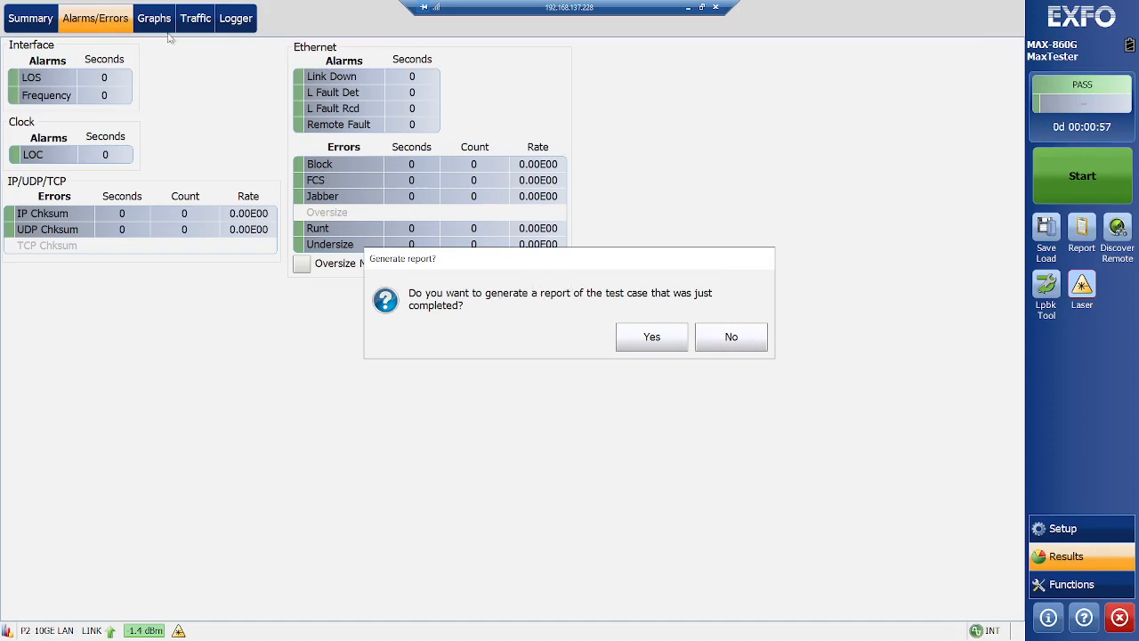
pyautogui.moveTo(652, 337)
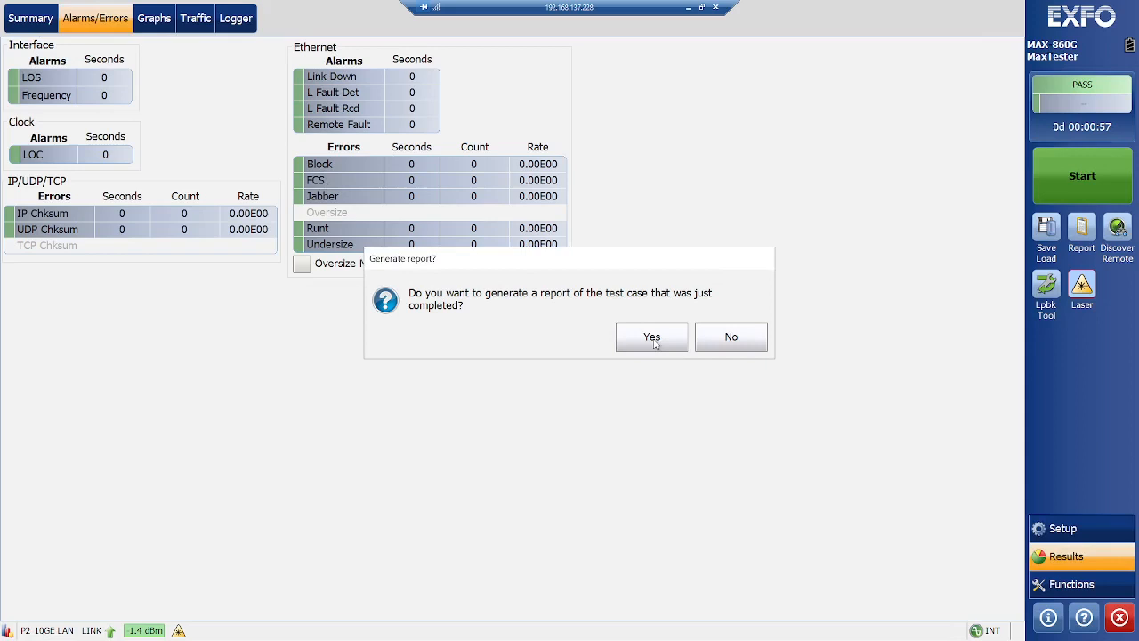
pyautogui.click(652, 337)
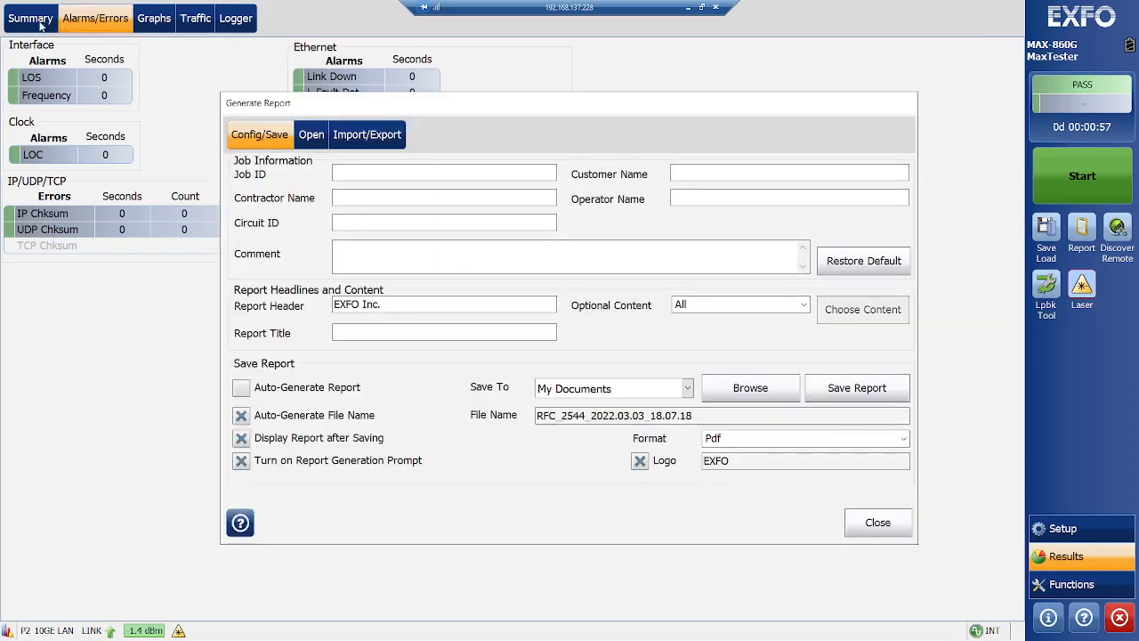
# Step: Set the report's Job ID to FutureOnCloud
pyautogui.click(444, 171)
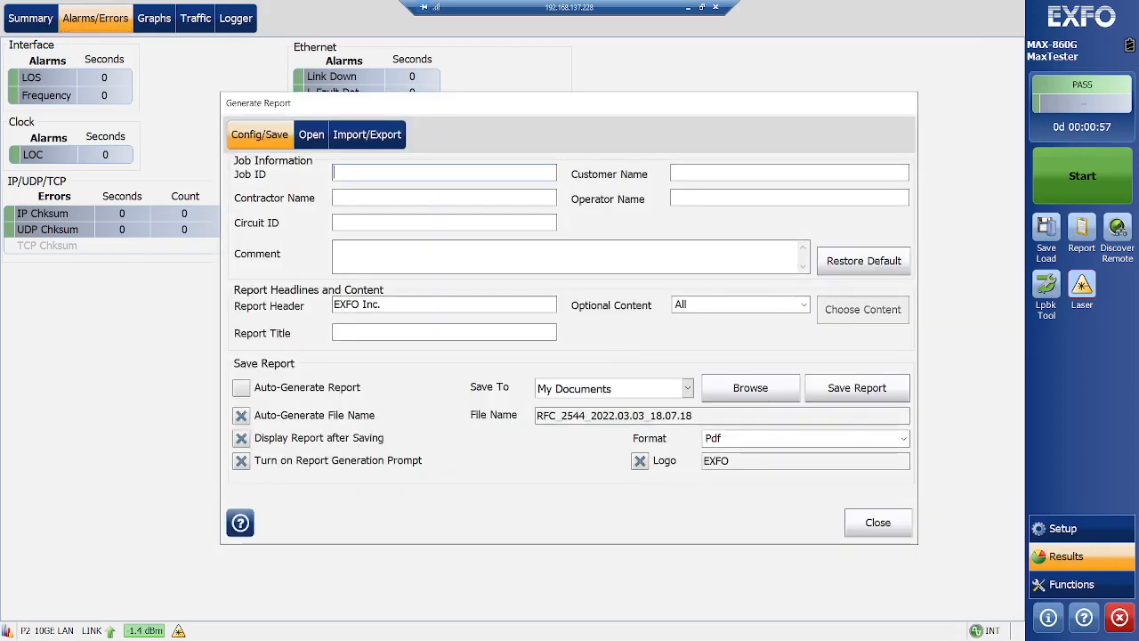
pyautogui.click(443, 171)
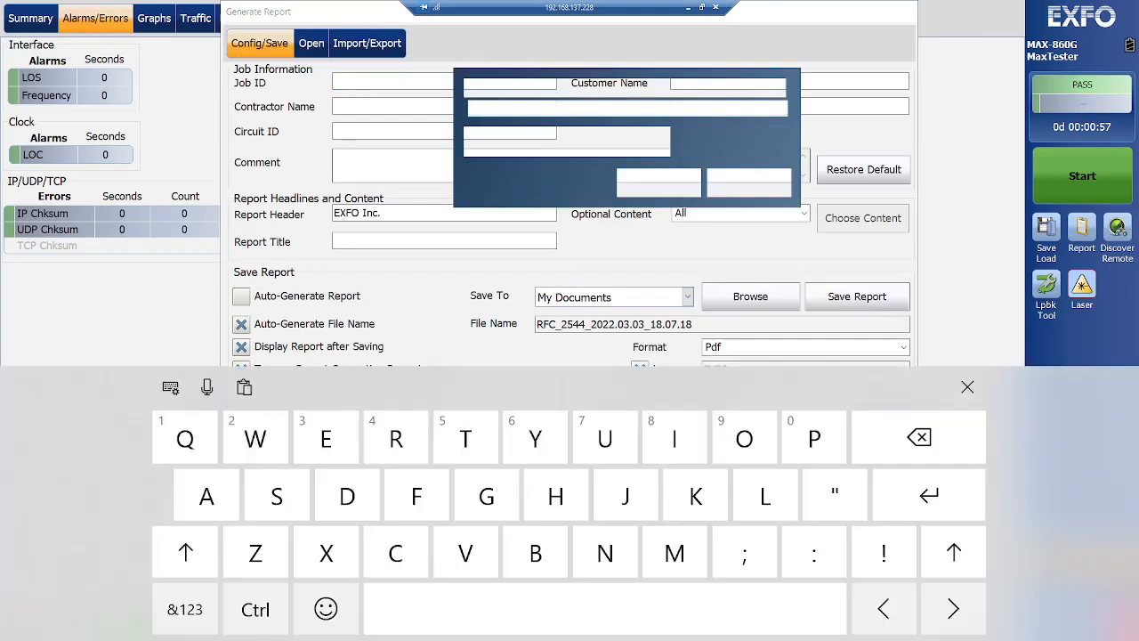
pyautogui.click(392, 82)
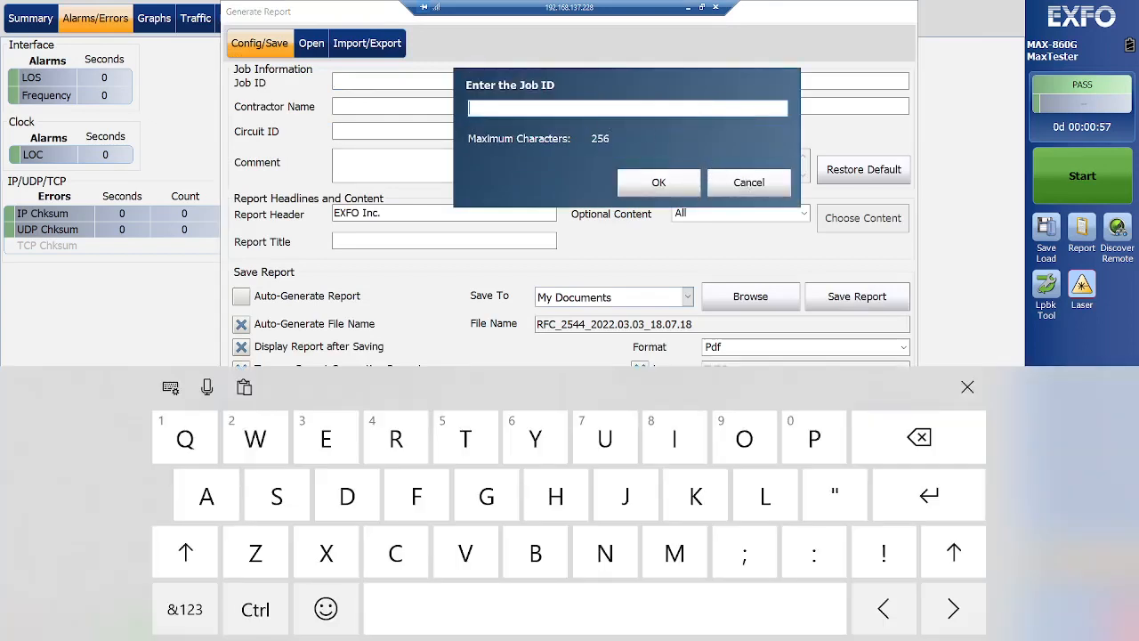
pyautogui.write('Future')
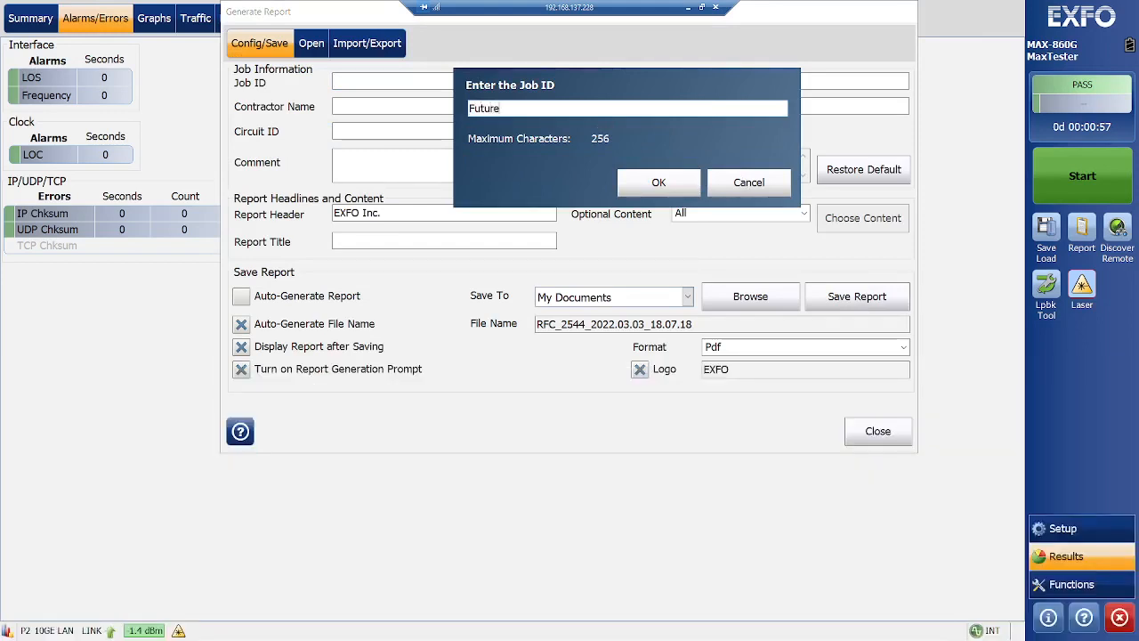
pyautogui.write('OnClout')
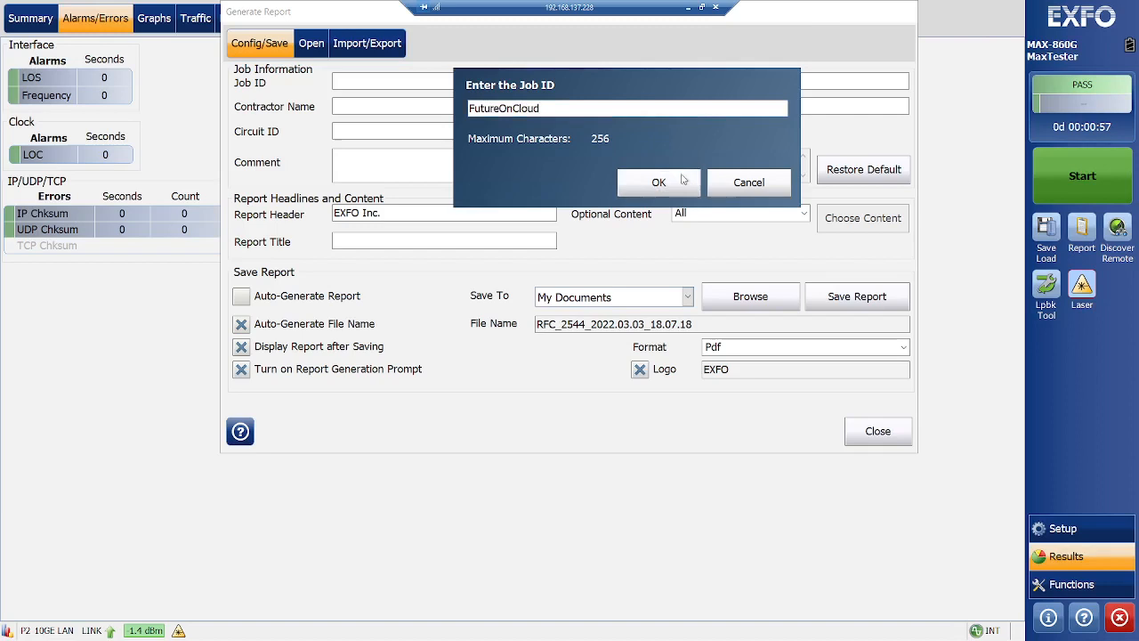
pyautogui.click(659, 181)
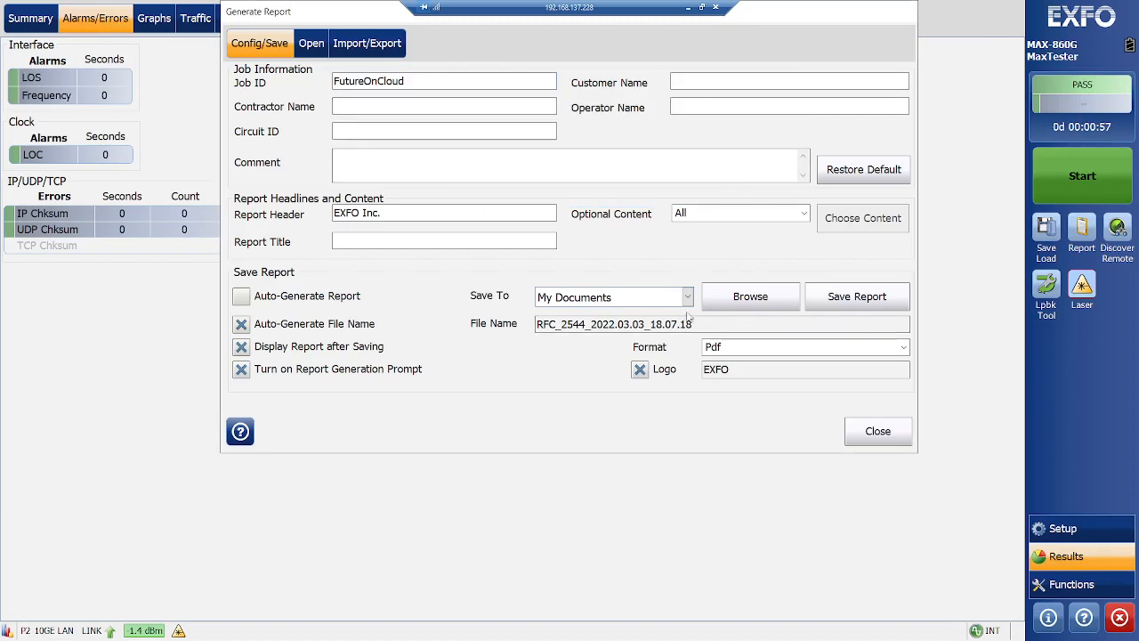
# Step: Disable auto-naming, append '-FrameRate9600 Port10' to the report name and save it as PDF
pyautogui.click(242, 324)
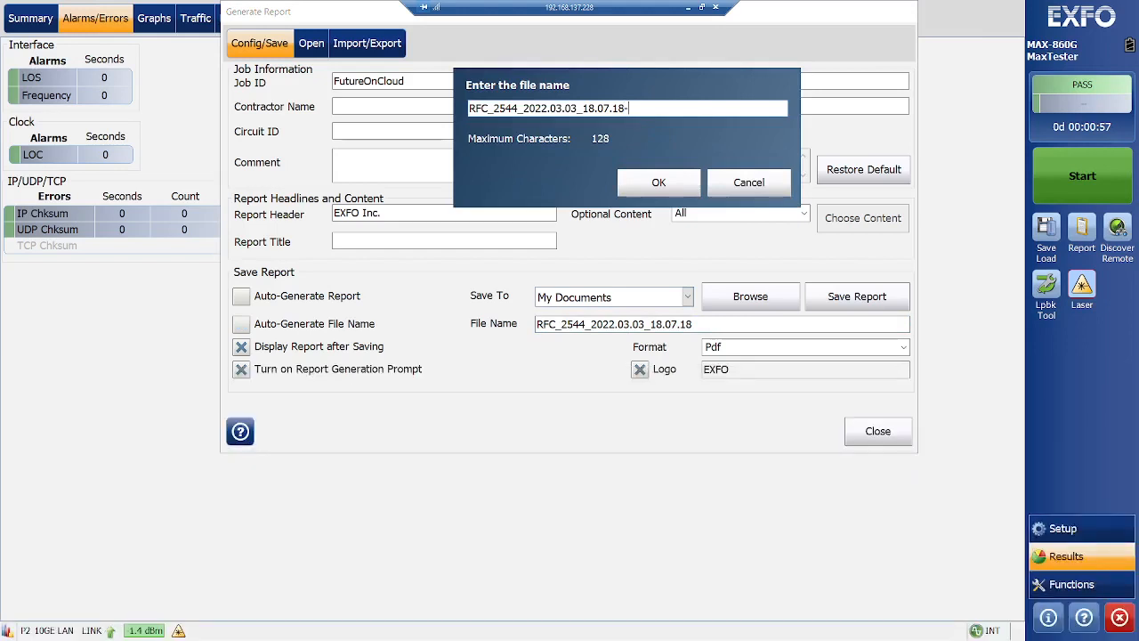
pyautogui.write('F')
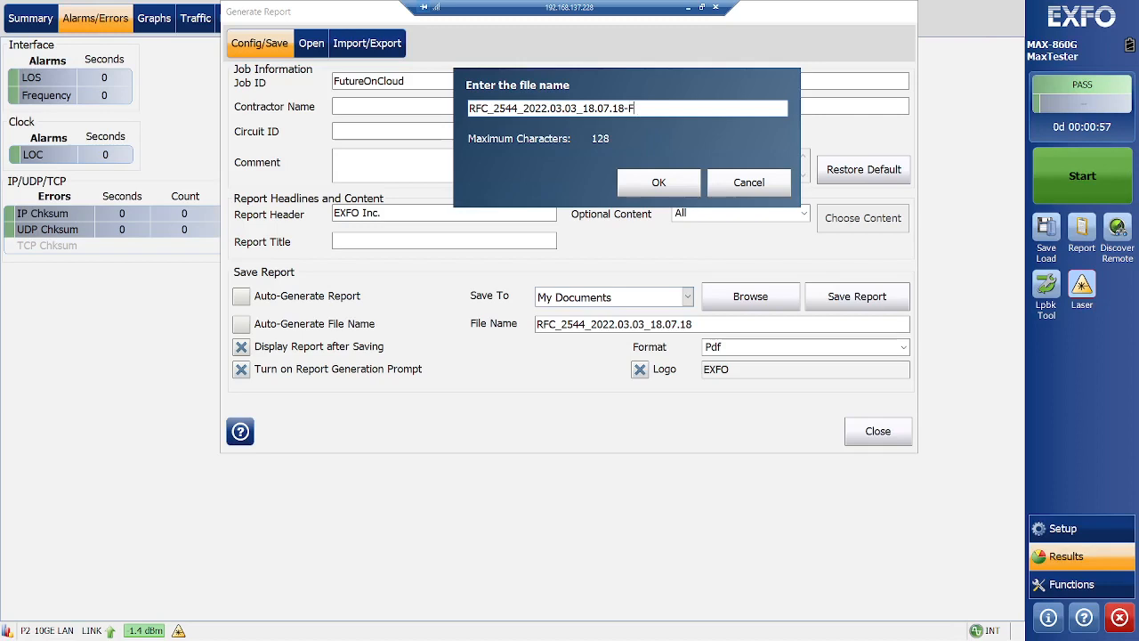
pyautogui.write('rameRat')
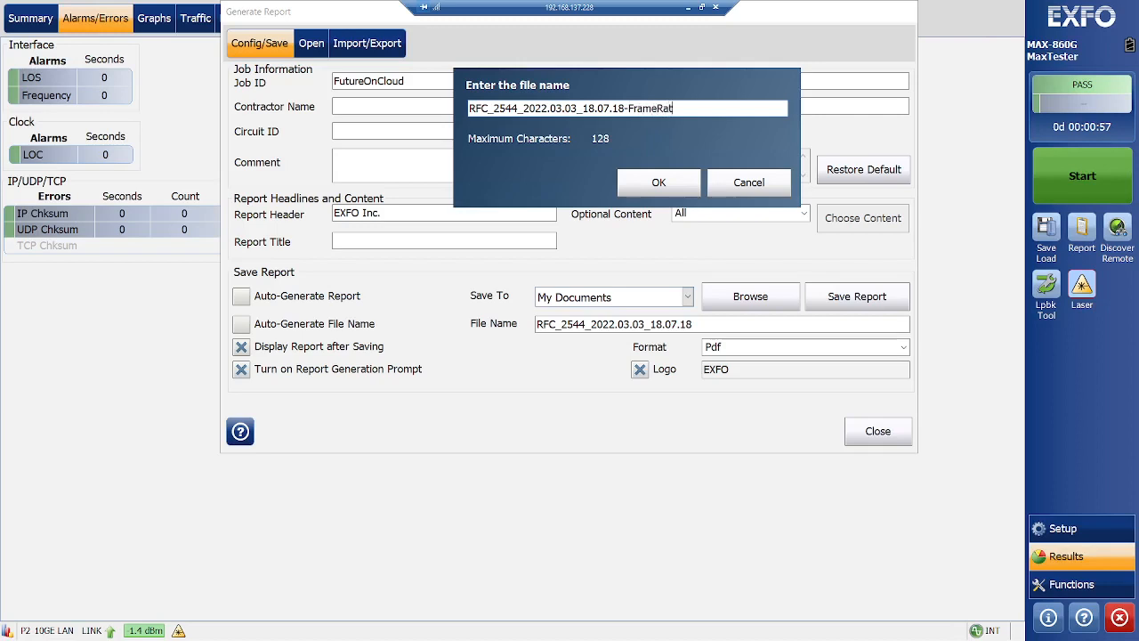
pyautogui.write('9')
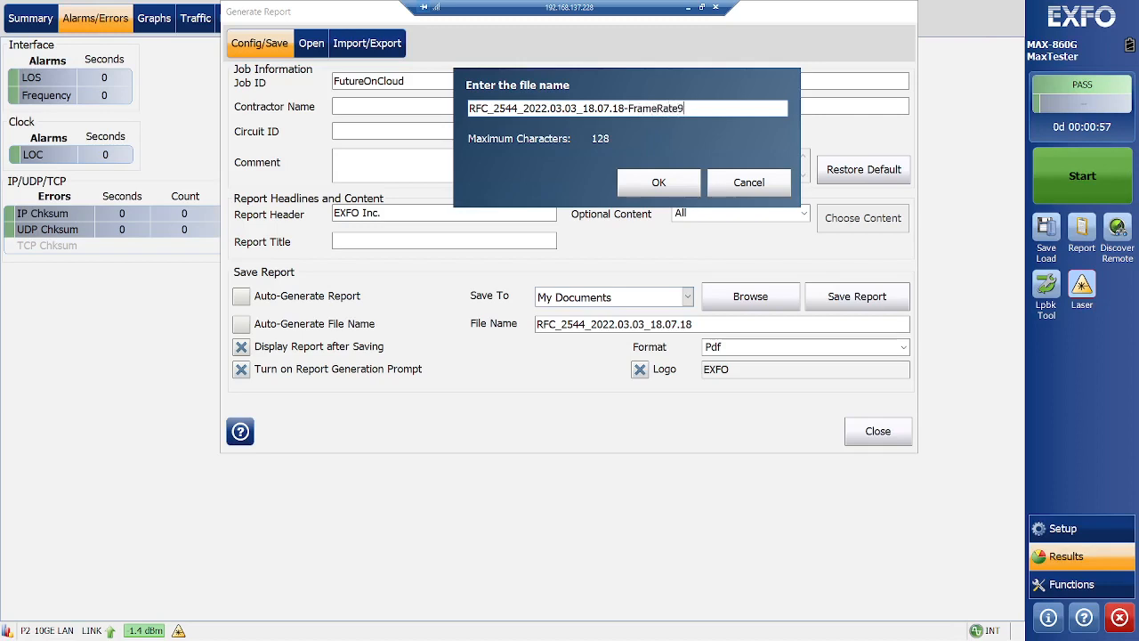
pyautogui.write('600')
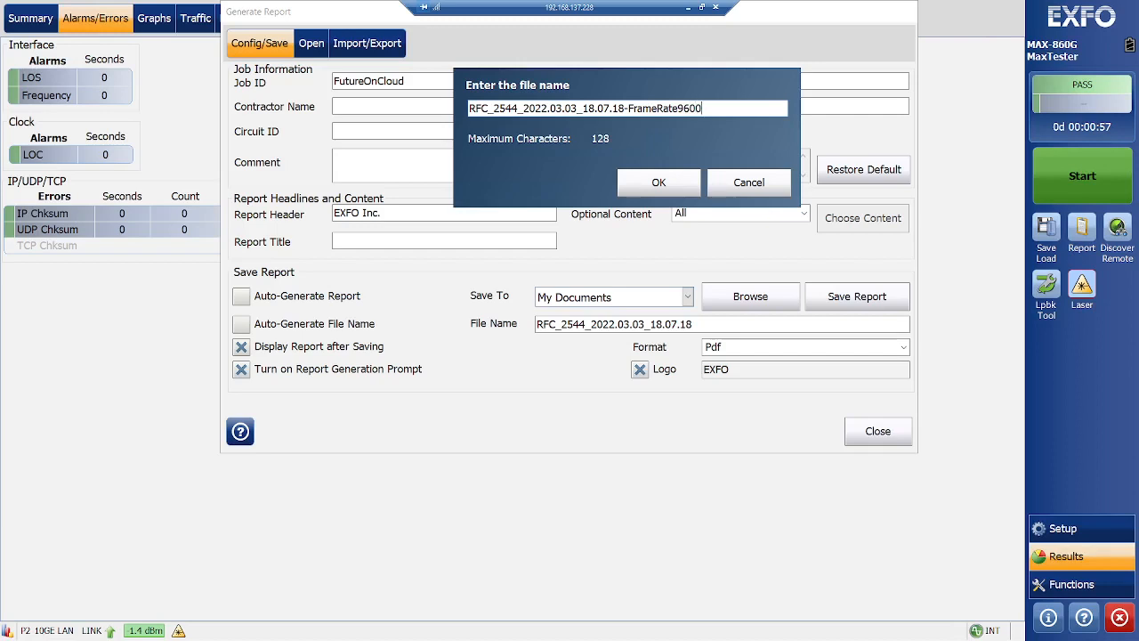
pyautogui.write('Port')
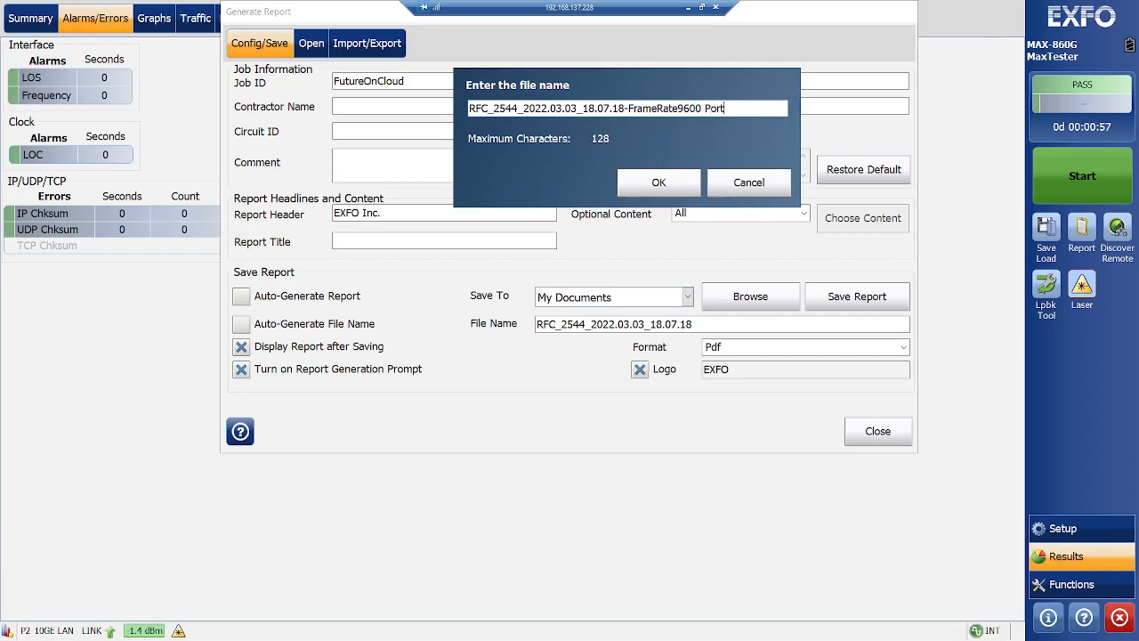
pyautogui.write('10')
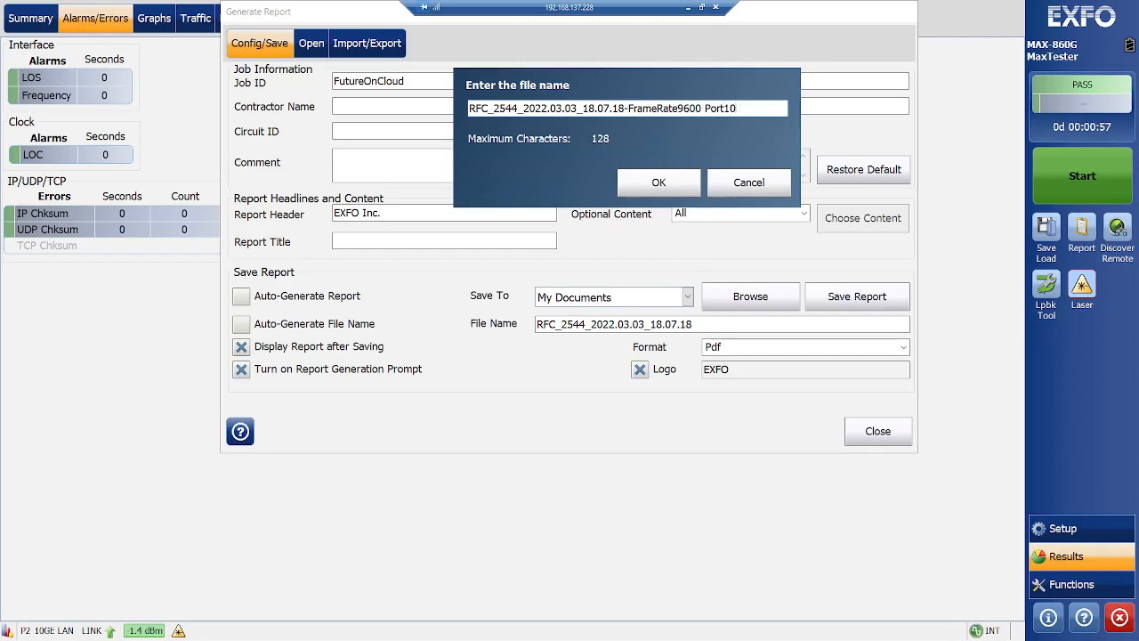
pyautogui.click(658, 181)
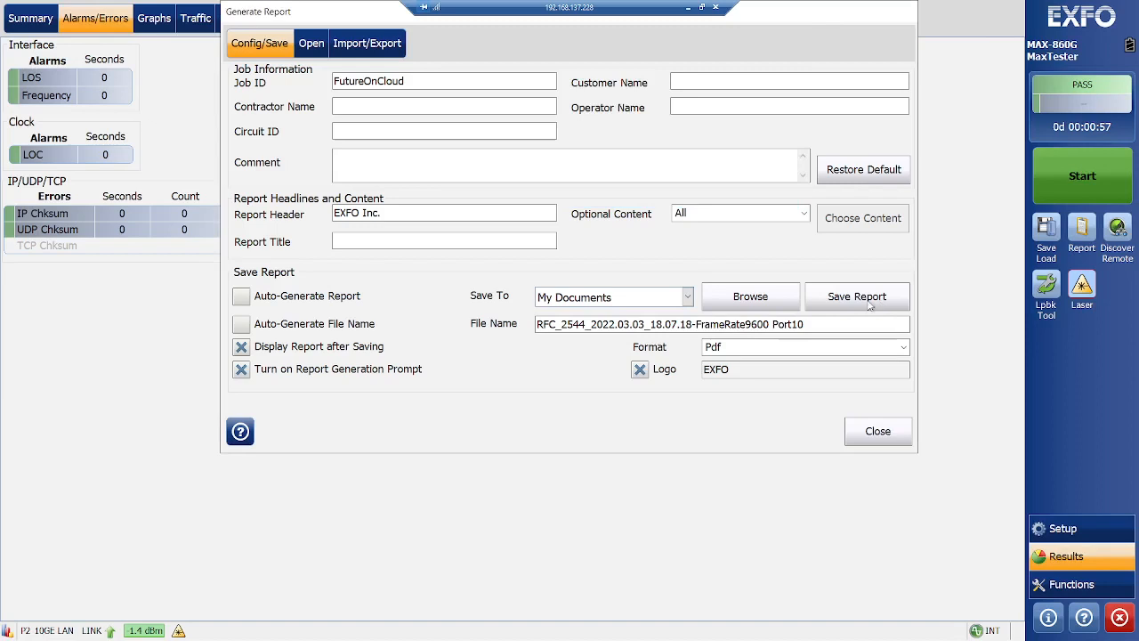
pyautogui.click(857, 296)
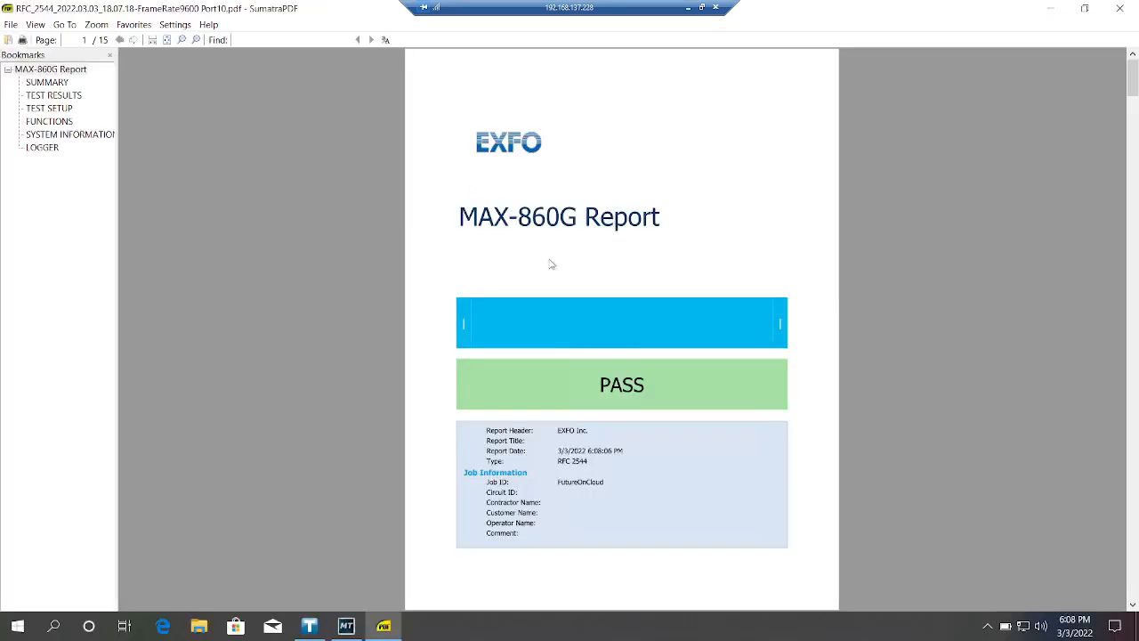
pyautogui.moveTo(550, 263)
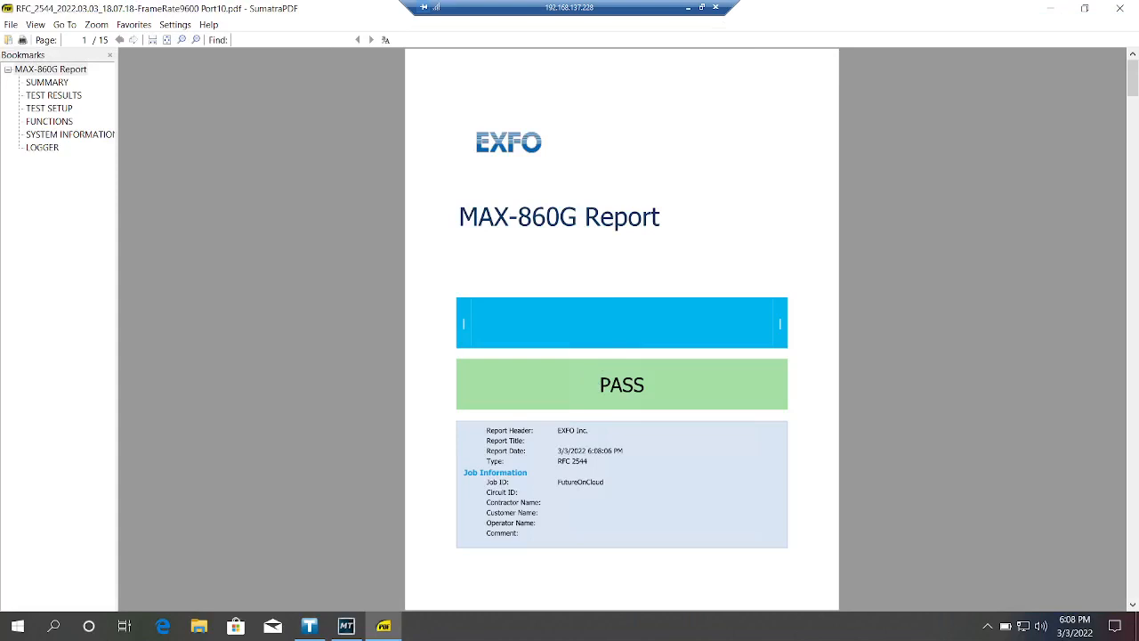
pyautogui.moveTo(648, 352)
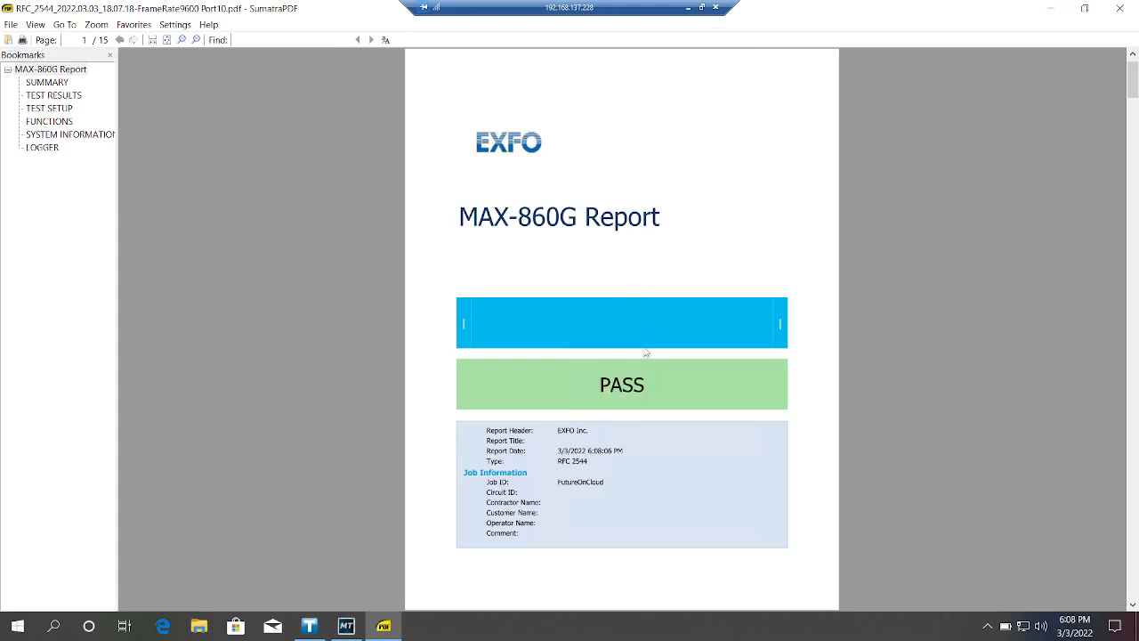
# Step: Scroll past the cover and contents to the report's Results Summary page
pyautogui.scroll(-3)
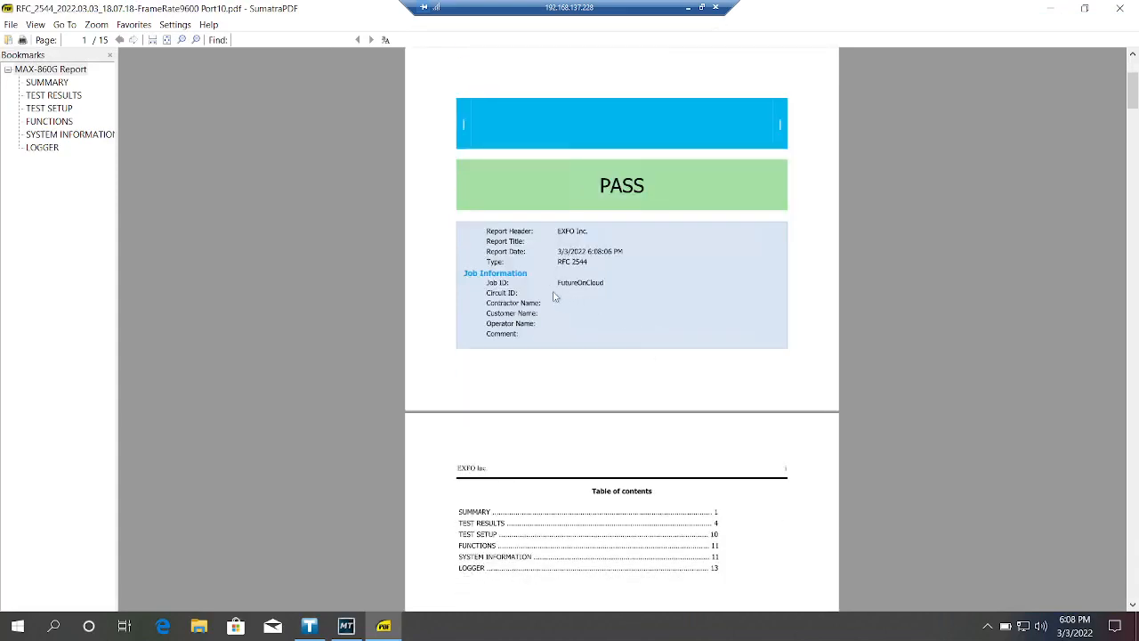
pyautogui.moveTo(555, 328)
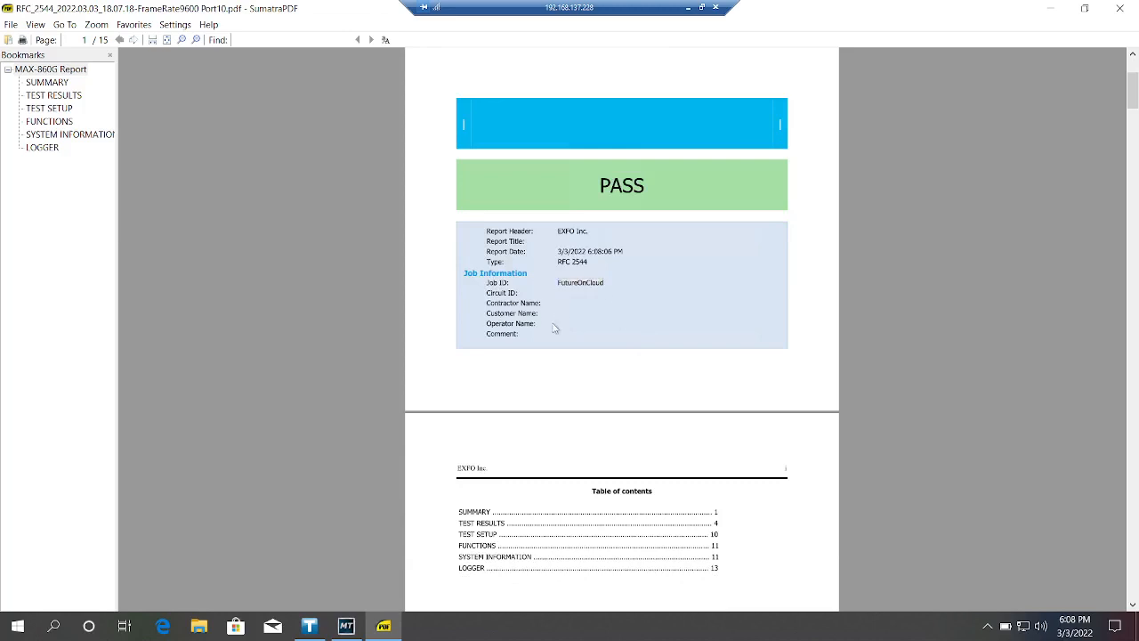
pyautogui.scroll(-3)
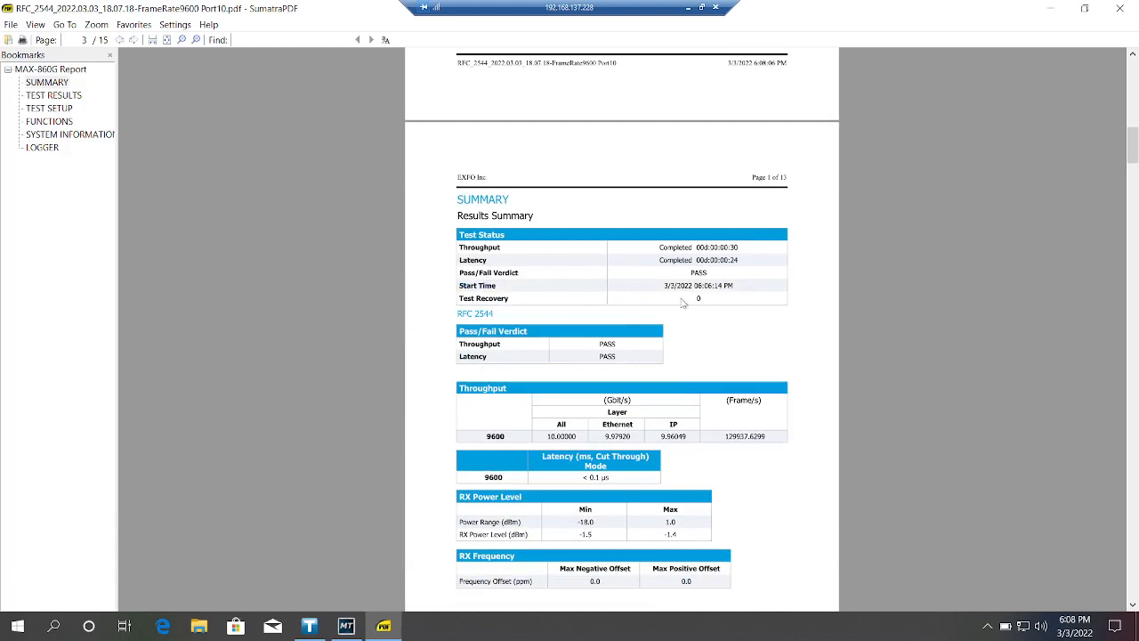
pyautogui.moveTo(570, 256)
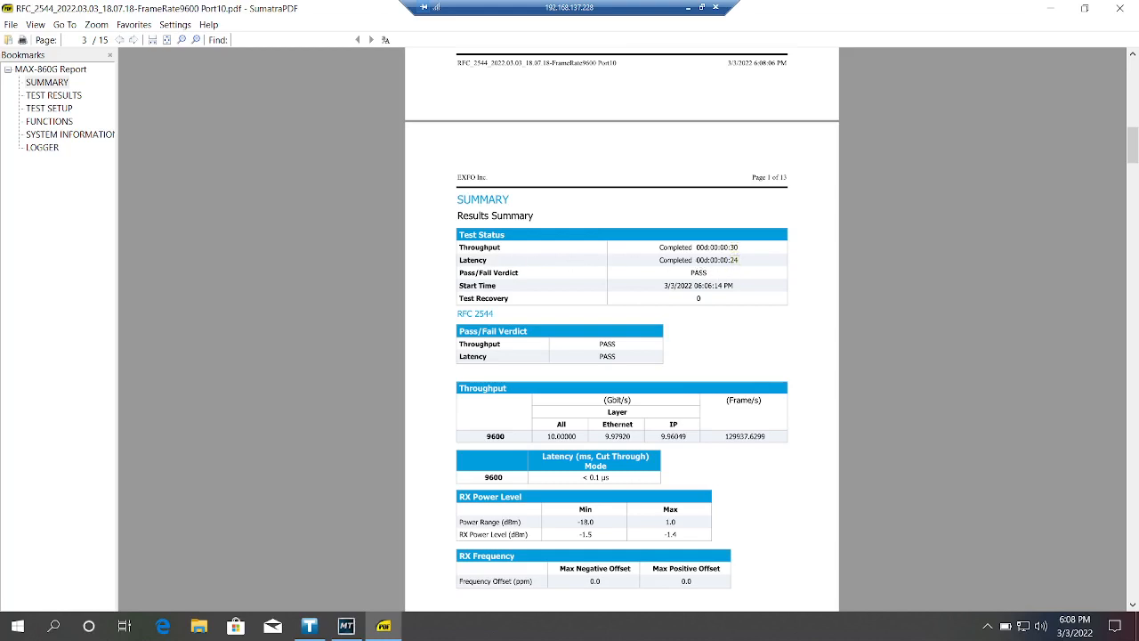
pyautogui.moveTo(660, 283)
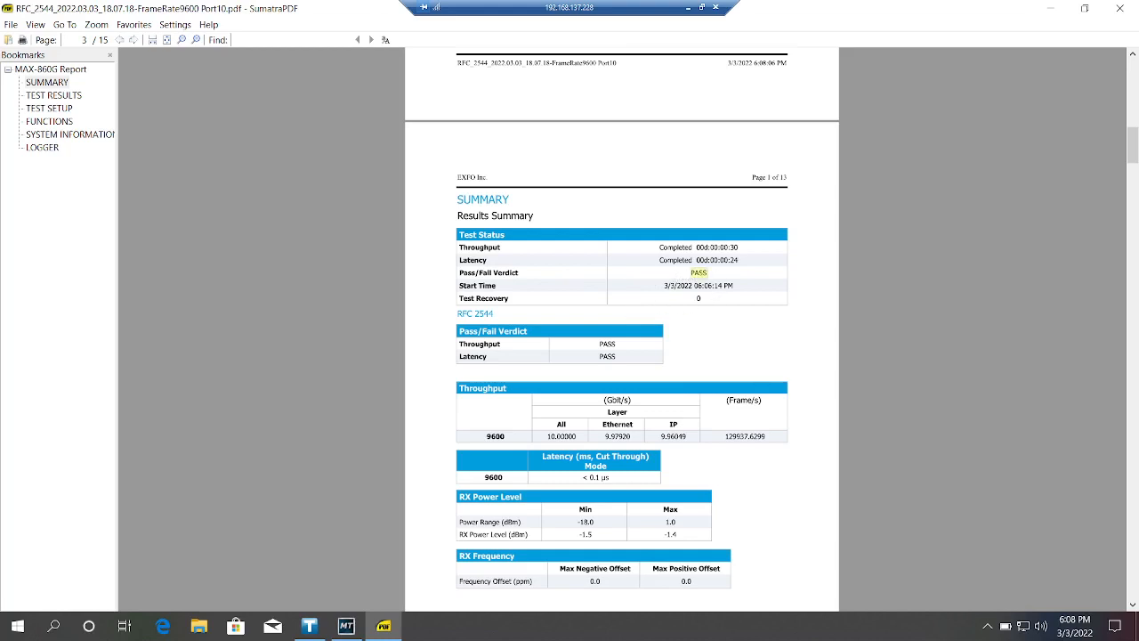
# Step: Review the Summary tables, then scroll on to the Alarms/Errors page with zero error counts
pyautogui.scroll(3)
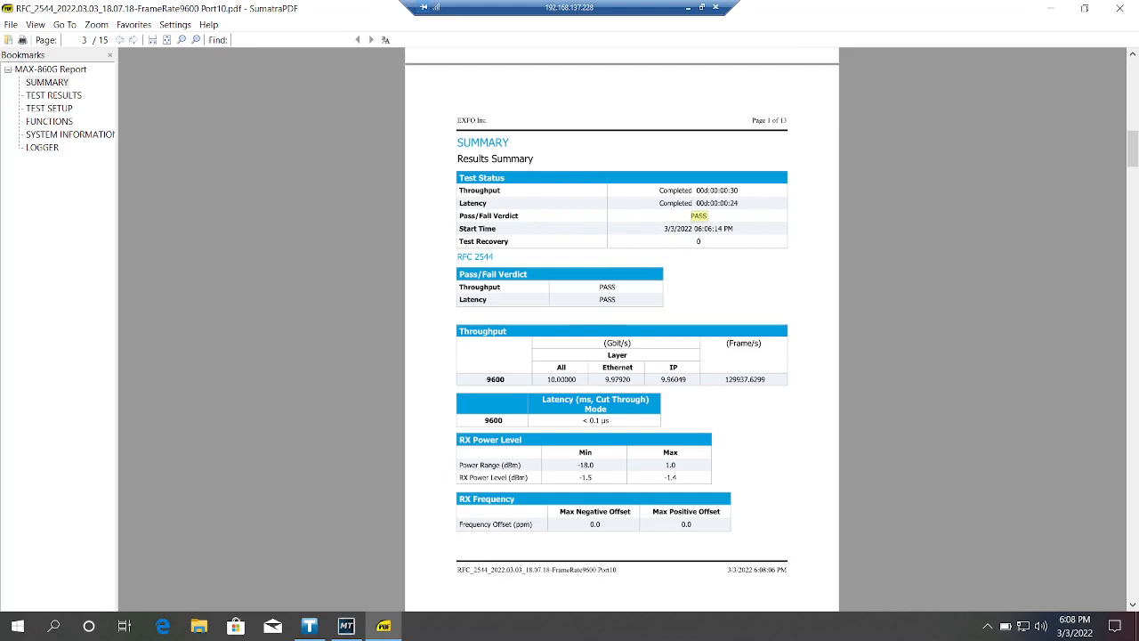
pyautogui.scroll(3)
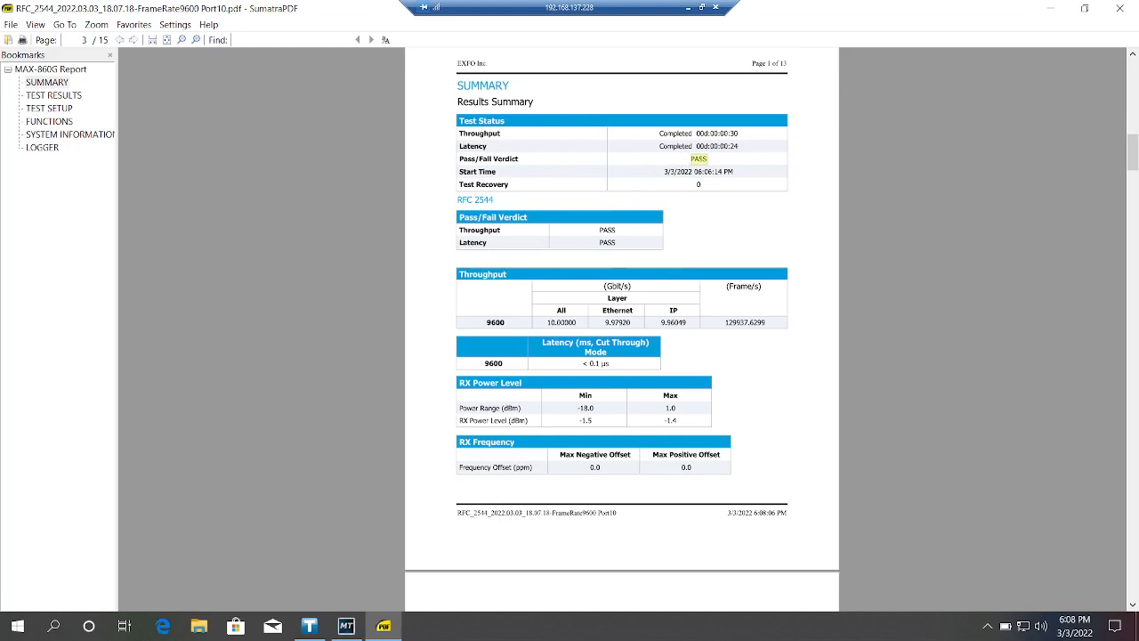
pyautogui.moveTo(602, 331)
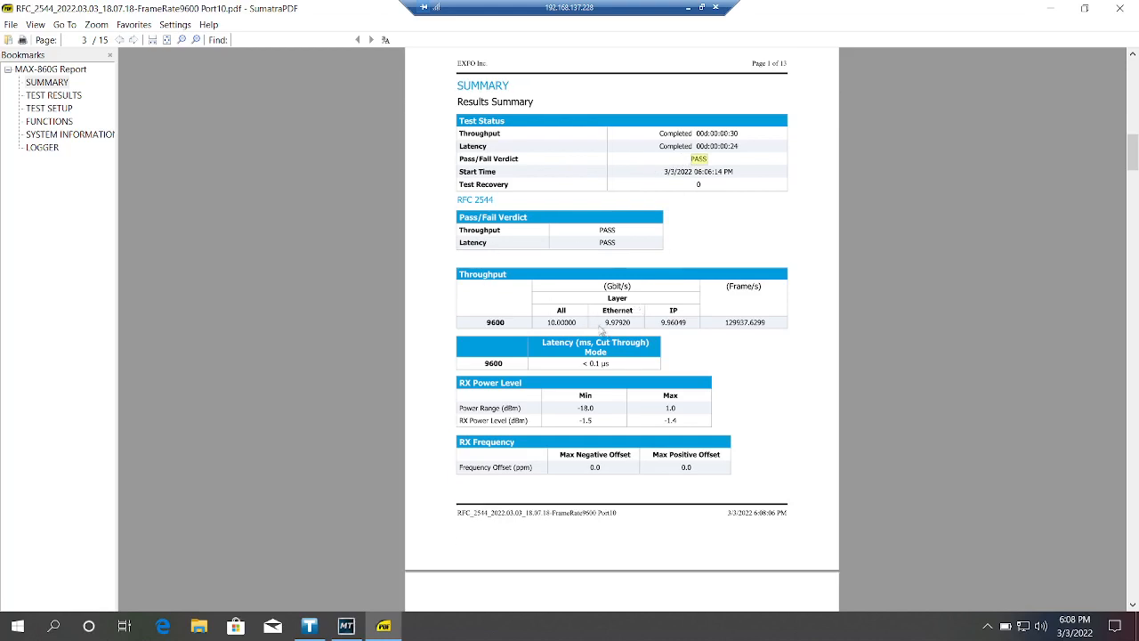
pyautogui.doubleClick(616, 322)
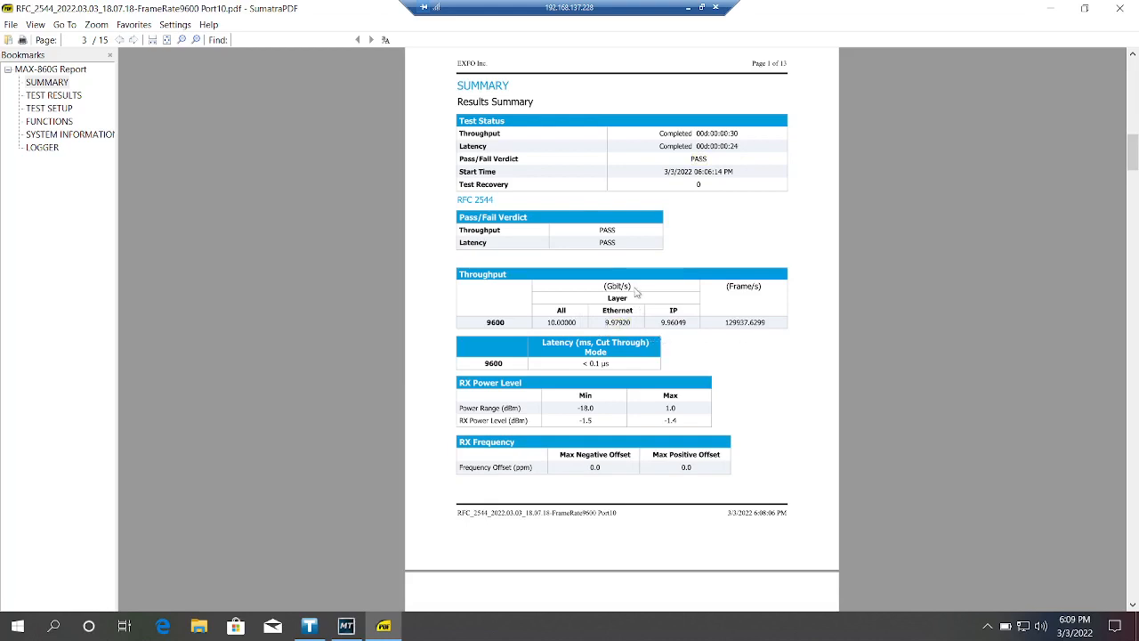
pyautogui.scroll(-3)
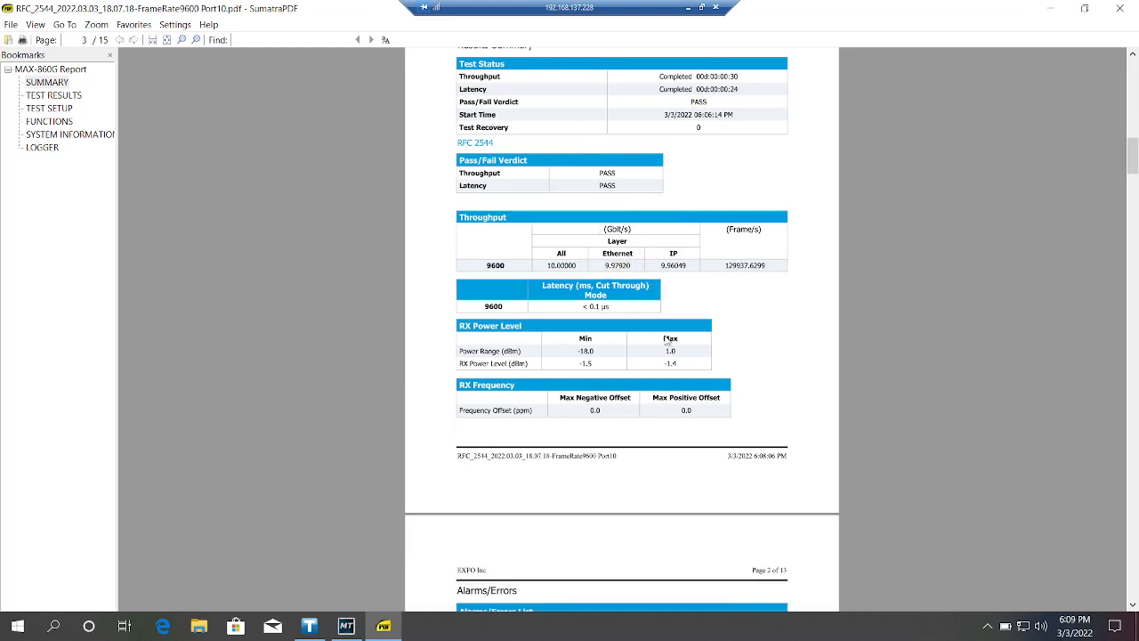
pyautogui.scroll(-3)
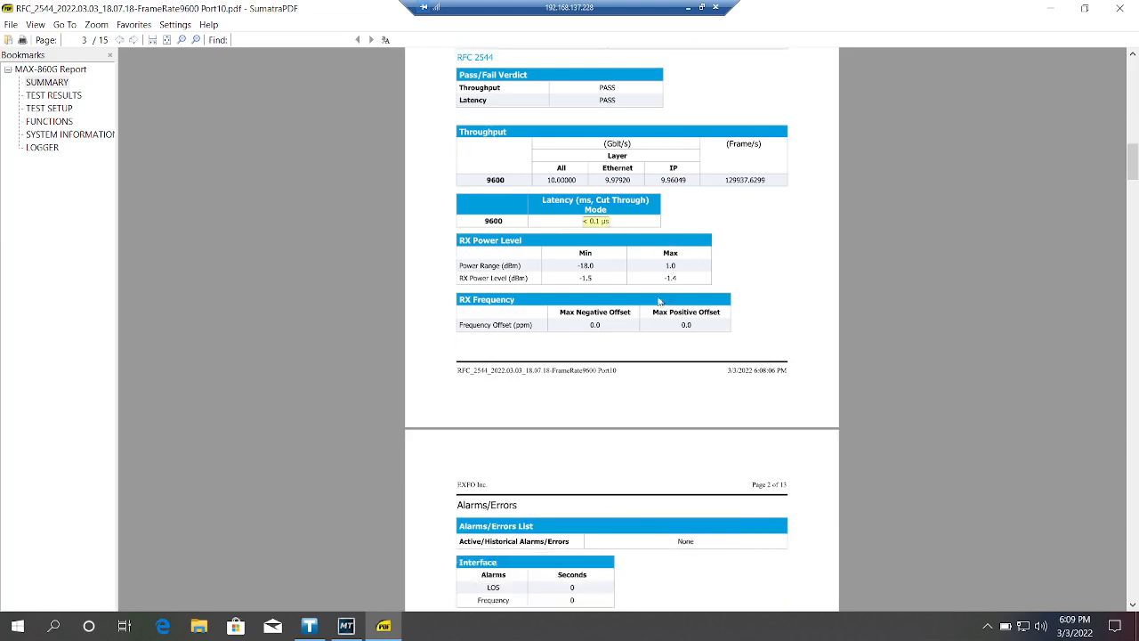
pyautogui.scroll(-3)
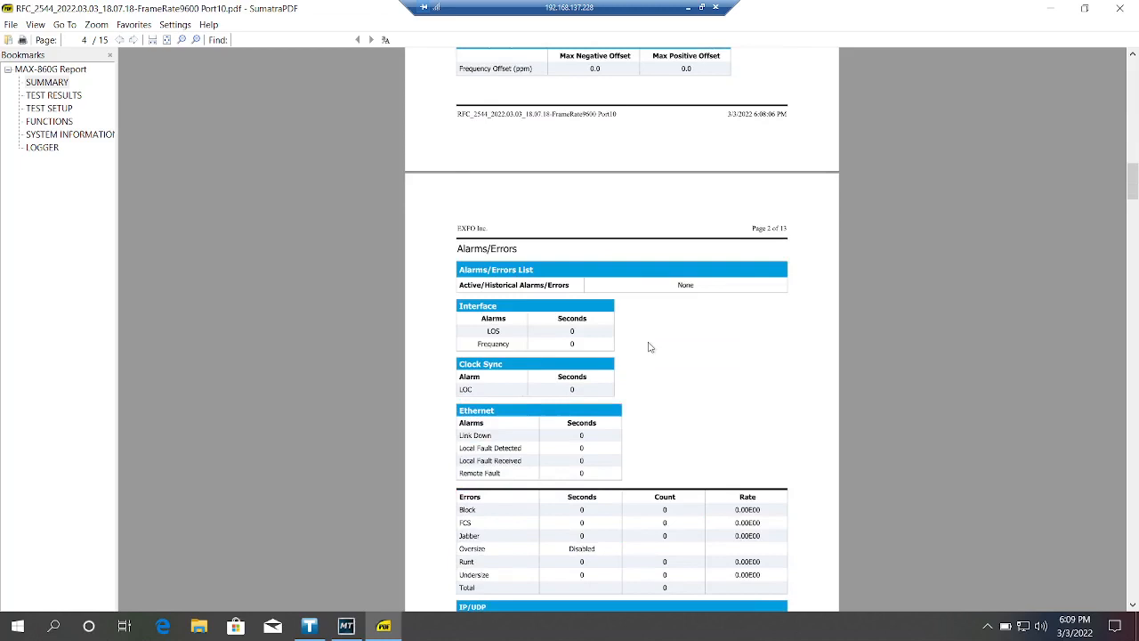
pyautogui.scroll(-3)
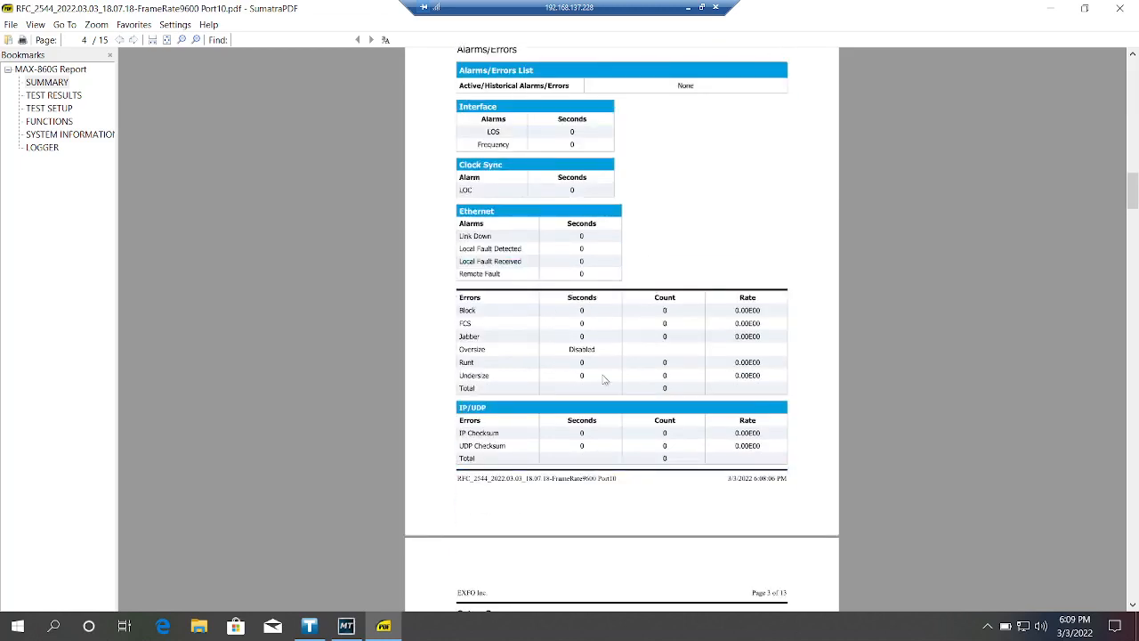
# Step: Read through the setup summary on page 5 of the report
pyautogui.scroll(-3)
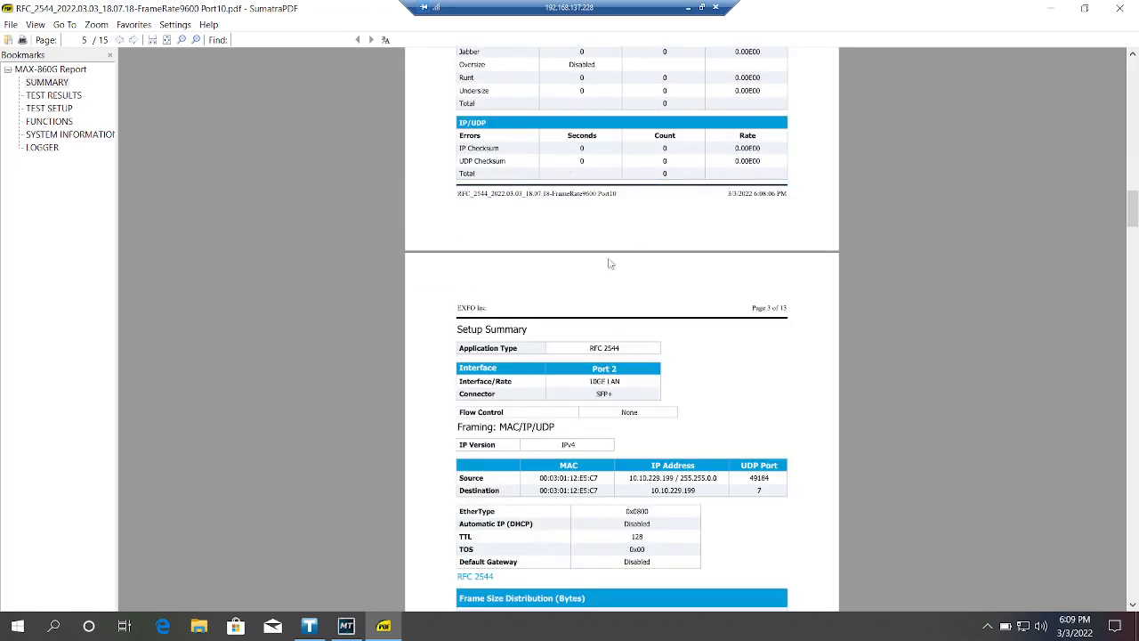
pyautogui.scroll(-3)
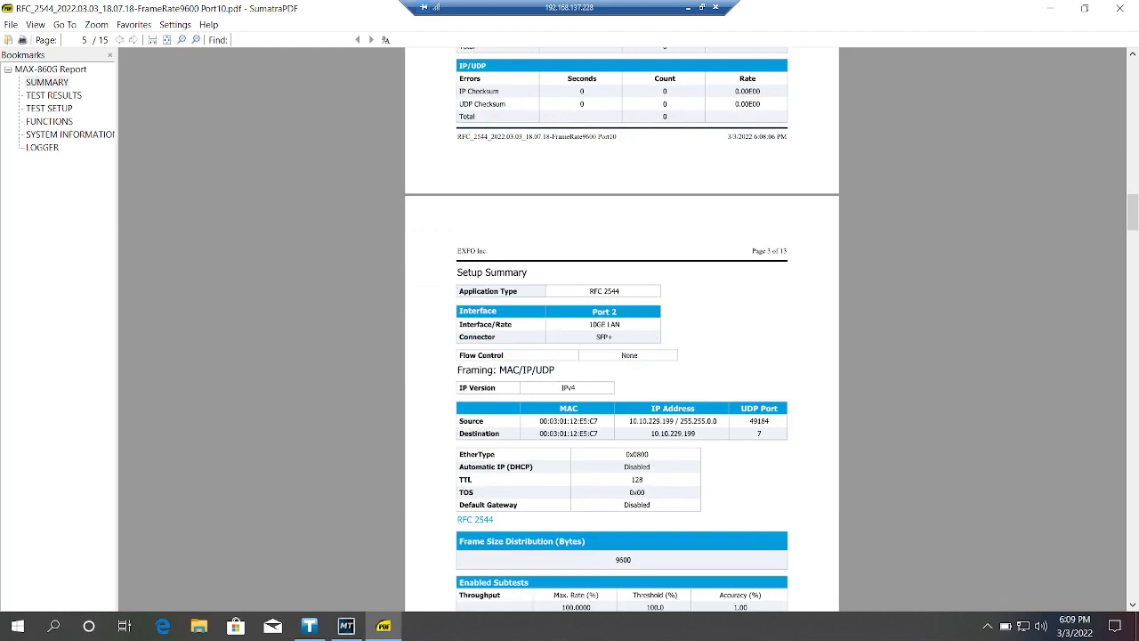
pyautogui.moveTo(616, 121)
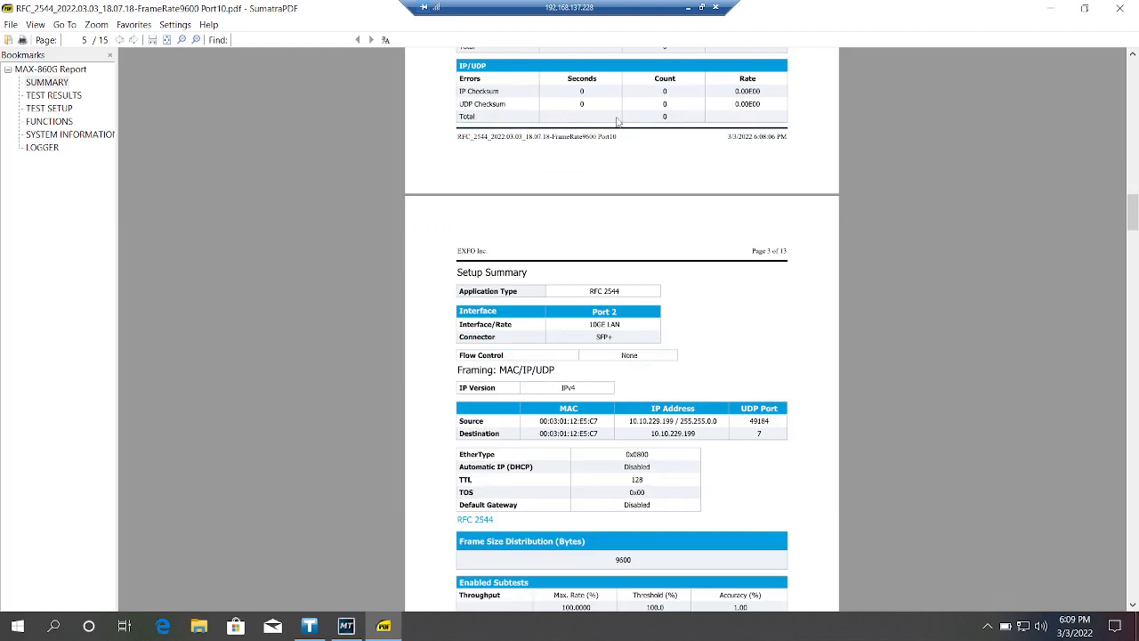
pyautogui.scroll(3)
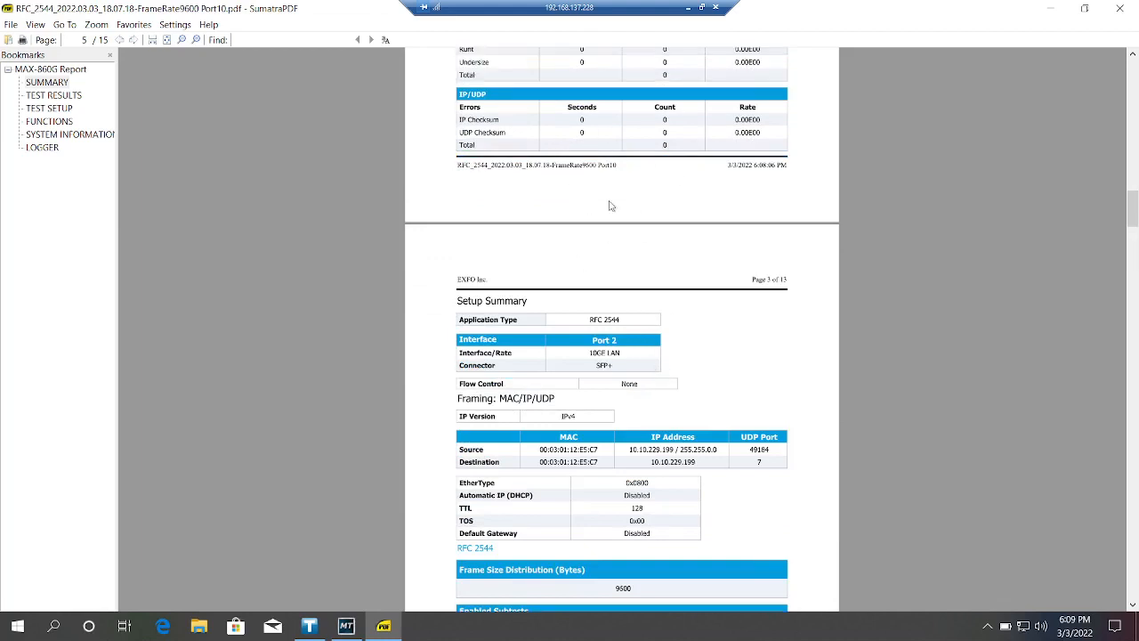
pyautogui.scroll(3)
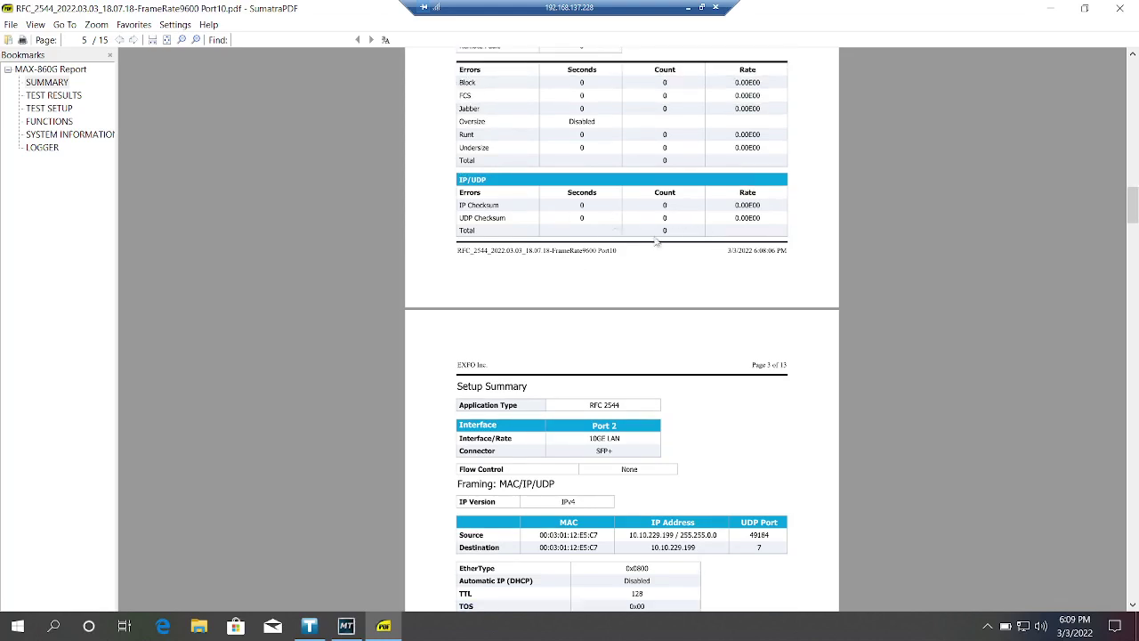
pyautogui.moveTo(607, 213)
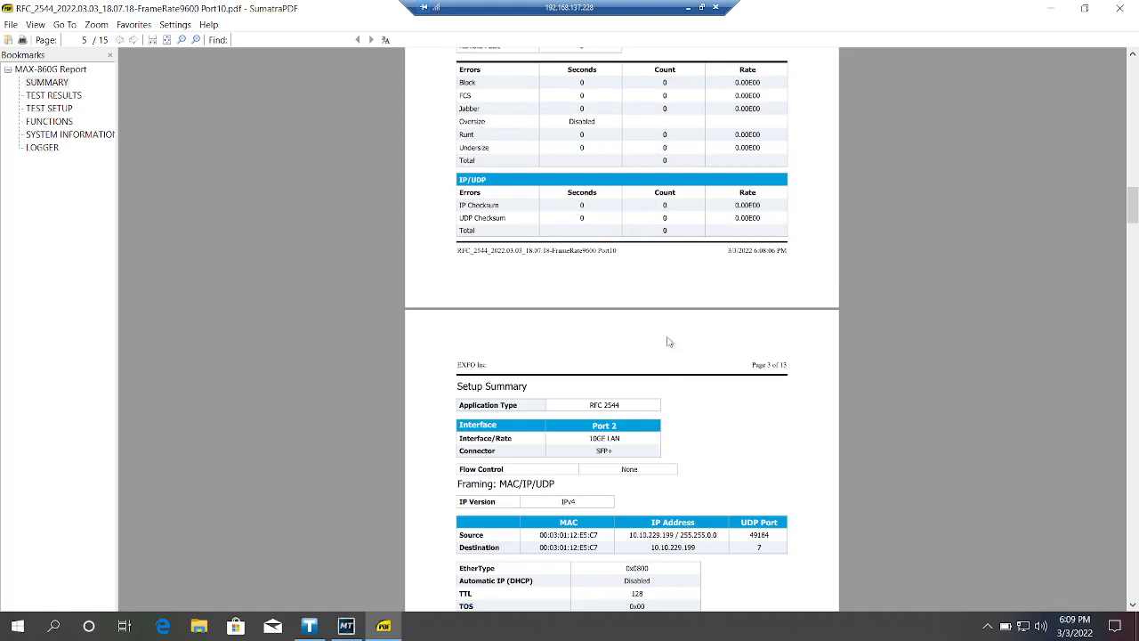
pyautogui.scroll(-3)
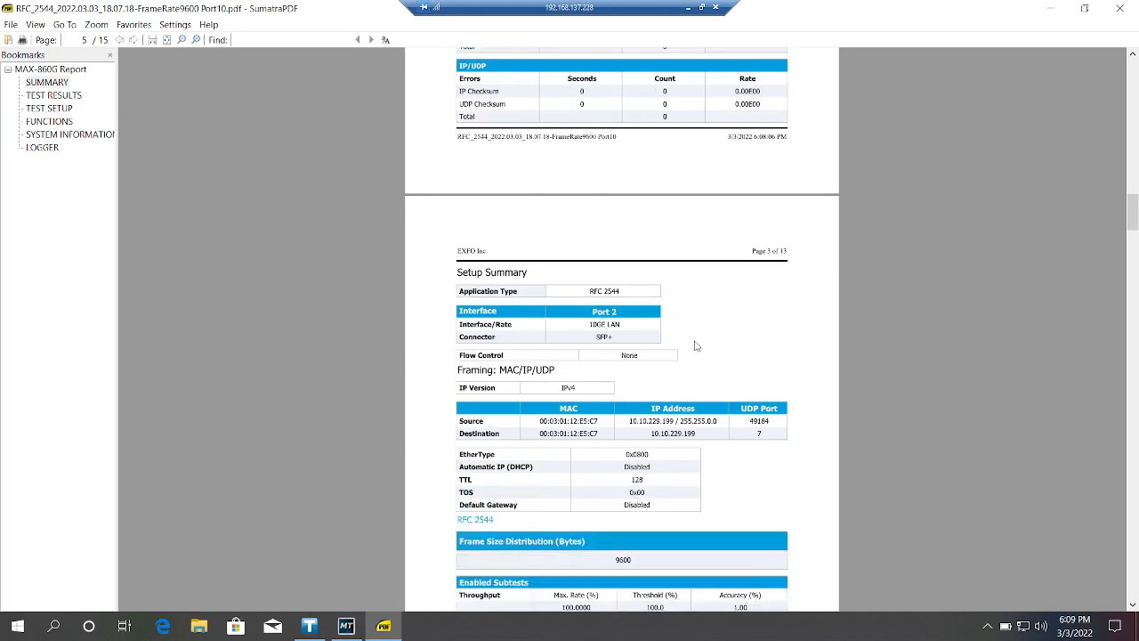
pyautogui.scroll(-3)
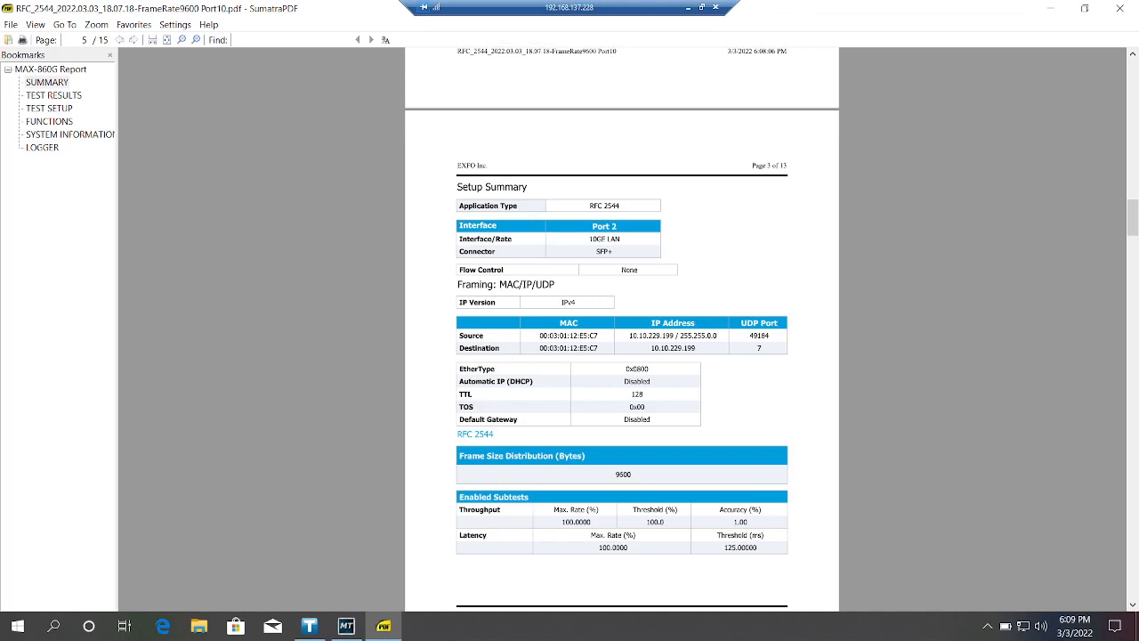
pyautogui.doubleClick(605, 239)
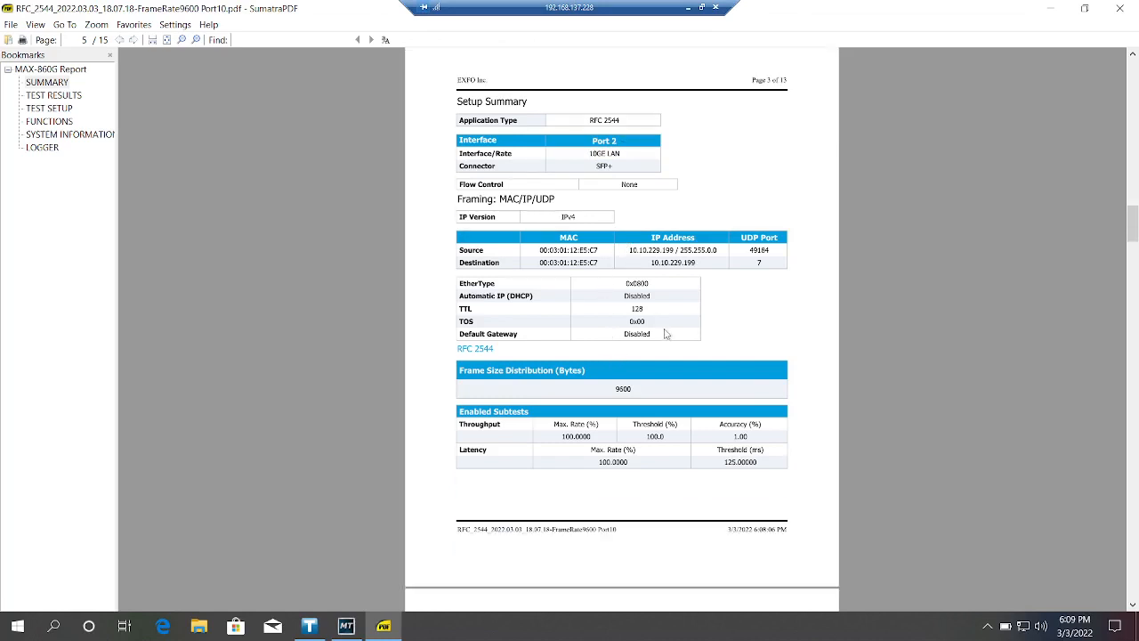
# Step: Scroll down to the Test Results page showing Throughput and Latency PASS near 9.98 Gbit/s
pyautogui.scroll(-3)
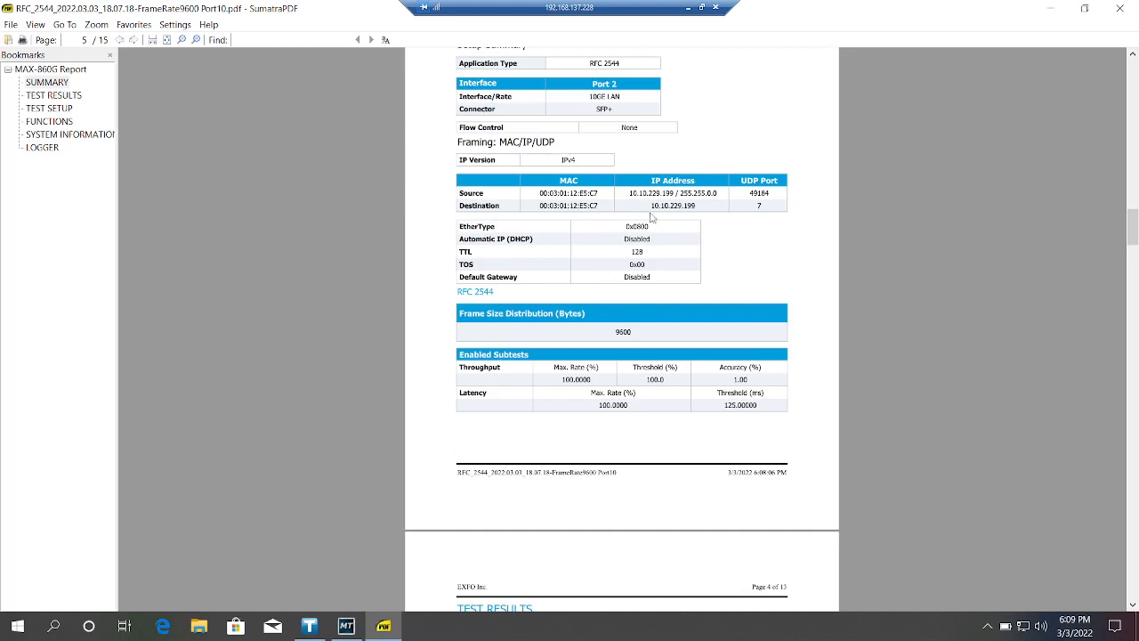
pyautogui.moveTo(639, 210)
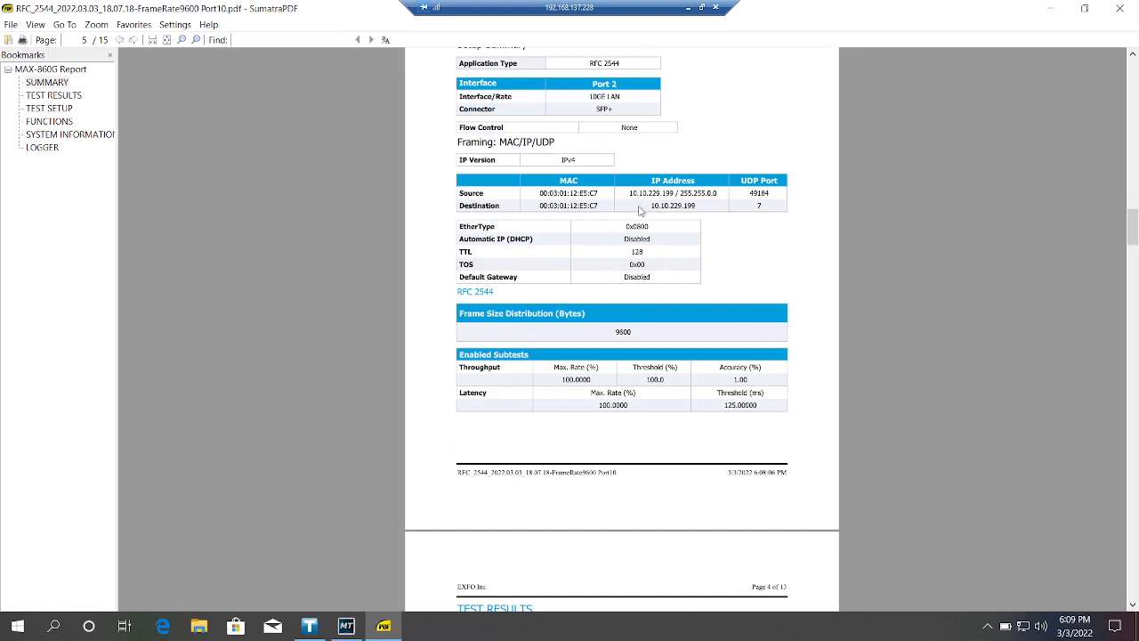
pyautogui.scroll(-3)
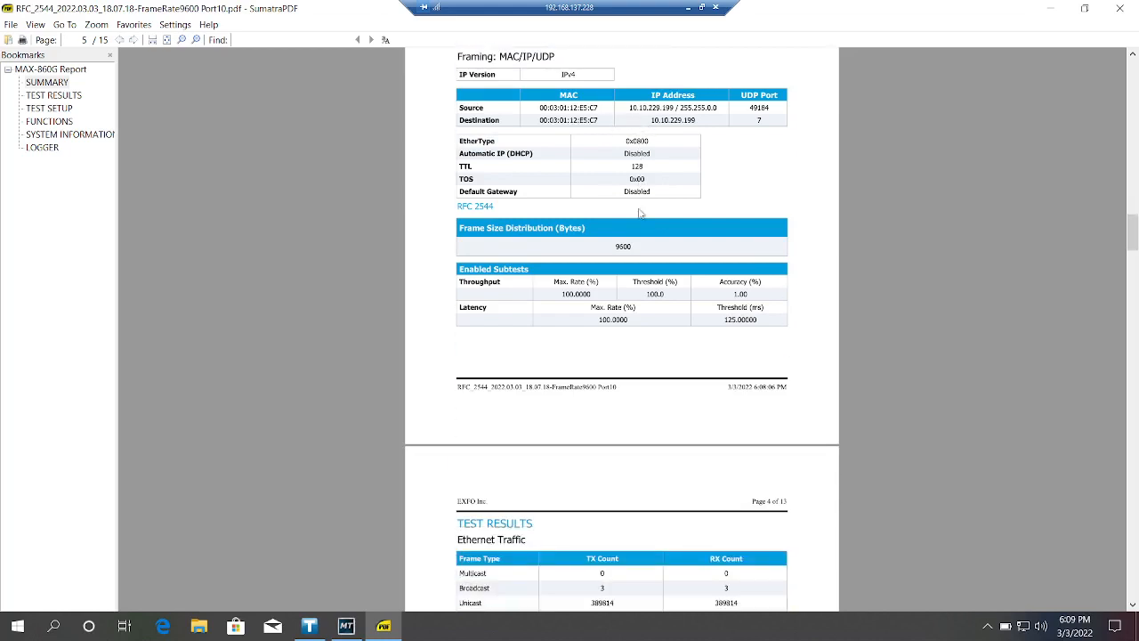
pyautogui.scroll(-3)
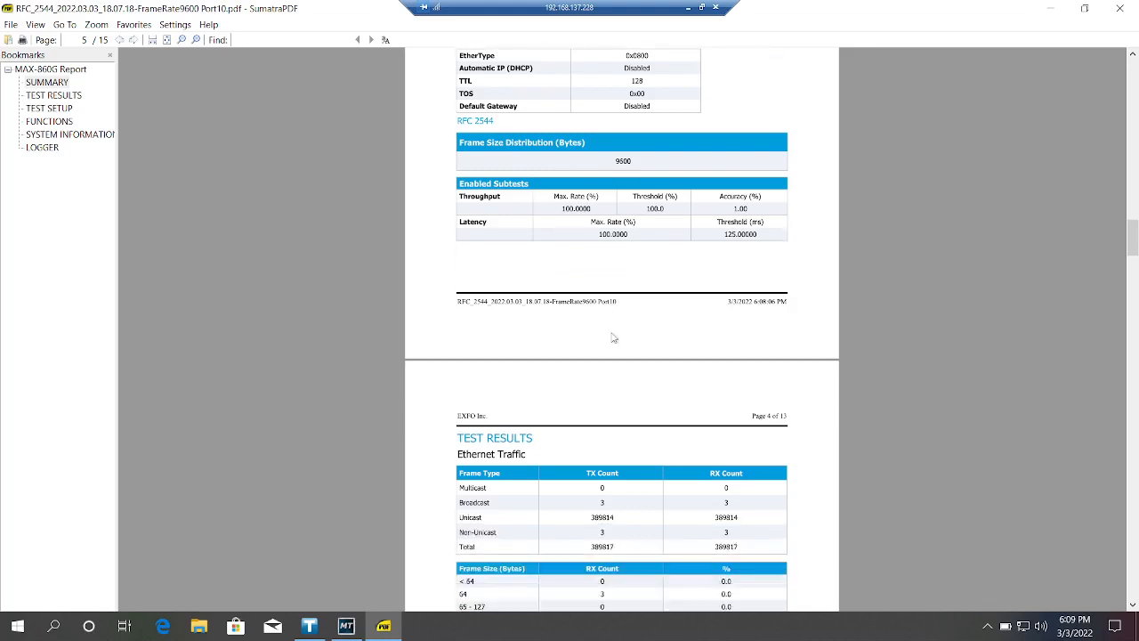
pyautogui.scroll(-3)
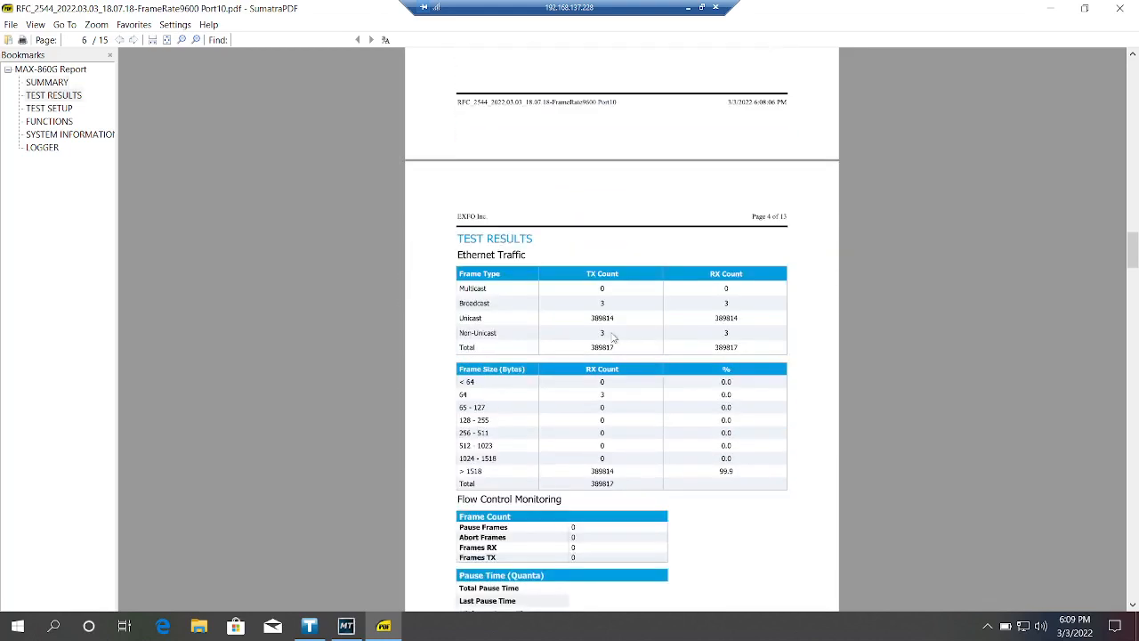
pyautogui.scroll(-3)
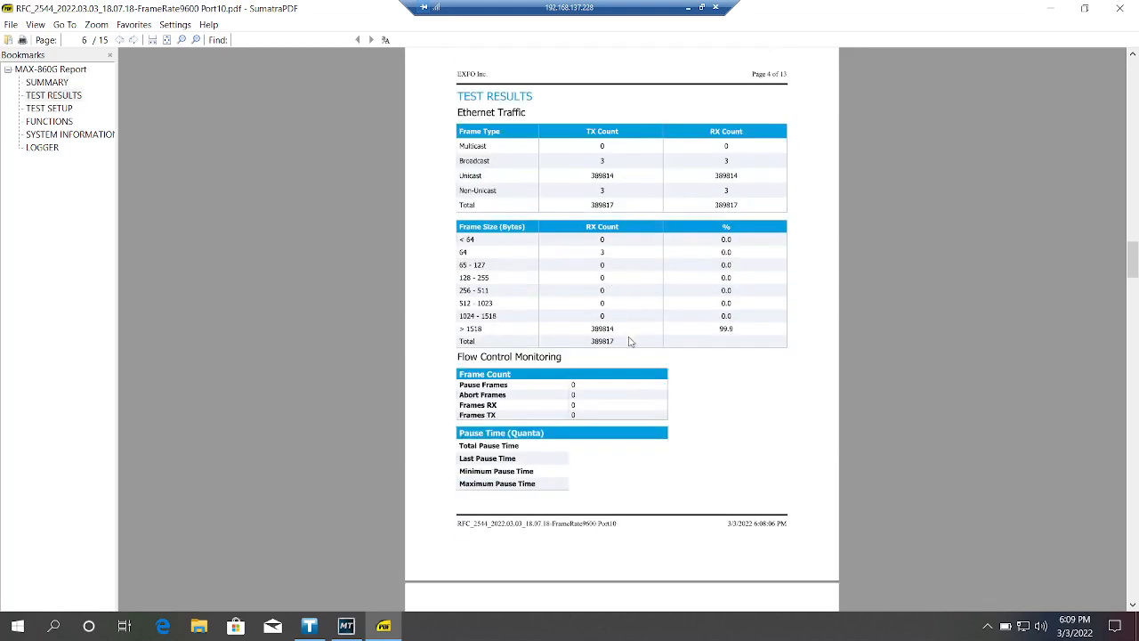
pyautogui.scroll(-3)
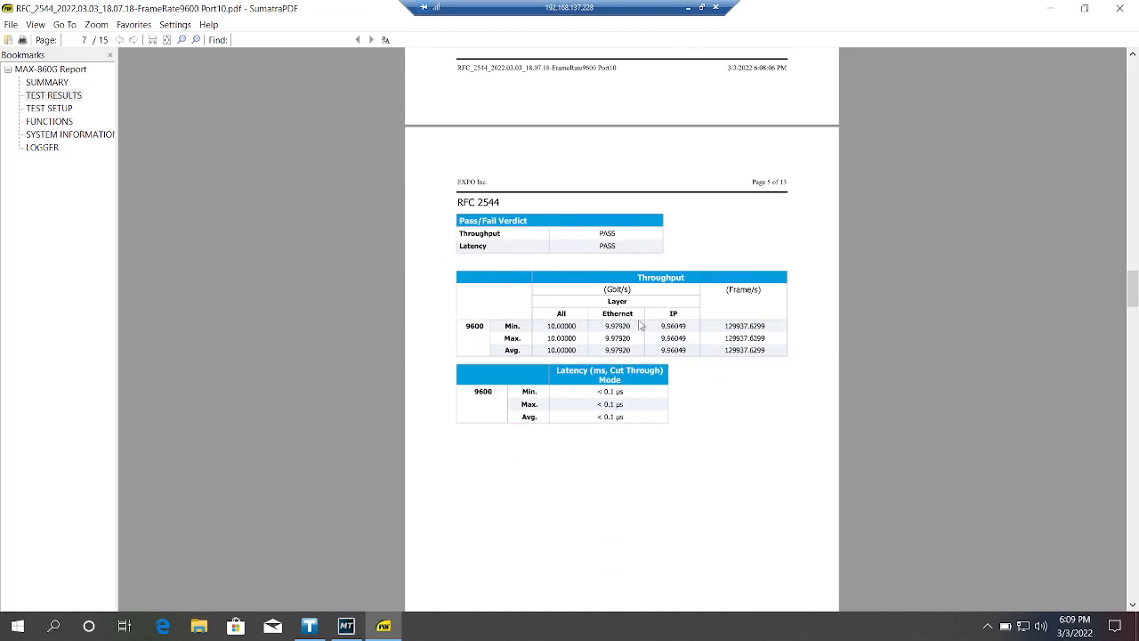
pyautogui.moveTo(639, 326)
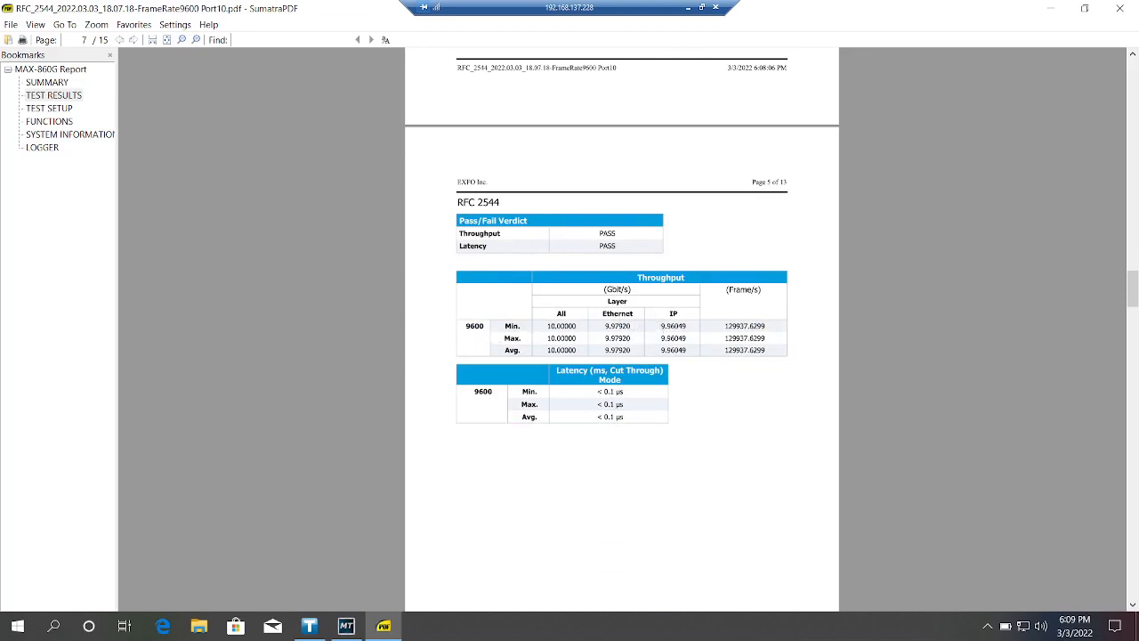
pyautogui.moveTo(696, 392)
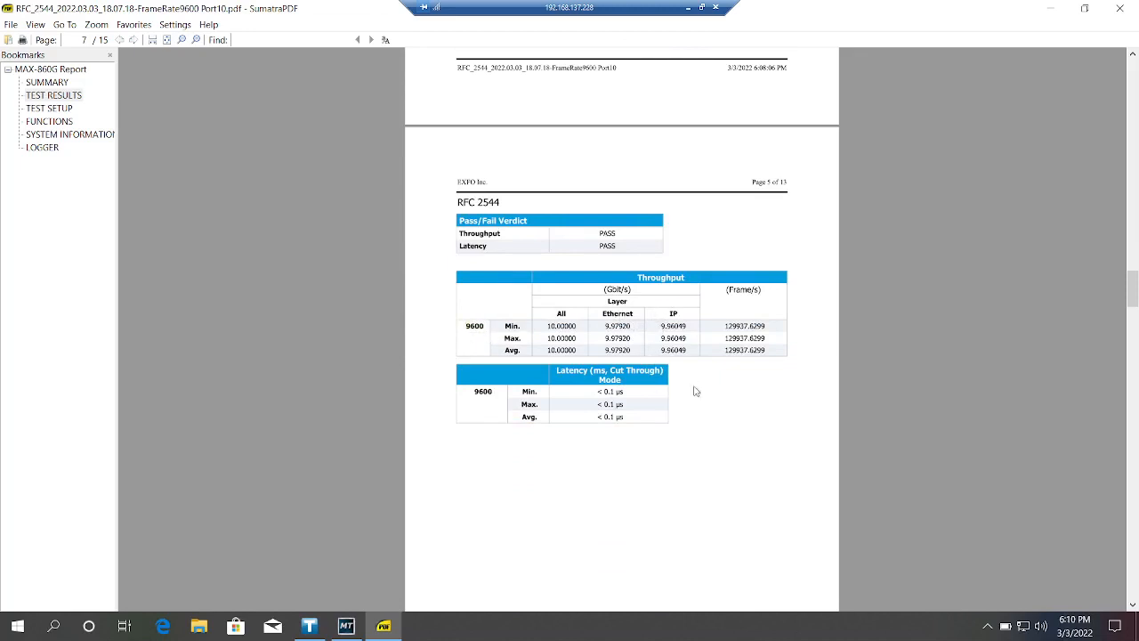
# Step: Scroll through the latency and throughput charts to the Test Setup page, then show the Notepad notes
pyautogui.scroll(-3)
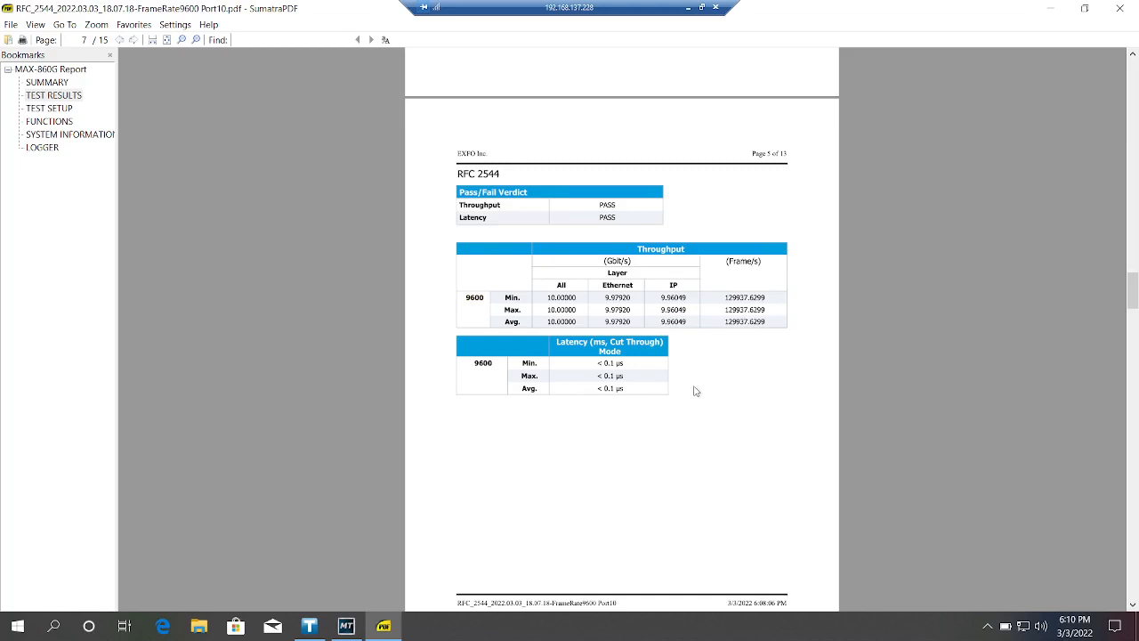
pyautogui.scroll(-3)
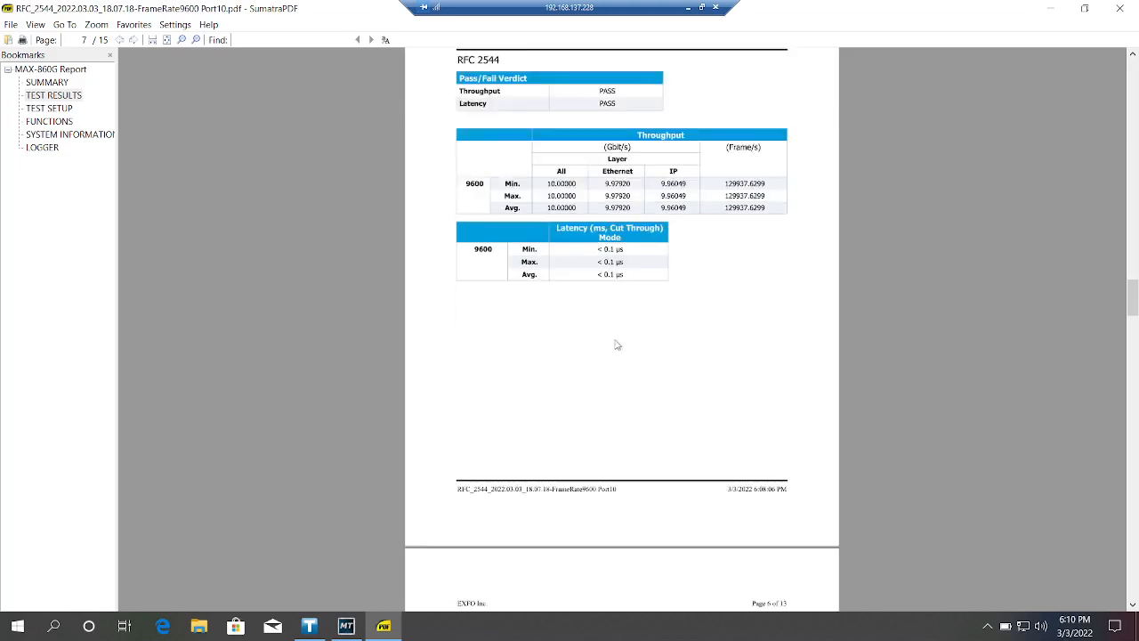
pyautogui.scroll(-3)
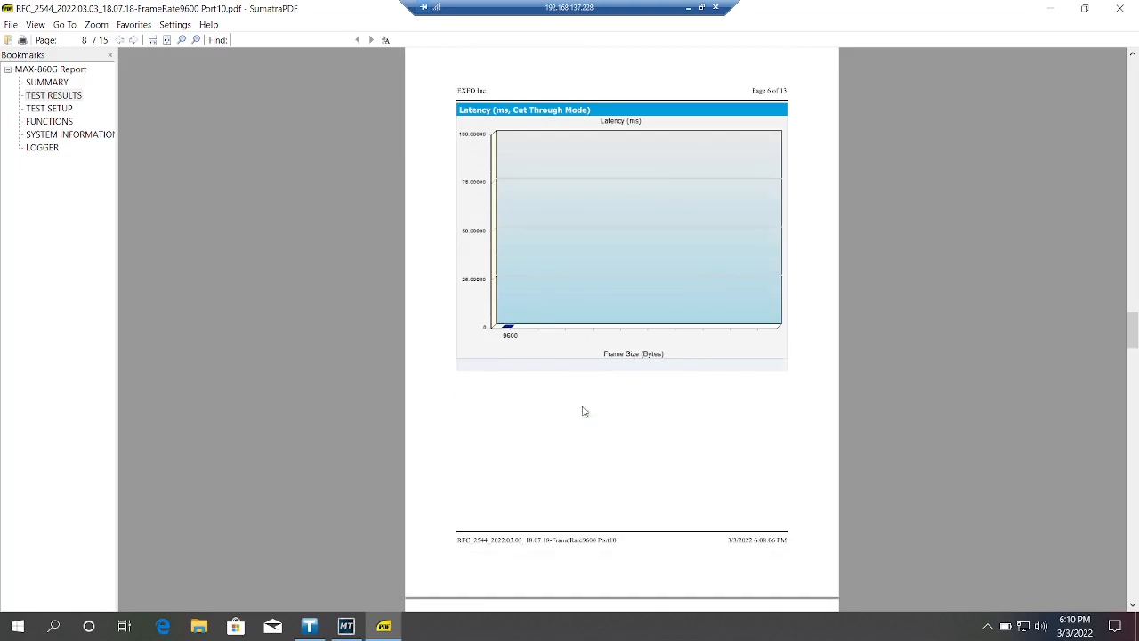
pyautogui.scroll(-3)
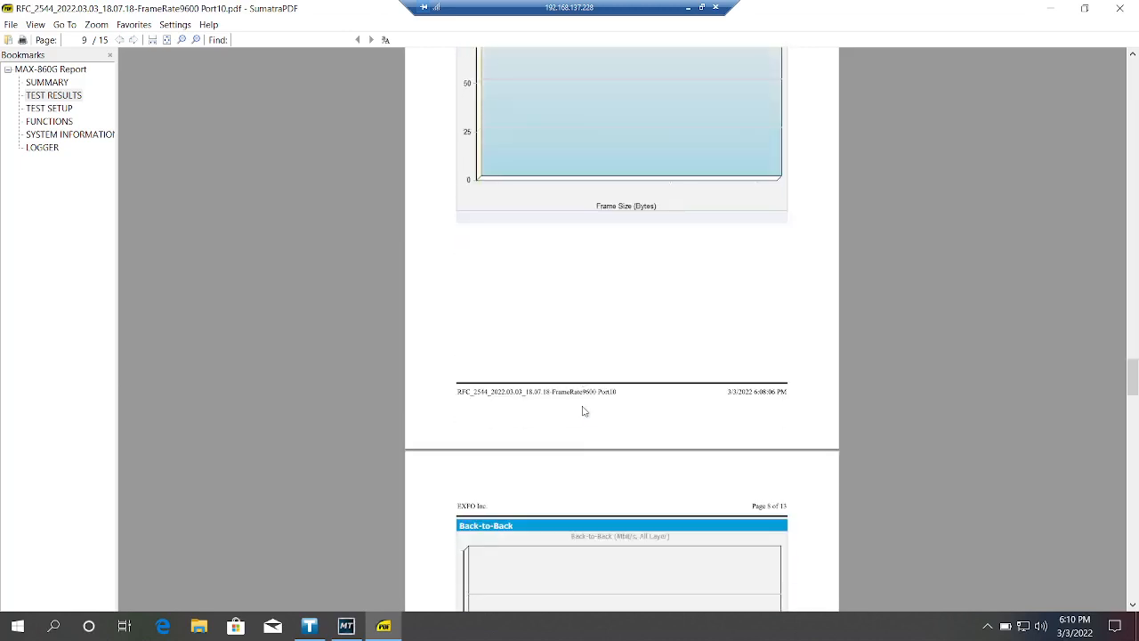
pyautogui.scroll(-3)
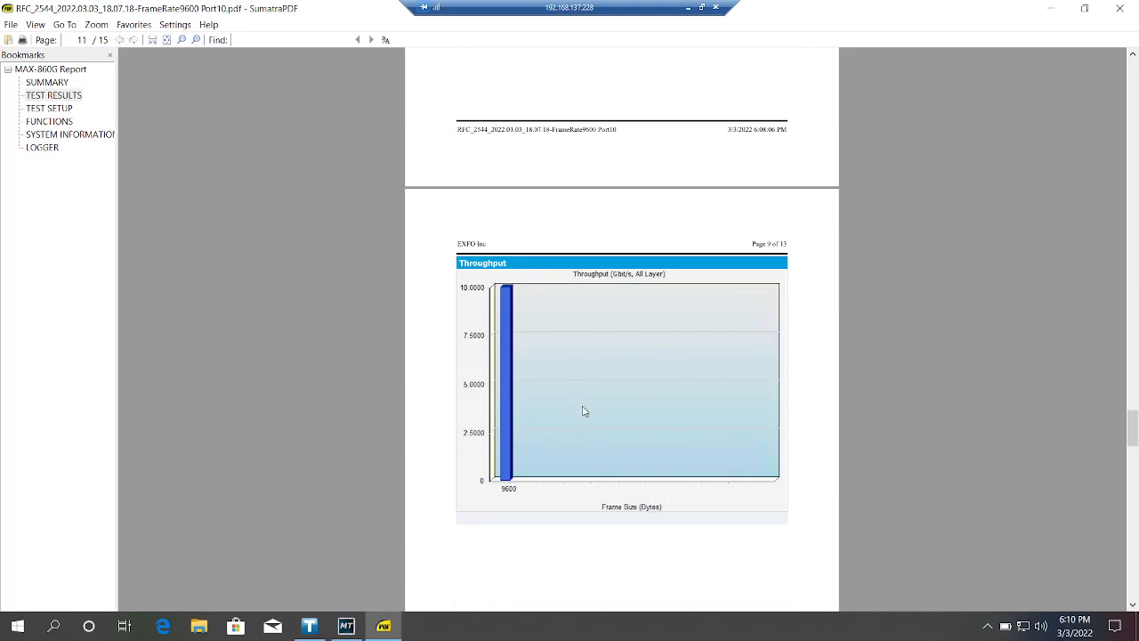
pyautogui.scroll(-3)
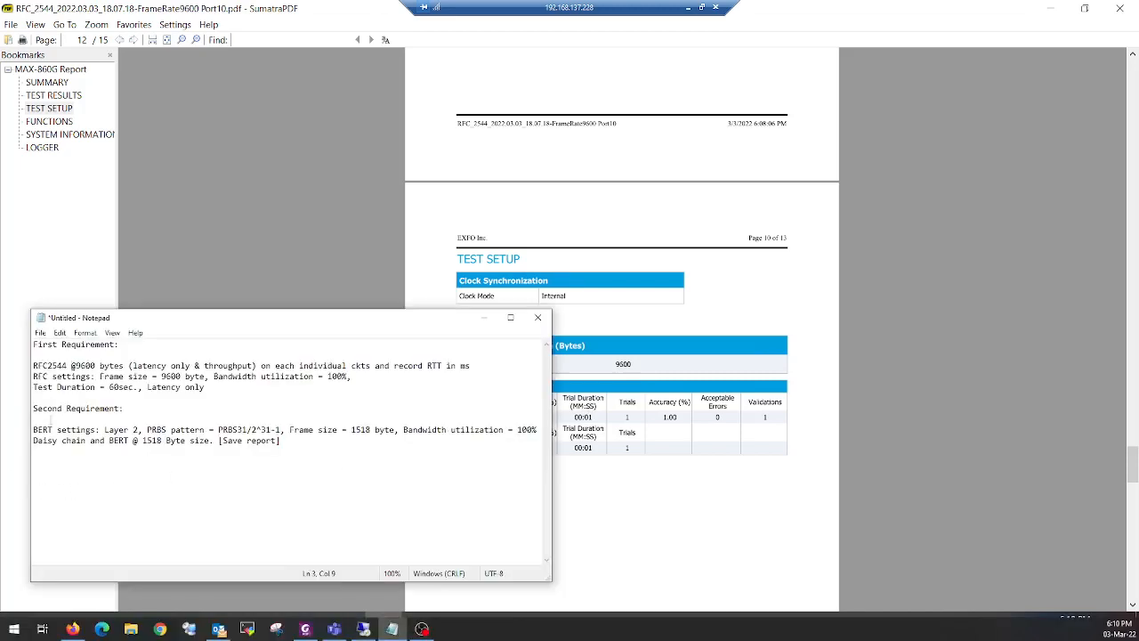
# Step: Minimize Notepad and switch back to the MaxTester alarms and errors view
pyautogui.doubleClick(62, 429)
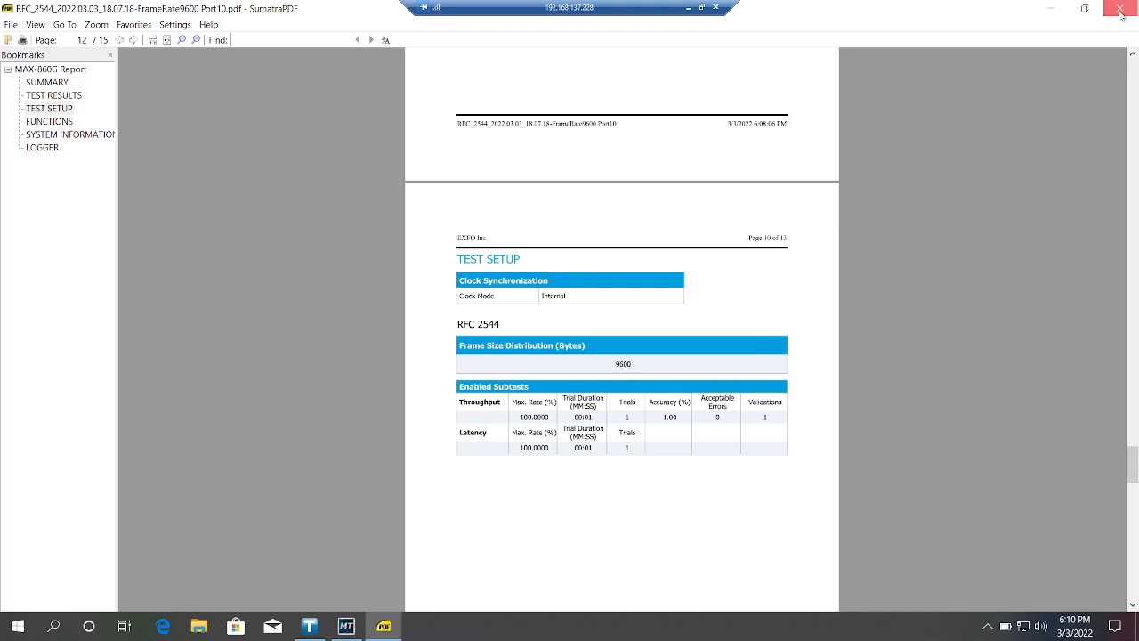
pyautogui.click(1121, 11)
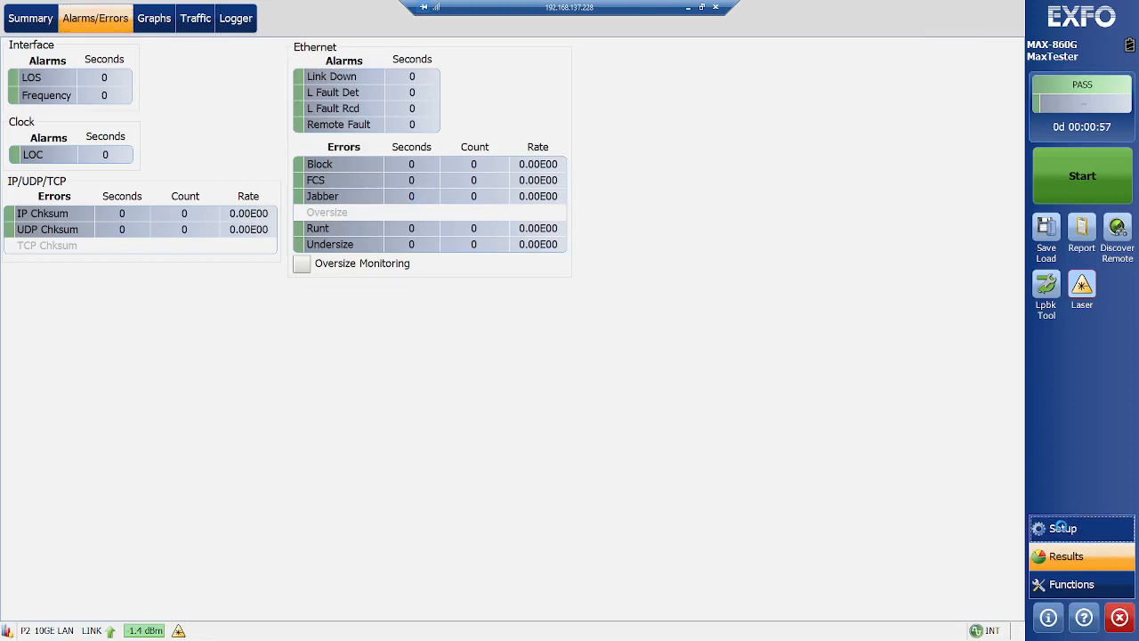
# Step: Load the EtherBERT test application after checking the 1518-byte frame size in the notes
pyautogui.click(1062, 527)
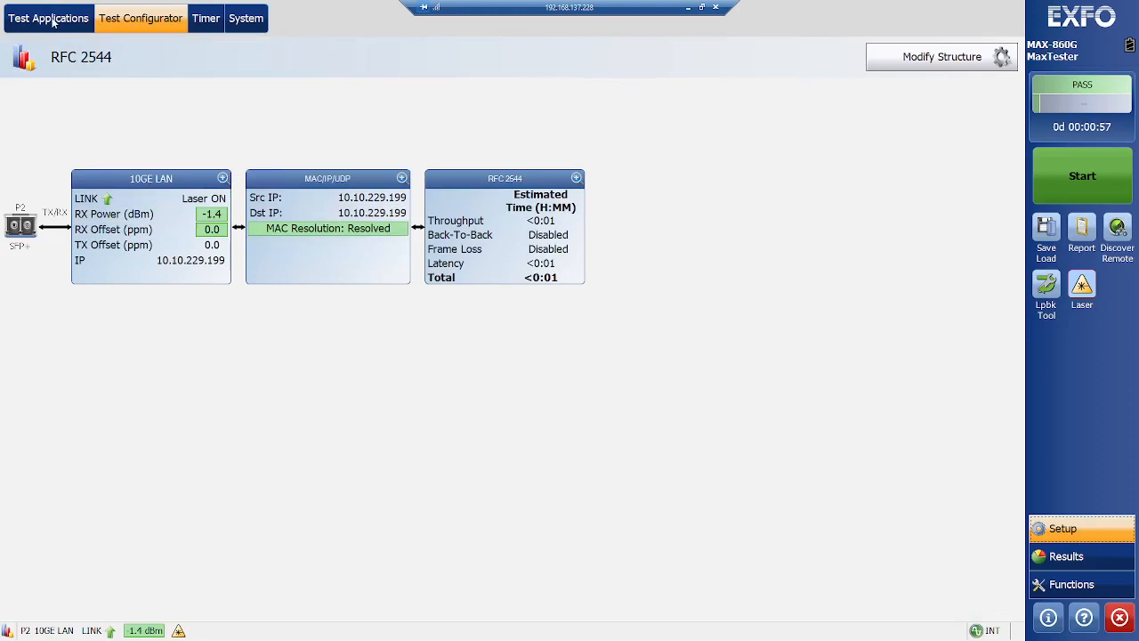
pyautogui.click(48, 17)
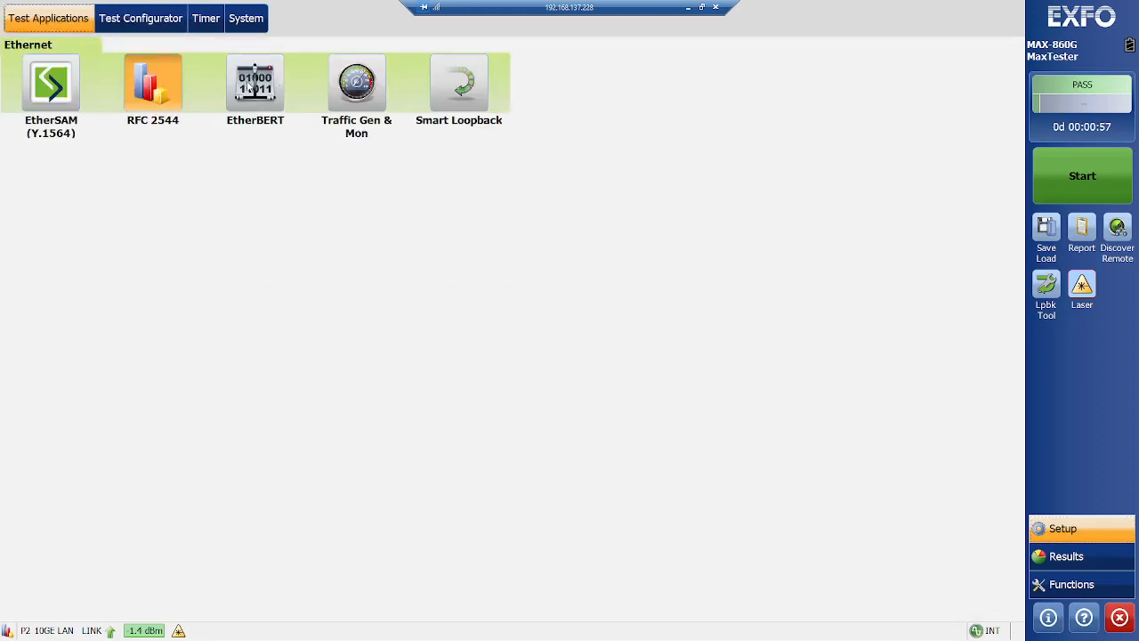
pyautogui.click(254, 82)
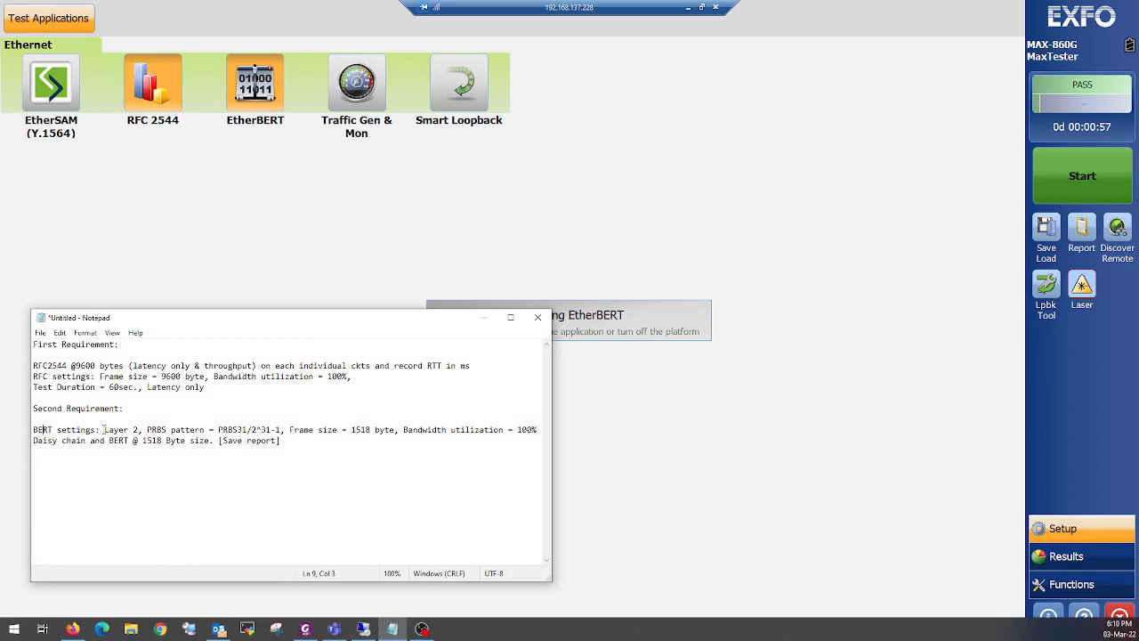
pyautogui.doubleClick(117, 429)
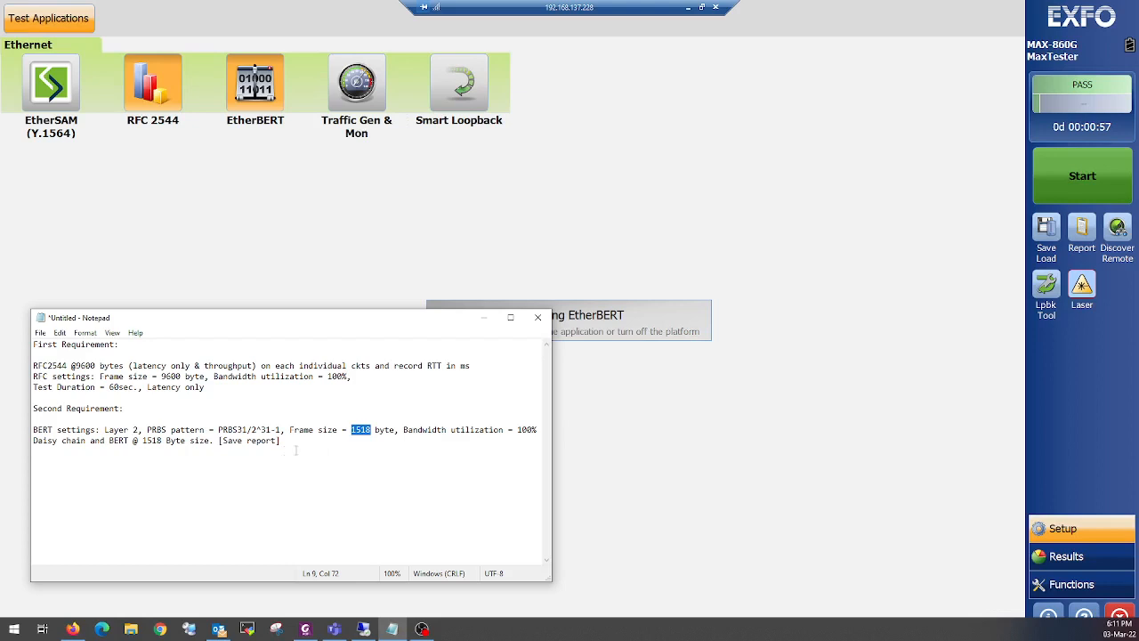
pyautogui.moveTo(132, 452)
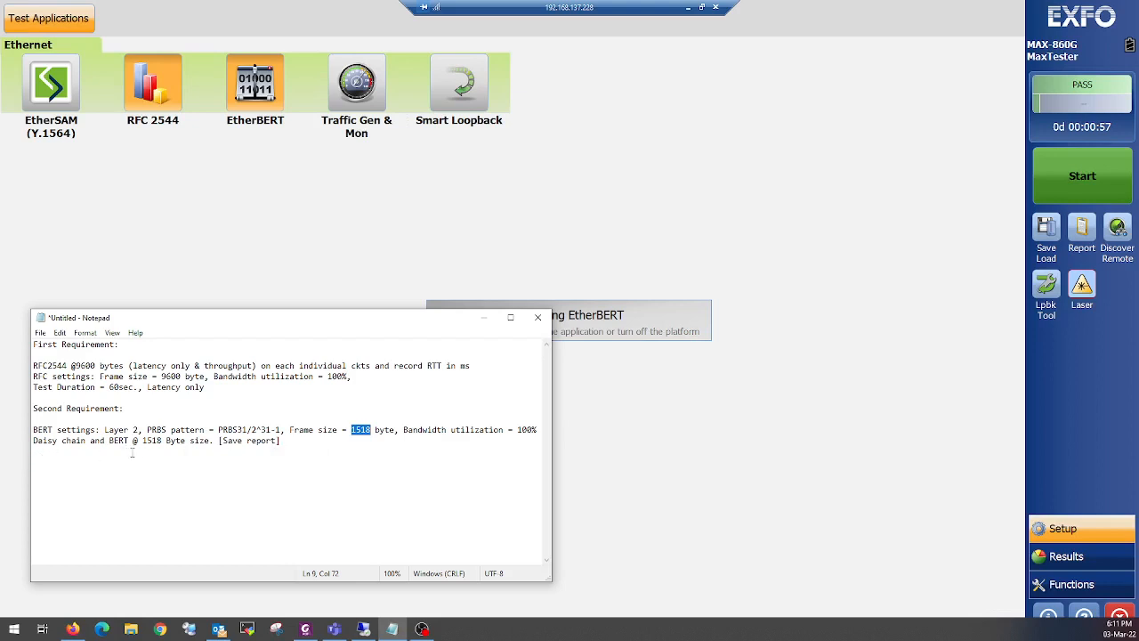
pyautogui.click(48, 18)
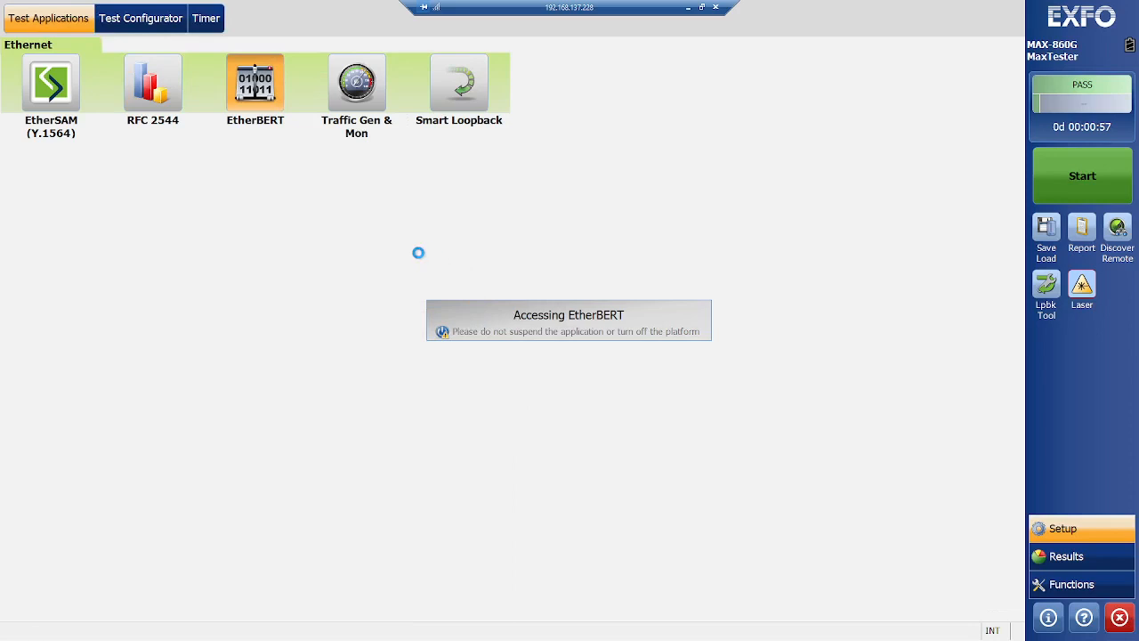
# Step: Keep 10GE LAN on Port 2 SFP+, set framing to Framed Layer 2 and confirm the structure
pyautogui.click(255, 82)
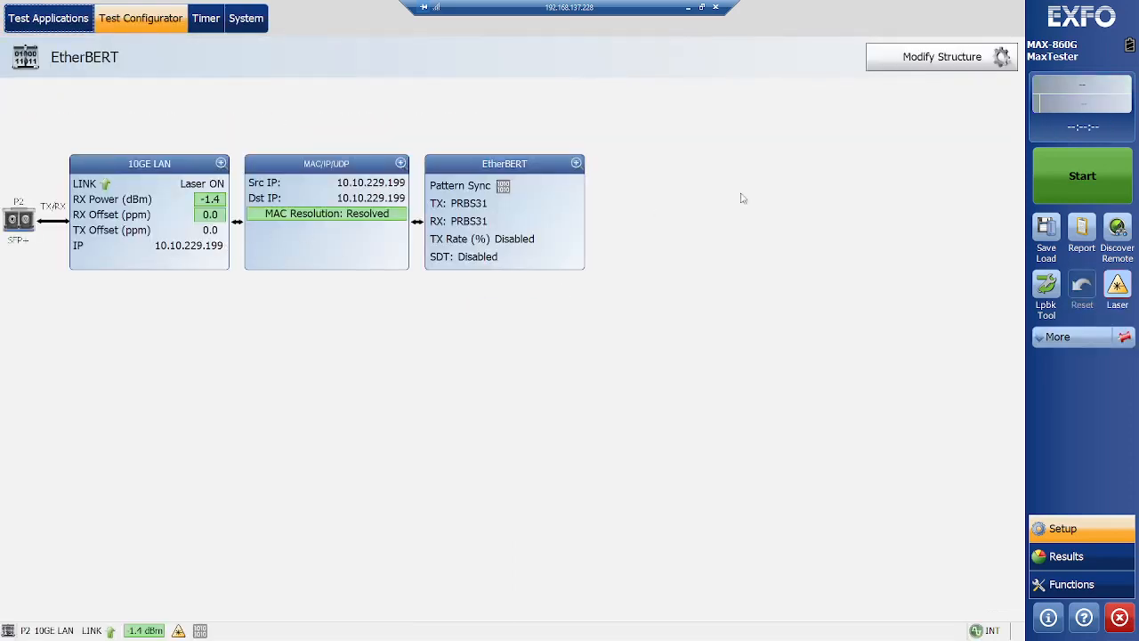
pyautogui.moveTo(904, 64)
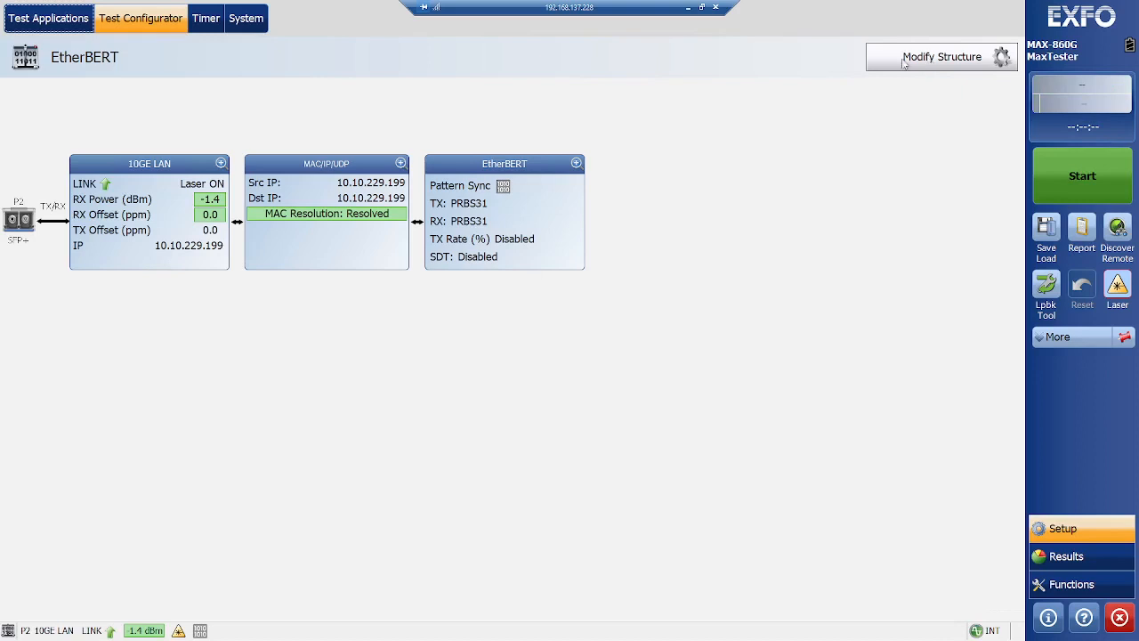
pyautogui.moveTo(704, 157)
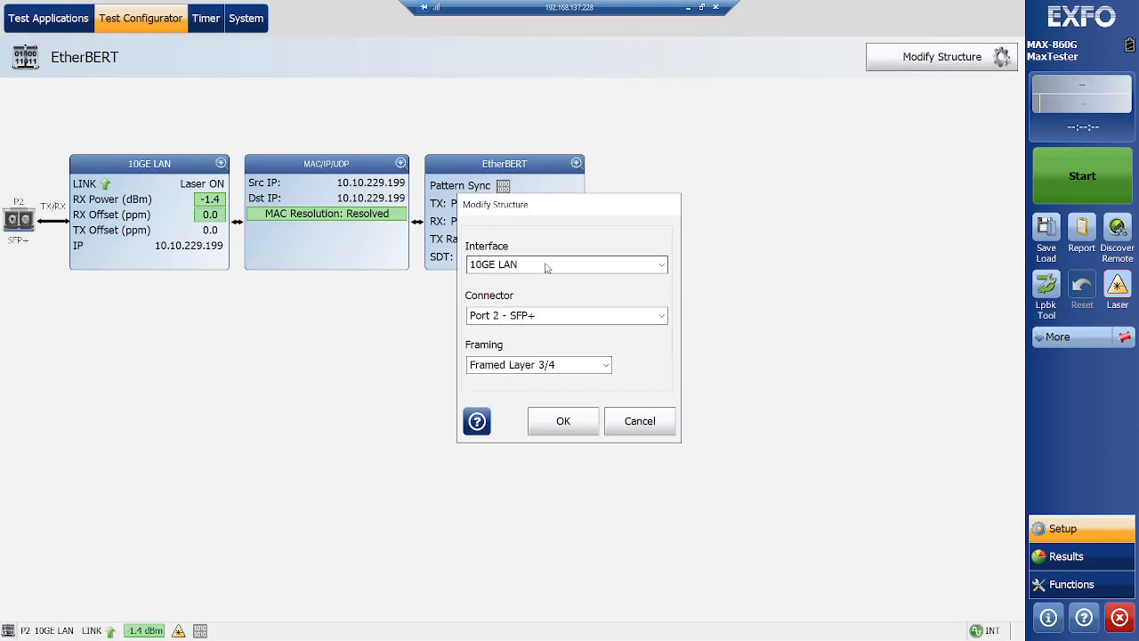
pyautogui.click(566, 315)
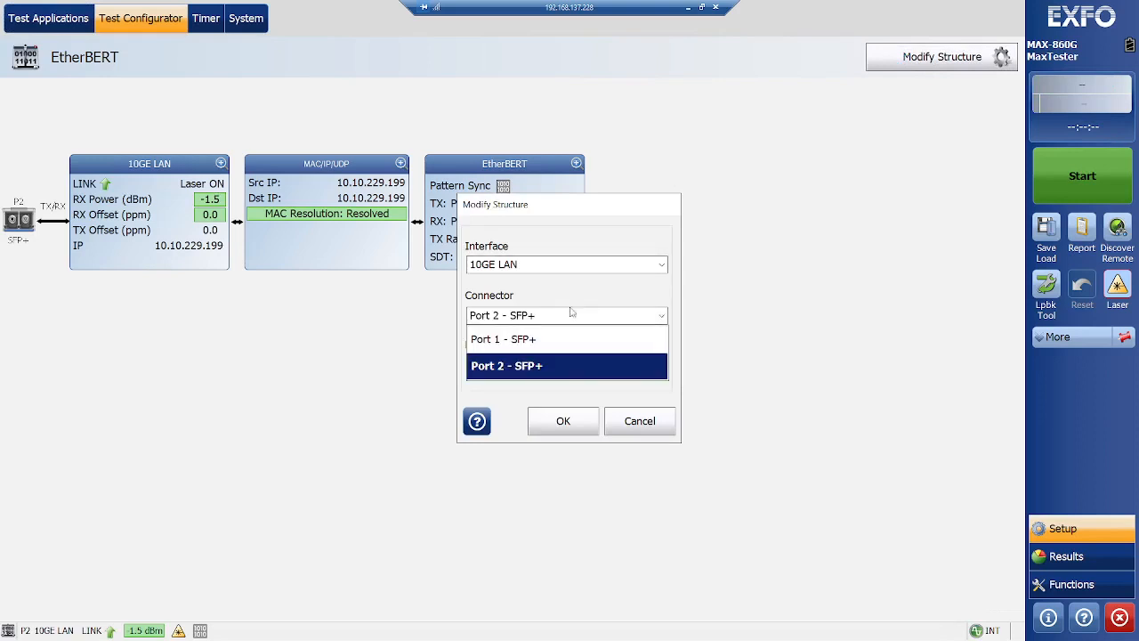
pyautogui.click(537, 363)
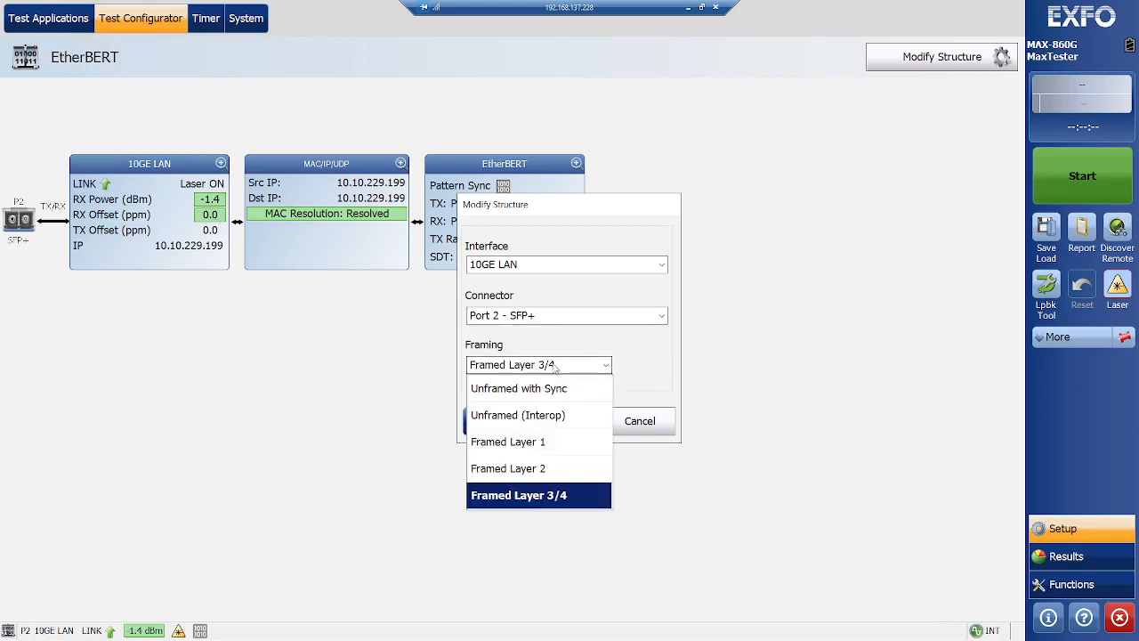
pyautogui.click(509, 468)
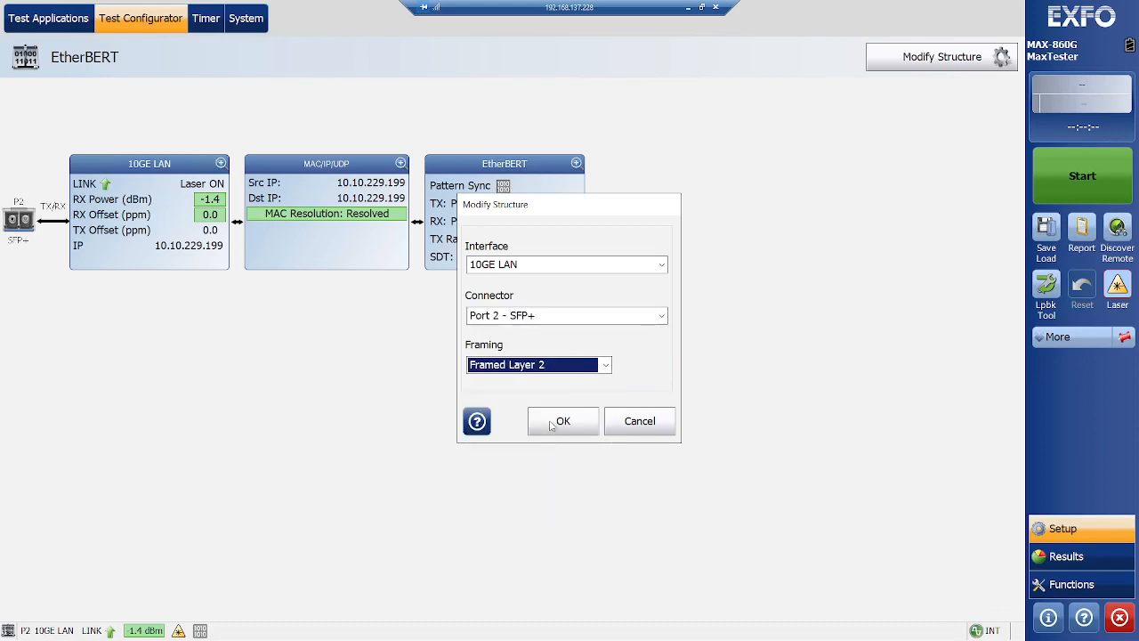
pyautogui.moveTo(494, 278)
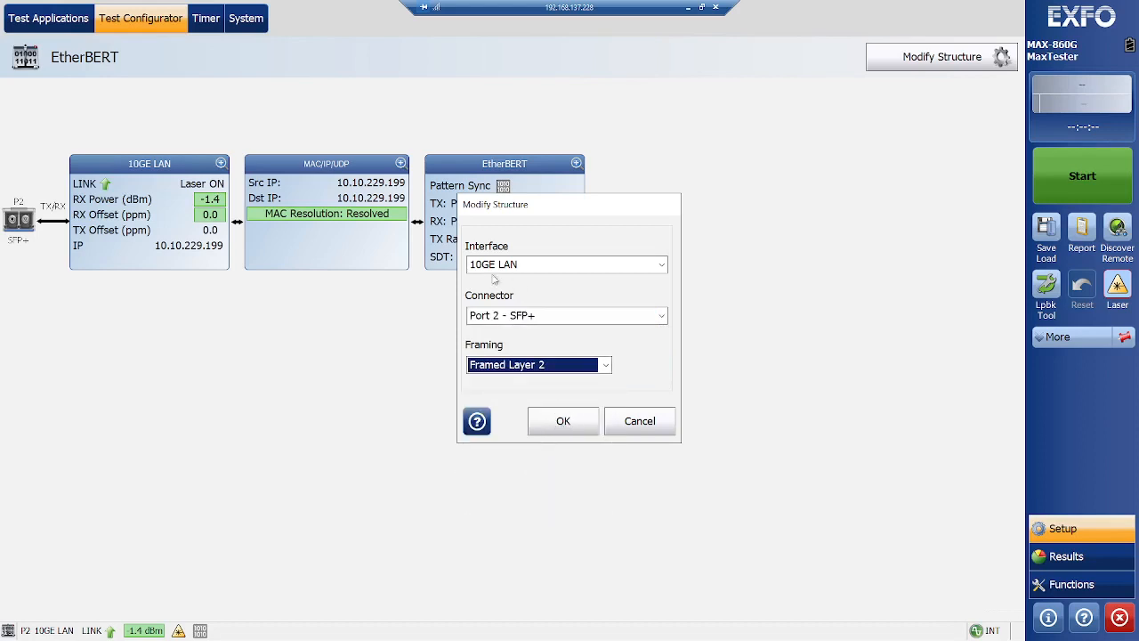
pyautogui.moveTo(562, 402)
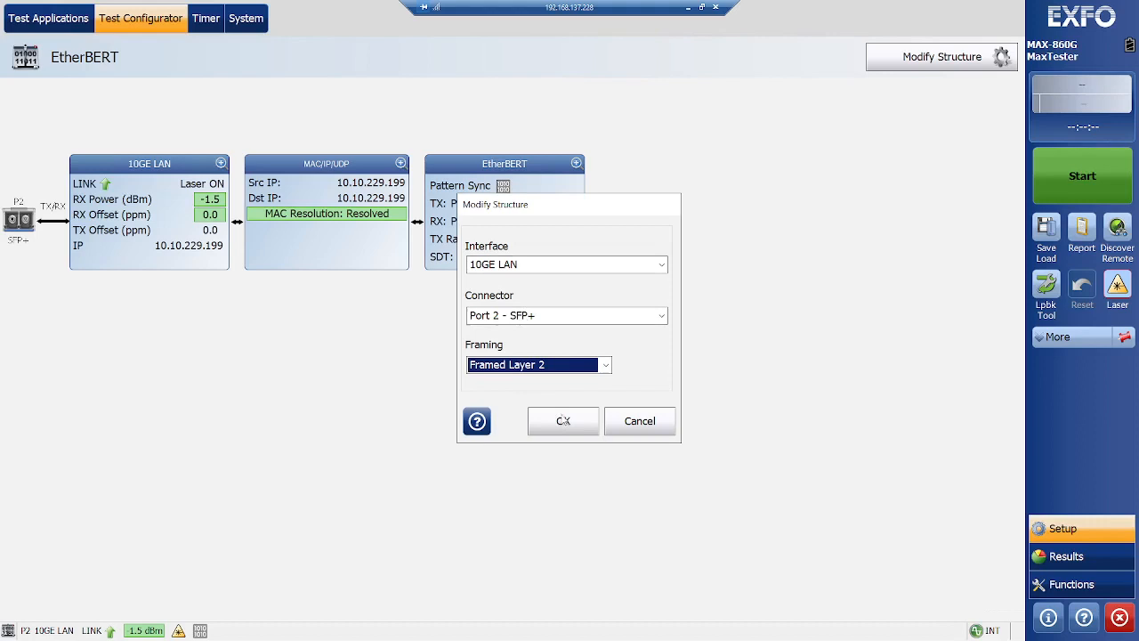
pyautogui.click(563, 420)
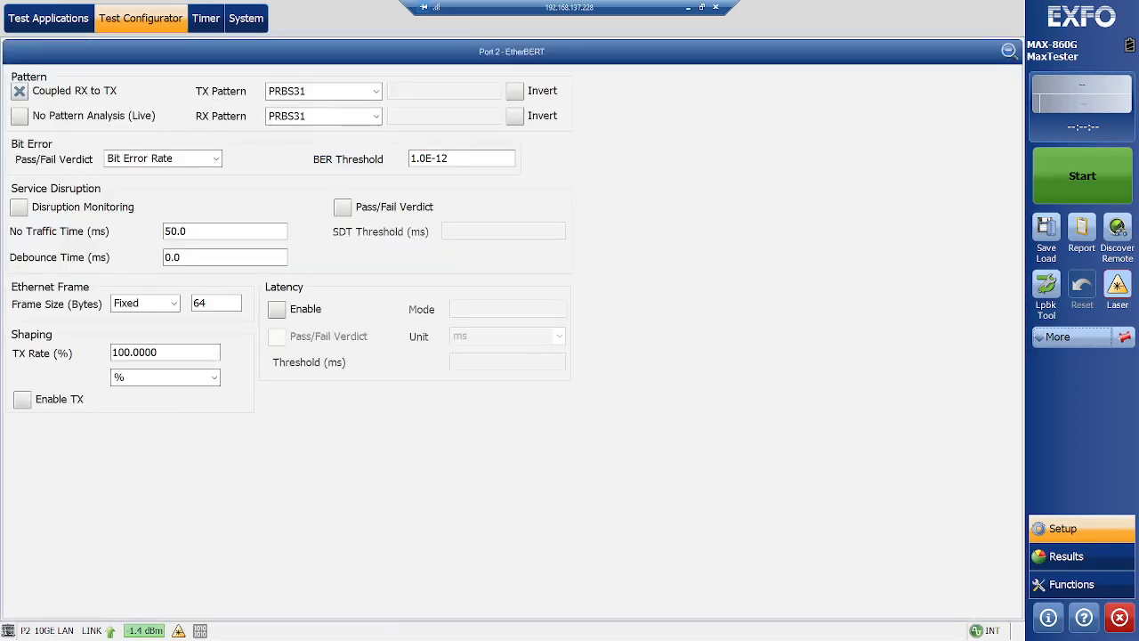
# Step: Keep PRBS31 as the TX pattern and set the frame size to 1518 bytes
pyautogui.click(374, 91)
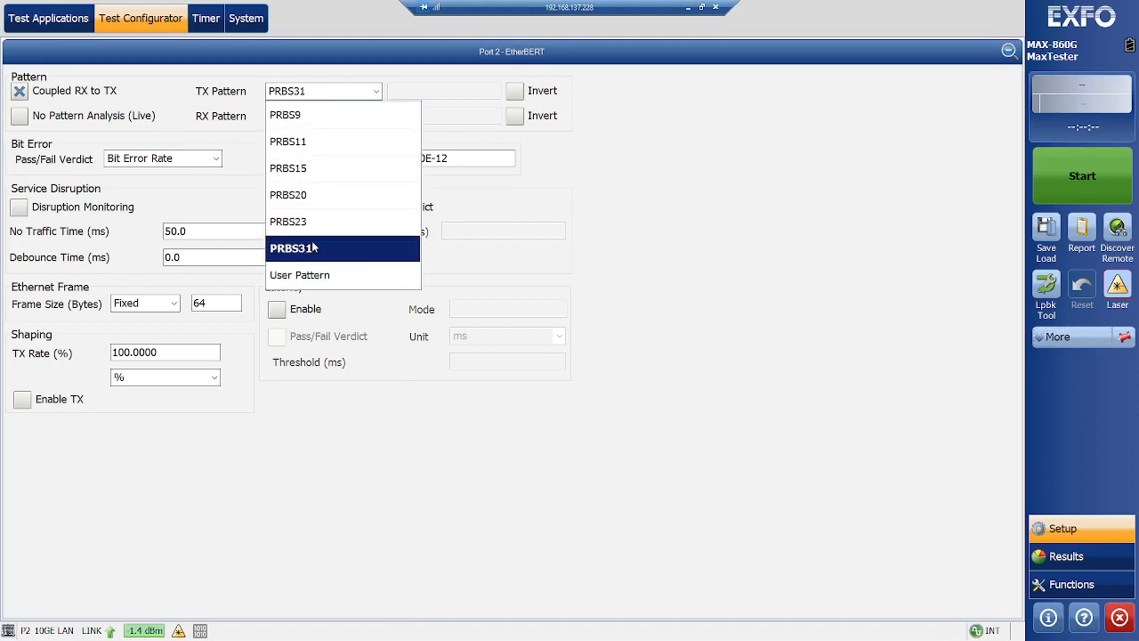
pyautogui.click(294, 247)
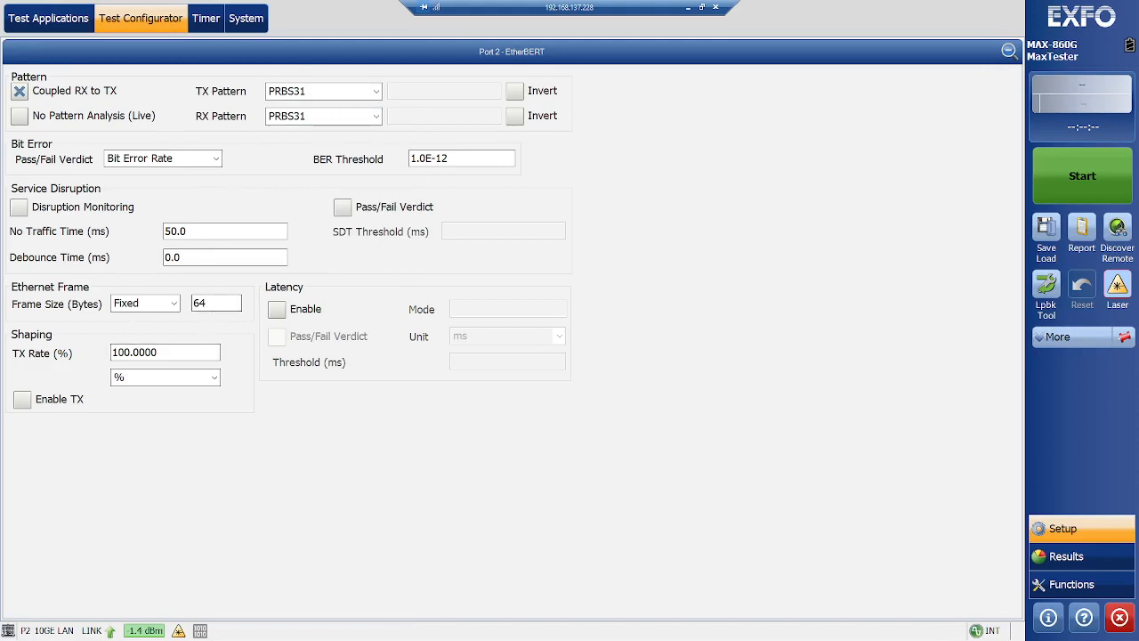
pyautogui.click(215, 303)
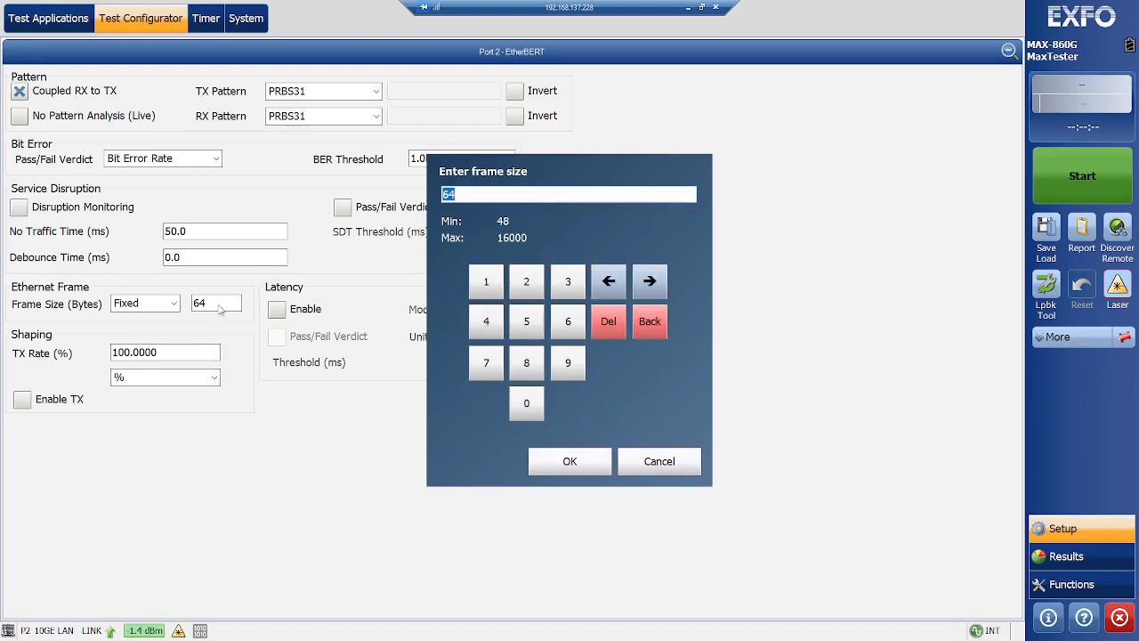
pyautogui.click(485, 281)
pyautogui.write('1518')
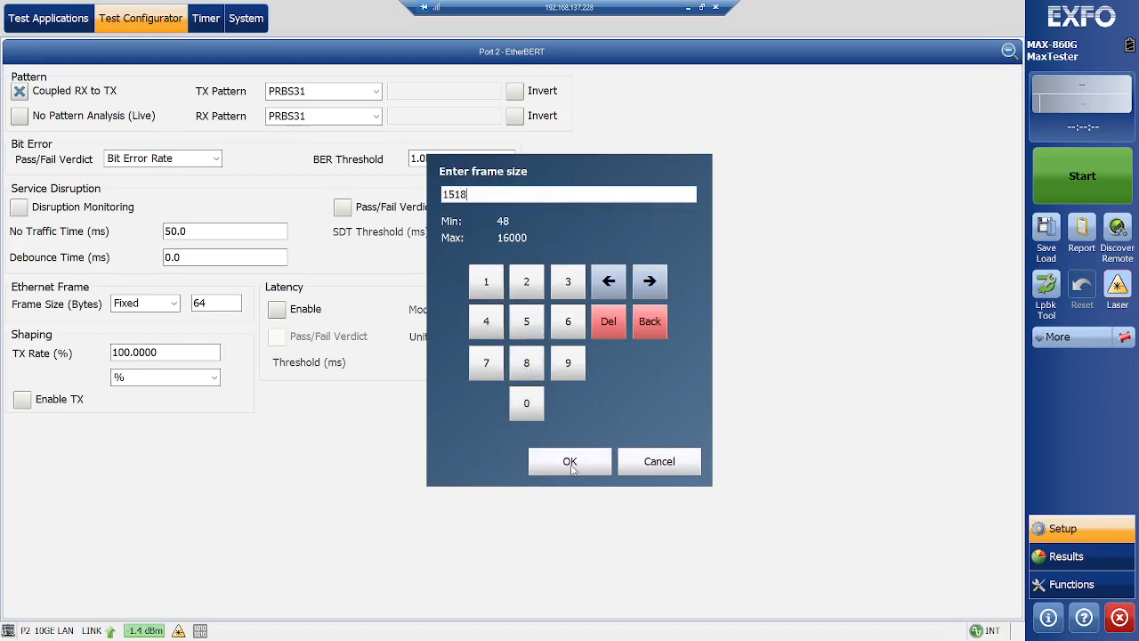
pyautogui.click(570, 461)
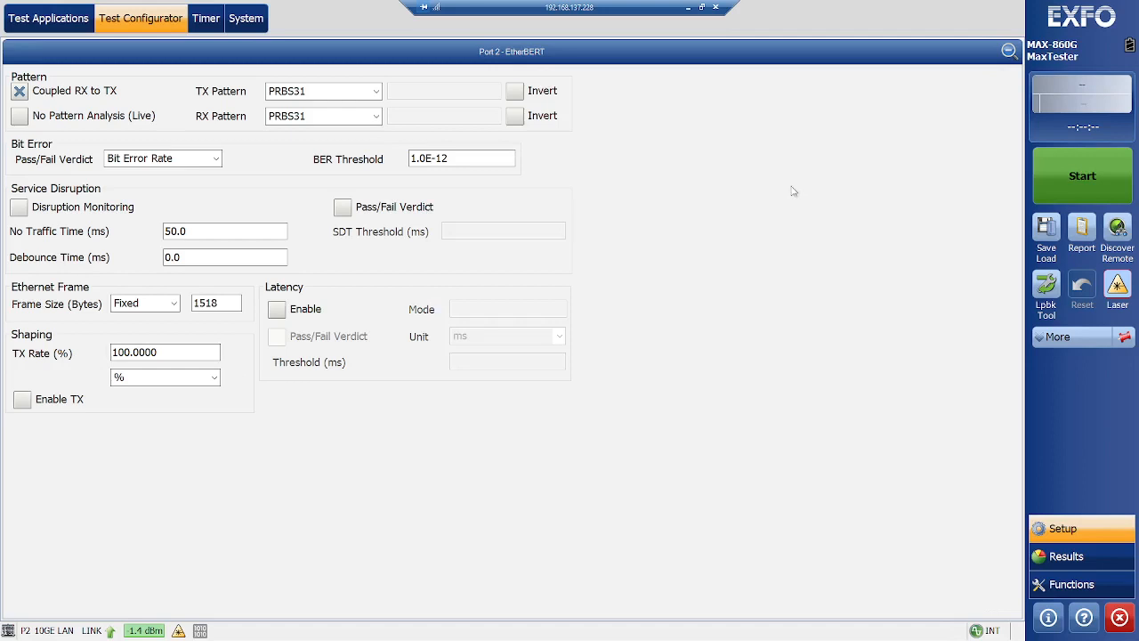
pyautogui.moveTo(206, 17)
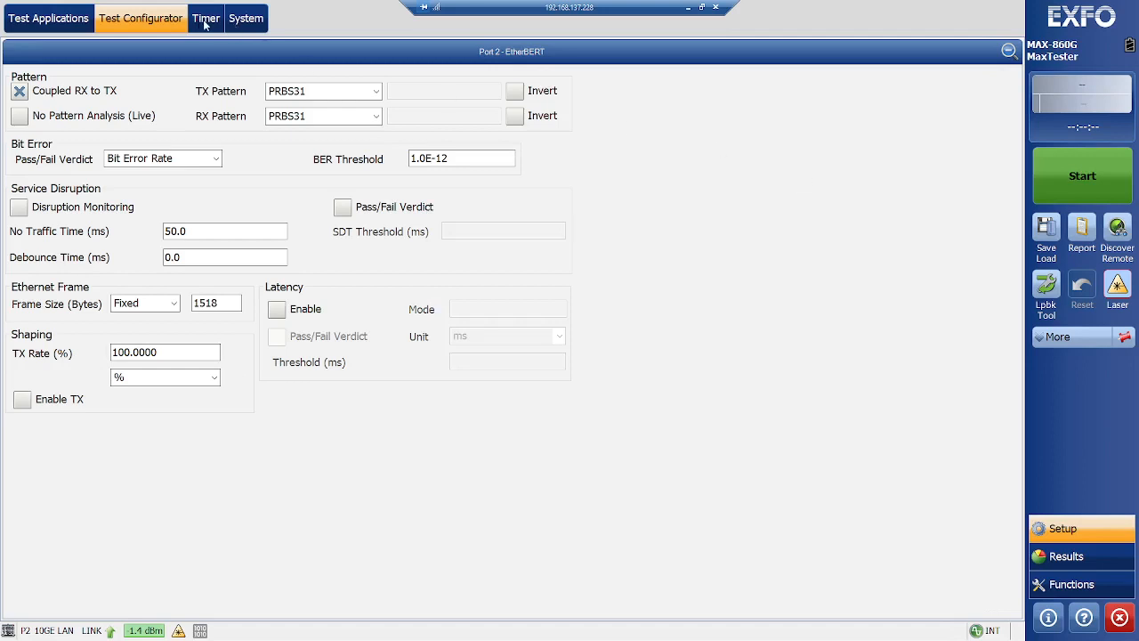
# Step: Set a user-defined test duration of 00:00:01:00 in the Timer settings
pyautogui.click(206, 18)
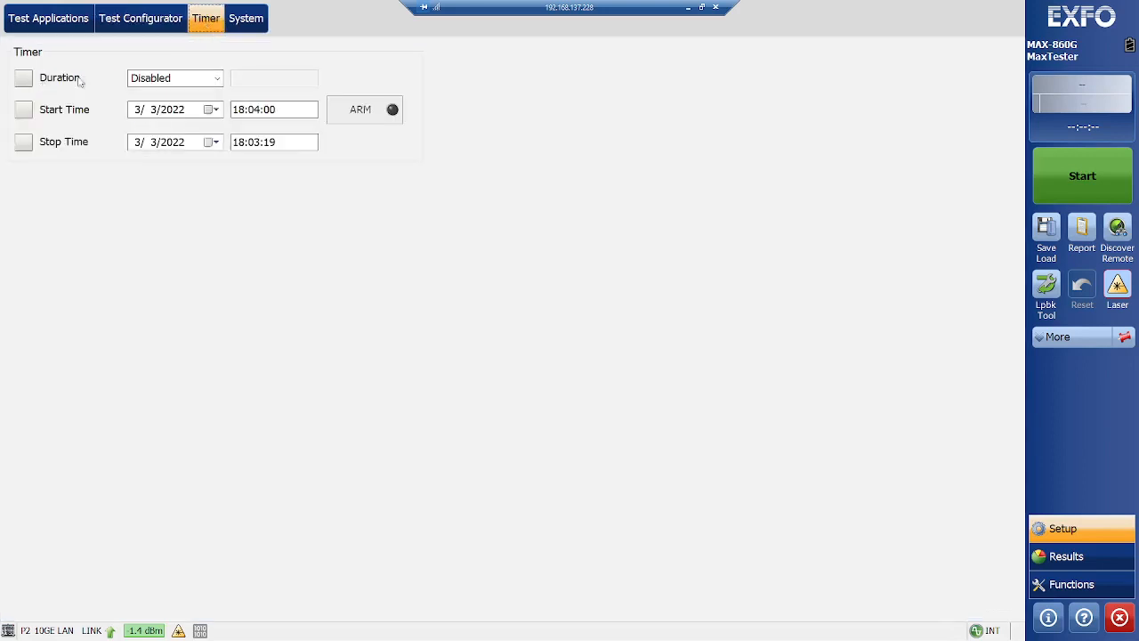
pyautogui.click(175, 78)
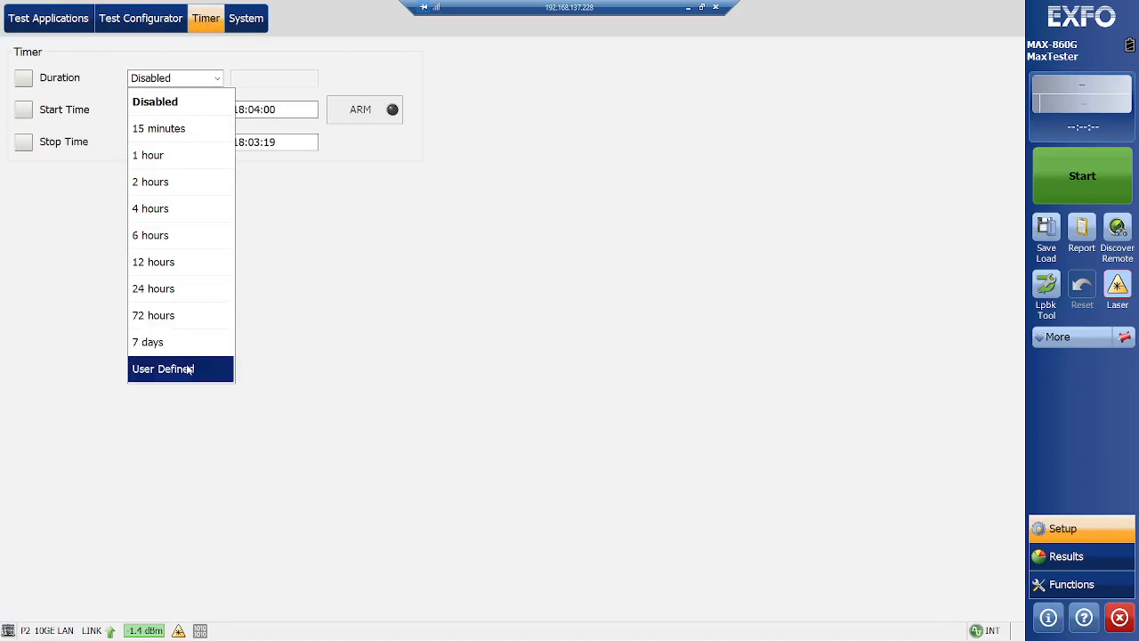
pyautogui.click(164, 368)
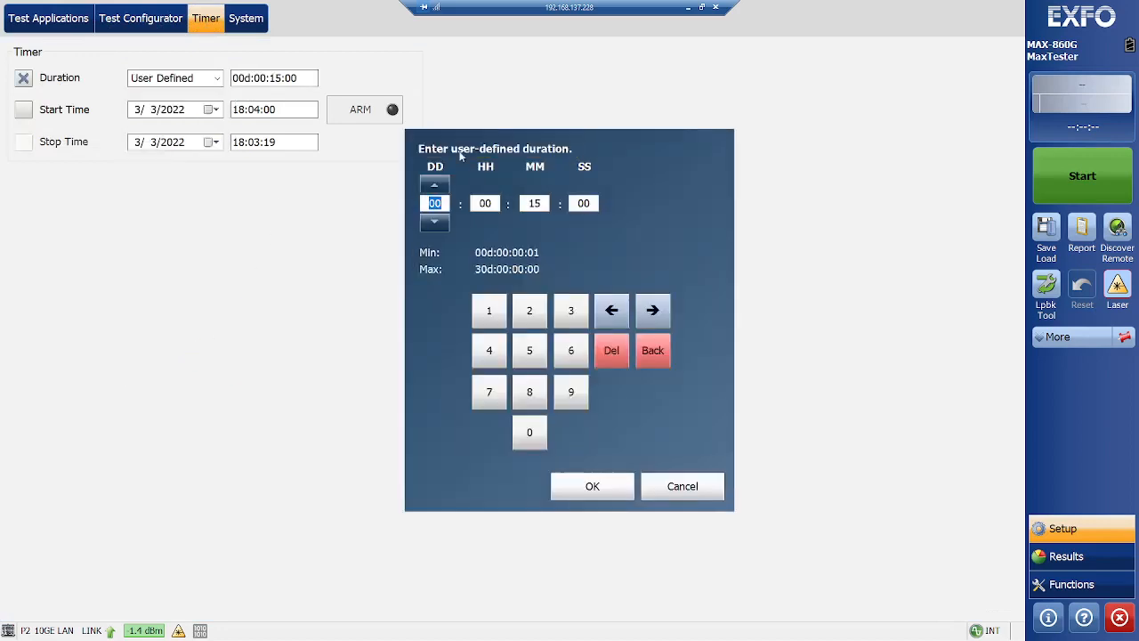
pyautogui.click(534, 203)
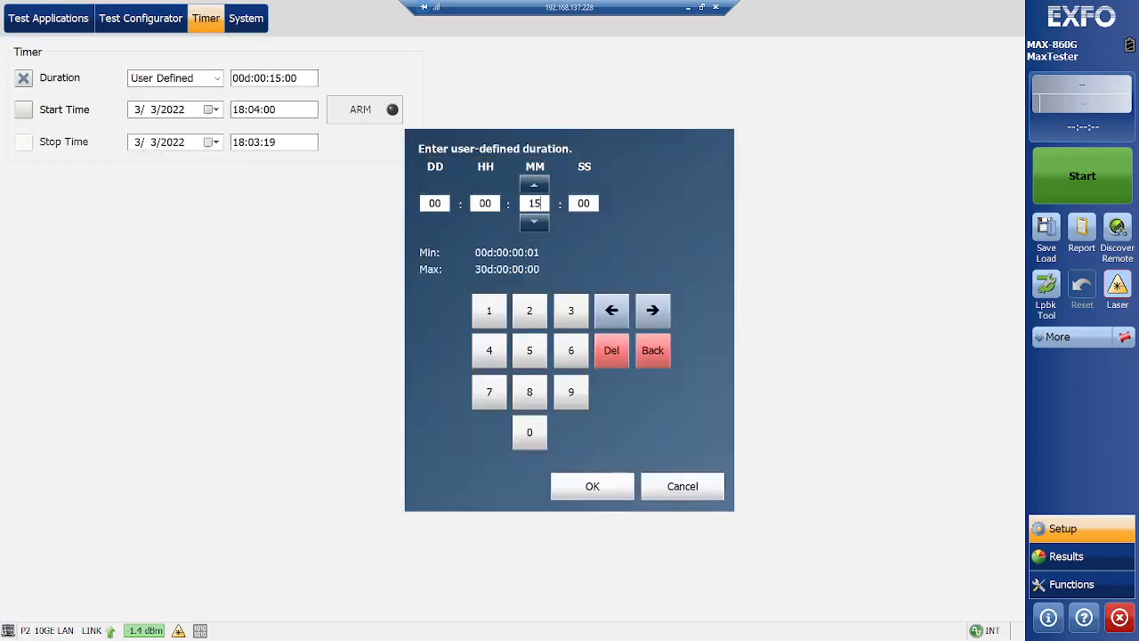
pyautogui.click(534, 222)
pyautogui.write('10')
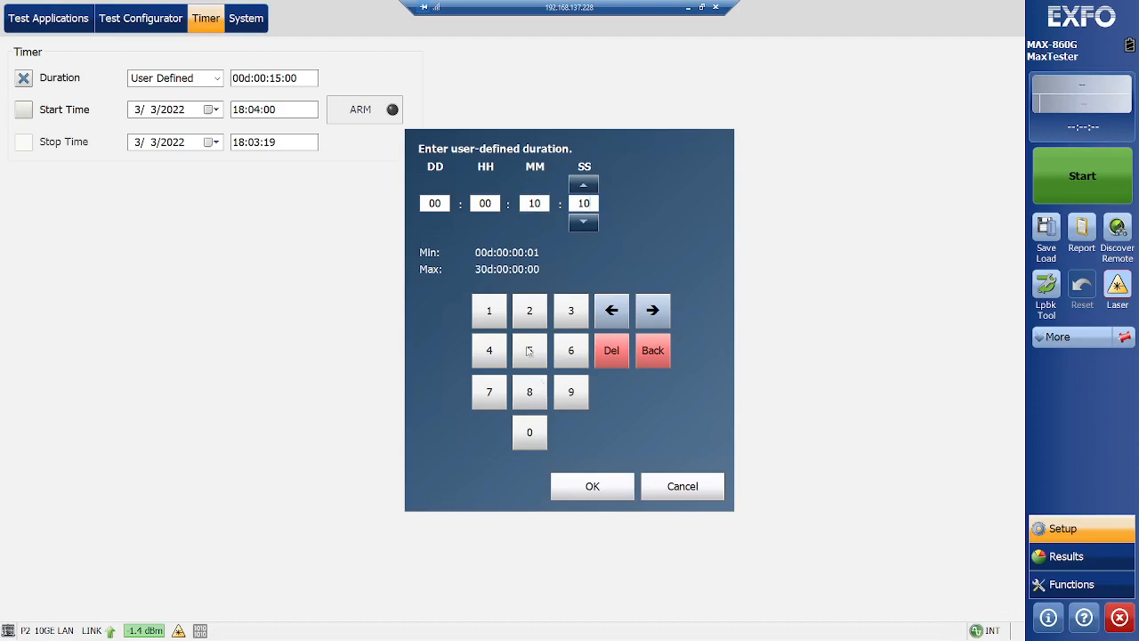
pyautogui.click(534, 203)
pyautogui.write('01')
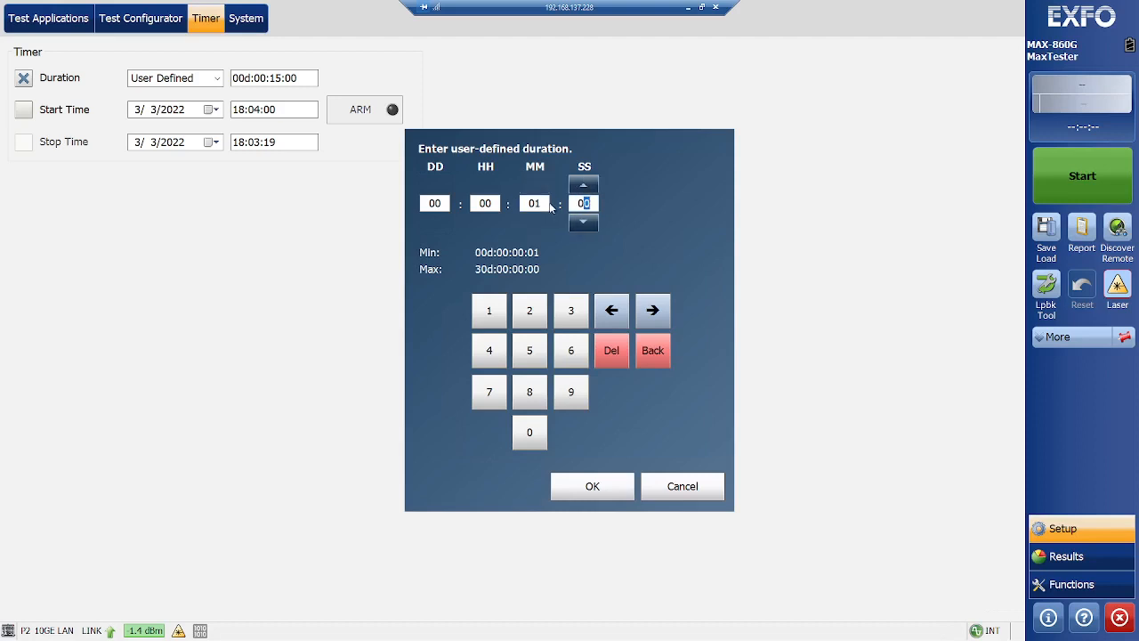
pyautogui.click(591, 486)
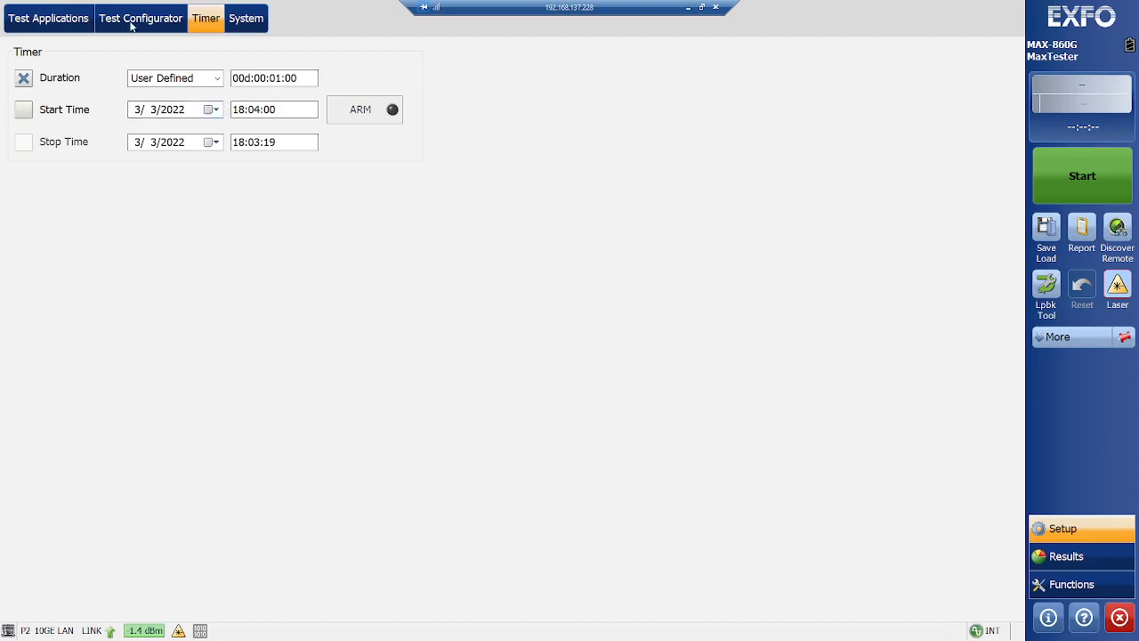
# Step: Briefly set Frame Size to EMIX and look over the EMIX frame size list
pyautogui.click(141, 17)
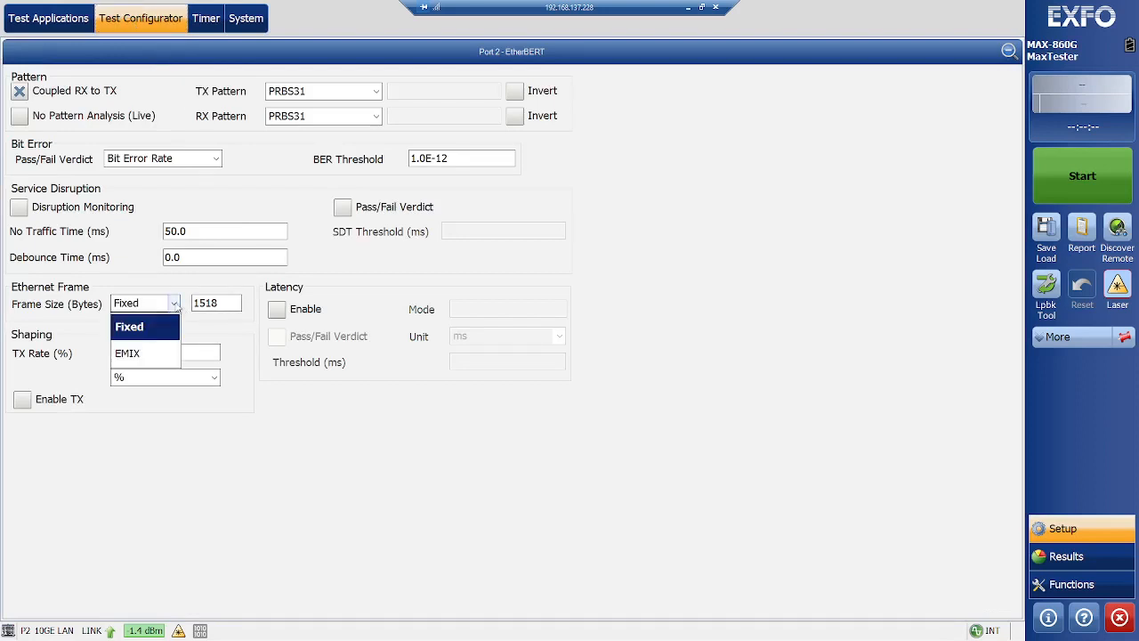
pyautogui.click(127, 352)
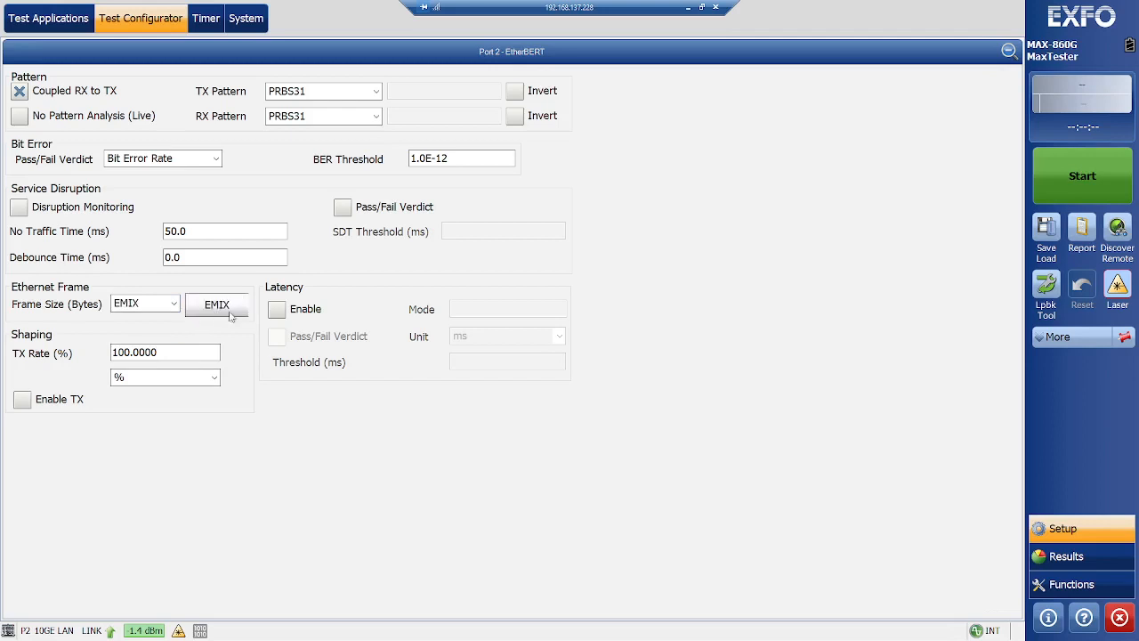
pyautogui.click(217, 304)
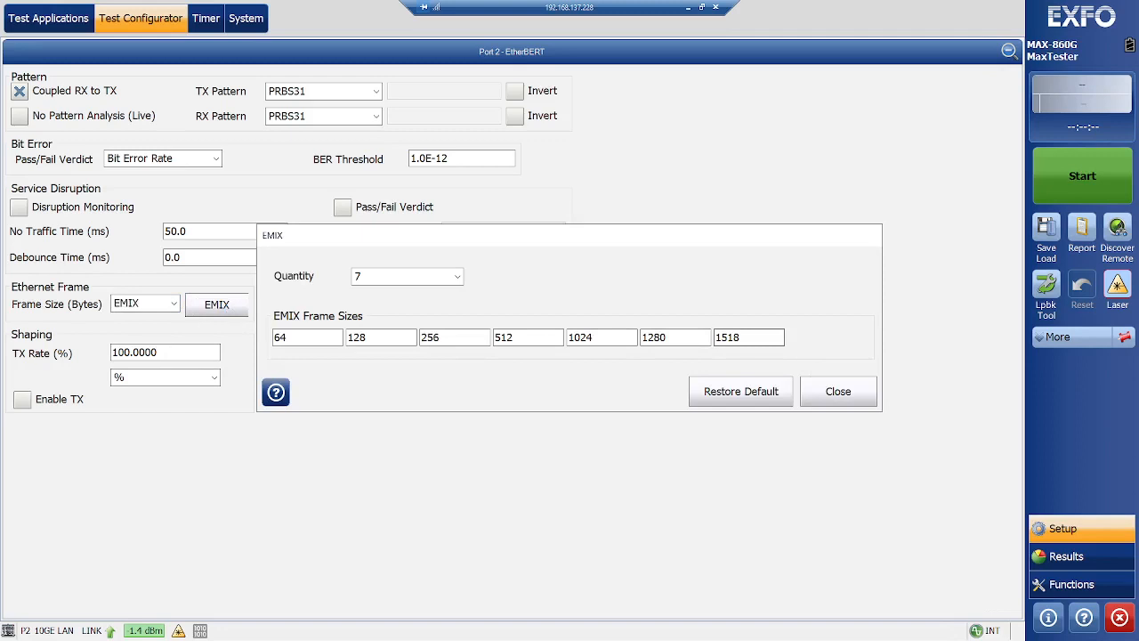
pyautogui.click(837, 391)
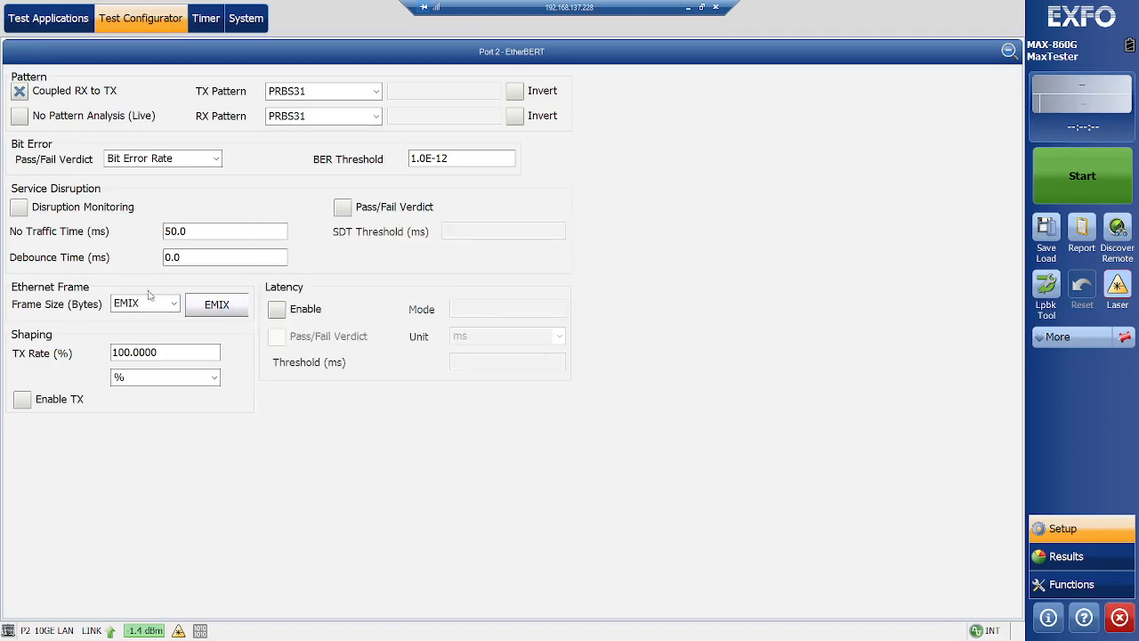
# Step: Keep the Fixed 1518-byte frame size and start the EtherBERT test
pyautogui.click(144, 302)
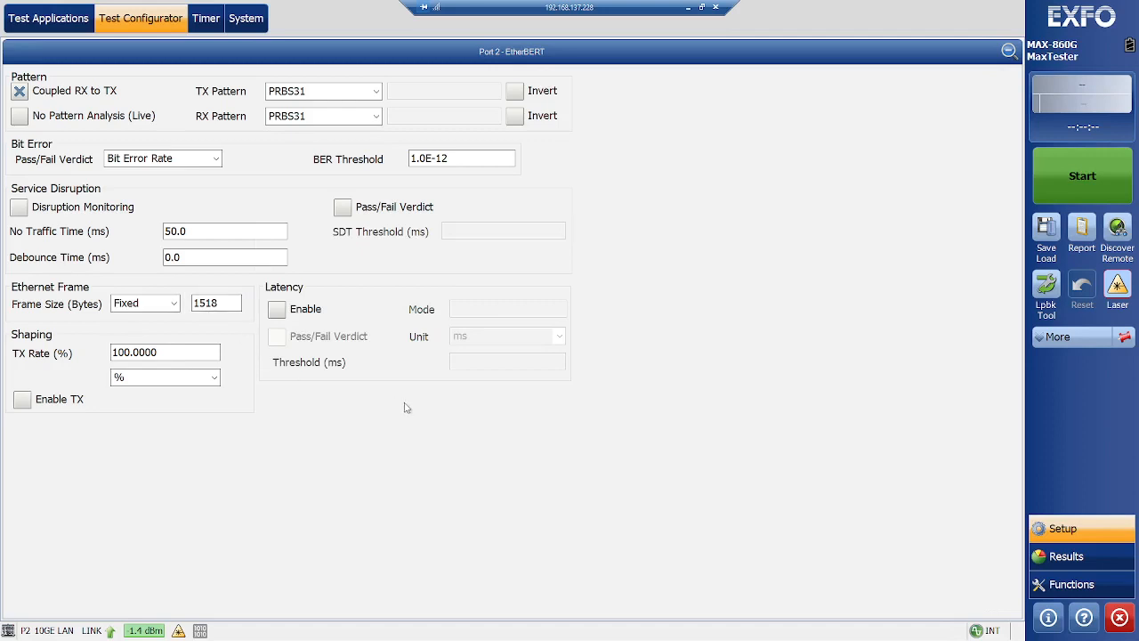
pyautogui.moveTo(830, 317)
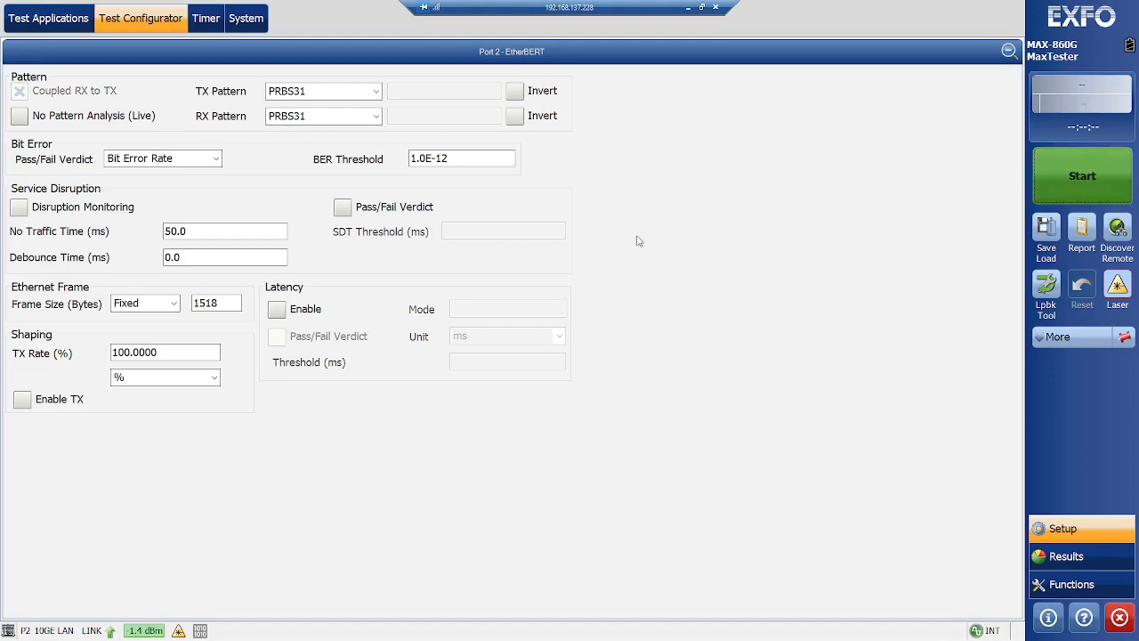
pyautogui.click(1082, 174)
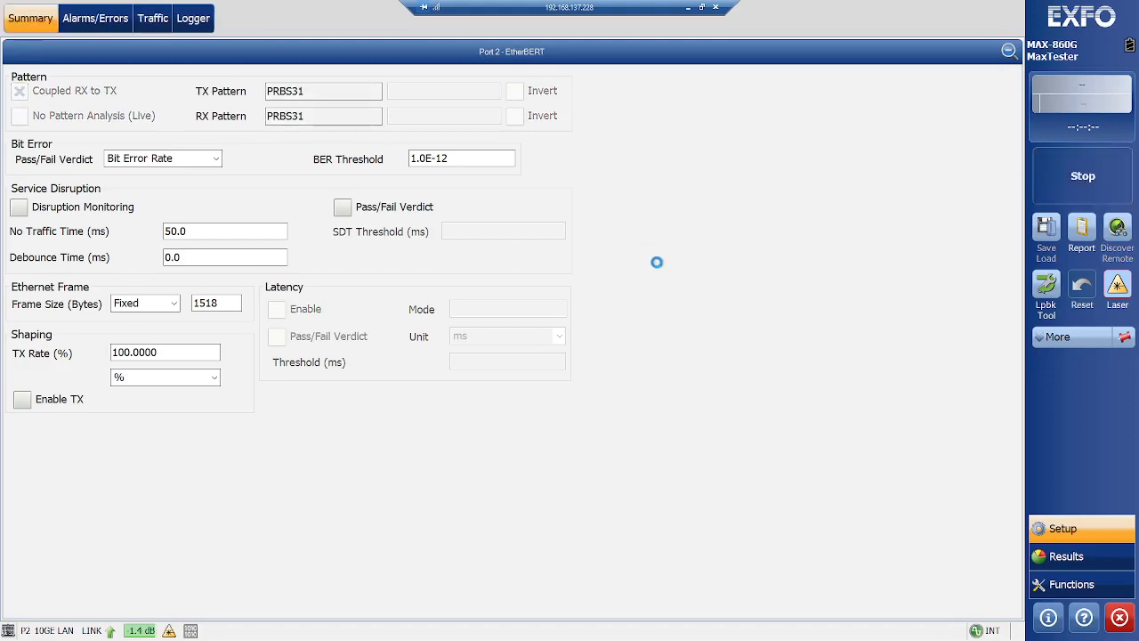
# Step: Show the Results Summary with live BER counters and PASS verdict
pyautogui.click(1066, 556)
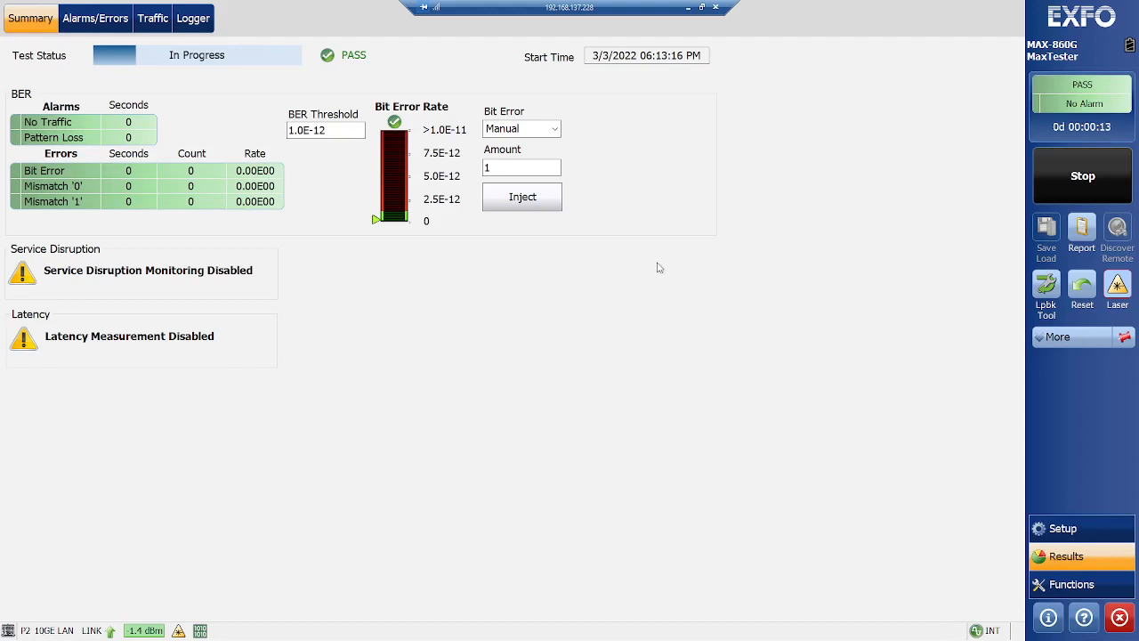
pyautogui.moveTo(1053, 144)
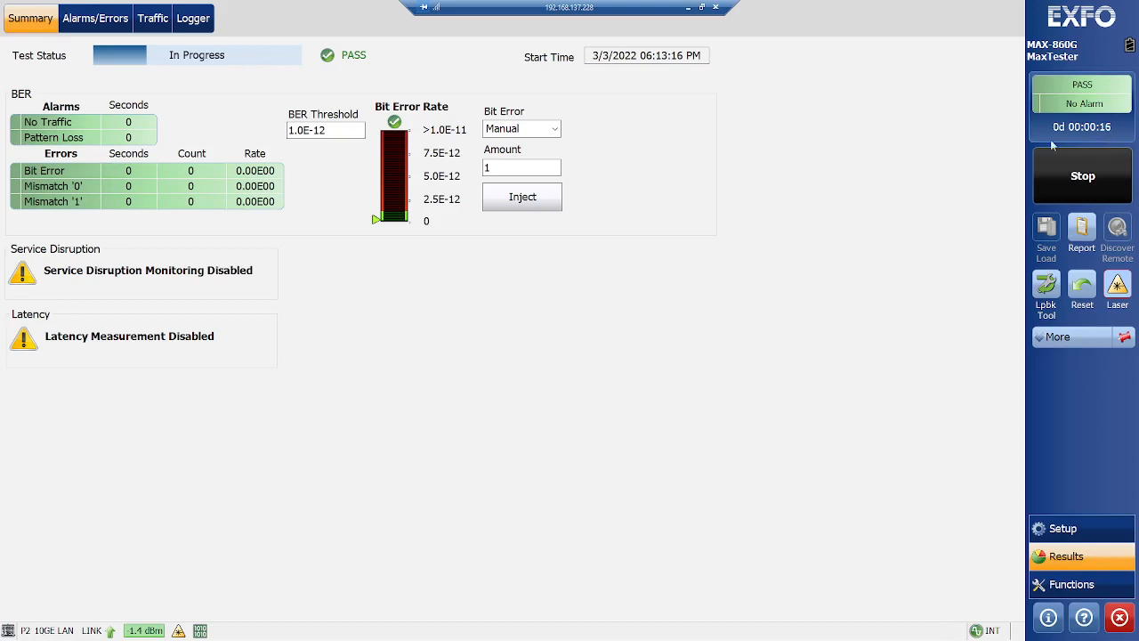
pyautogui.moveTo(758, 262)
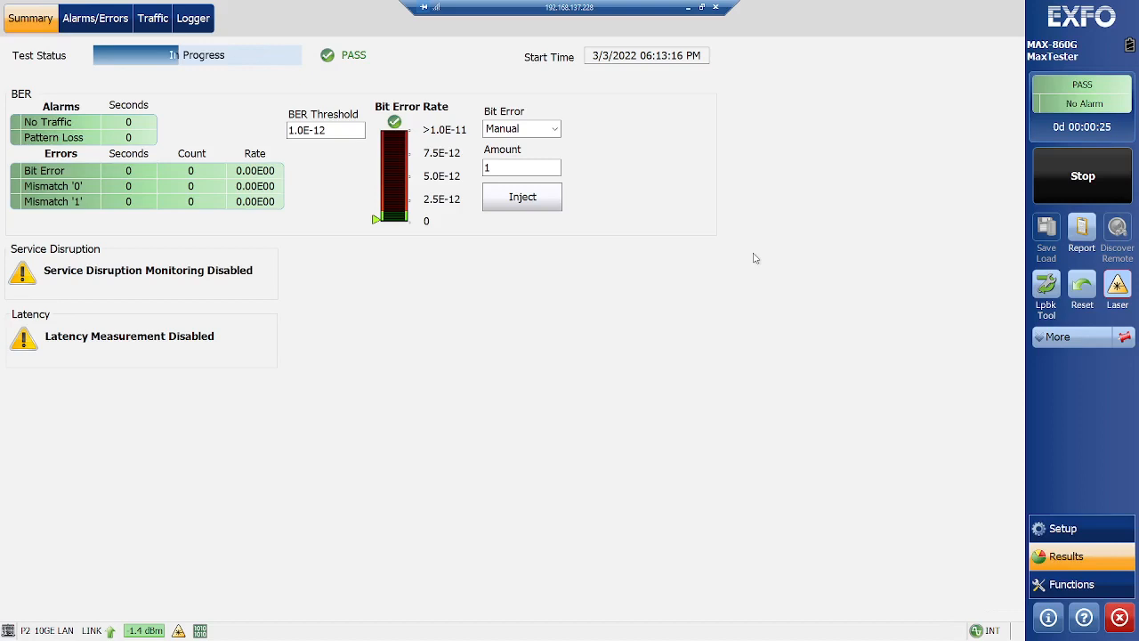
pyautogui.moveTo(548, 307)
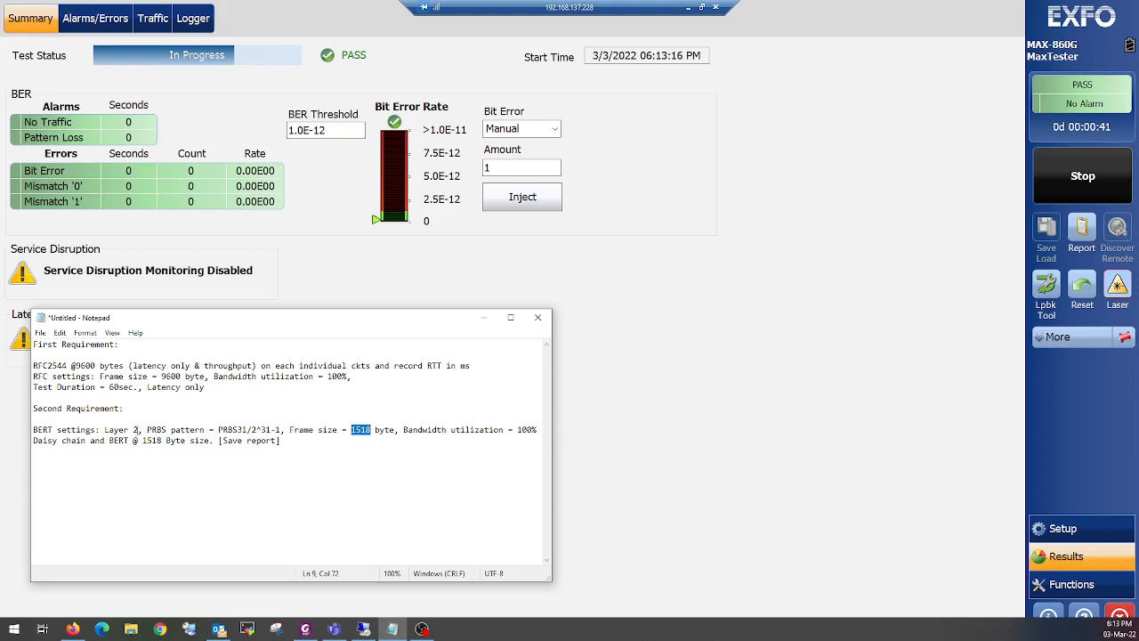
# Step: Recheck Layer 2, 1518 bytes and 100% in the Notepad BERT line, then return to the tester
pyautogui.doubleClick(121, 429)
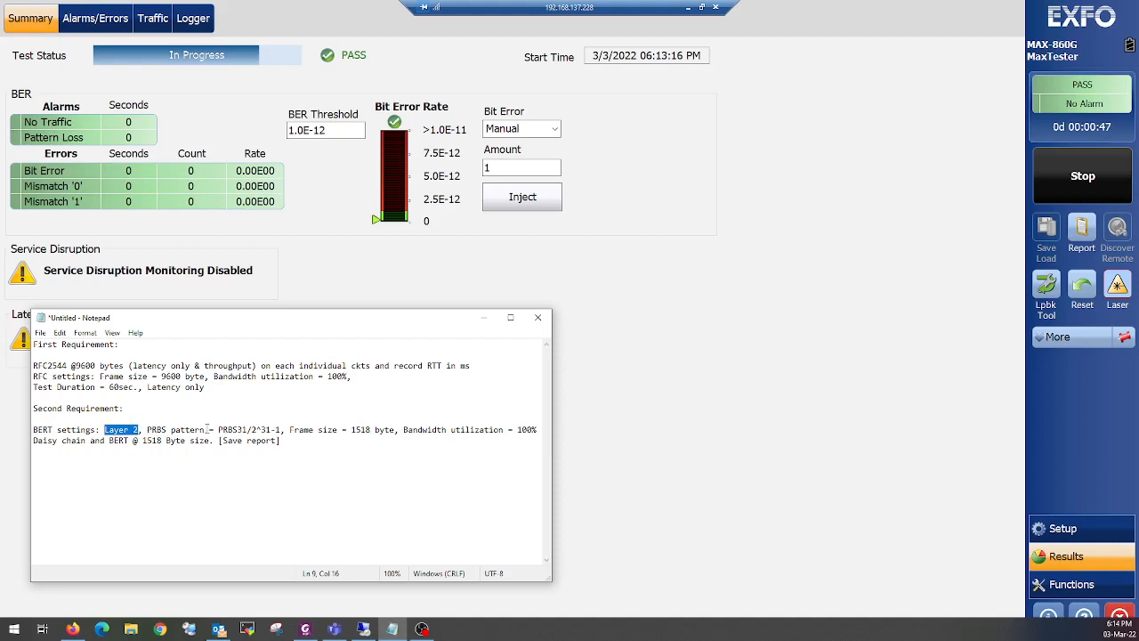
pyautogui.doubleClick(229, 429)
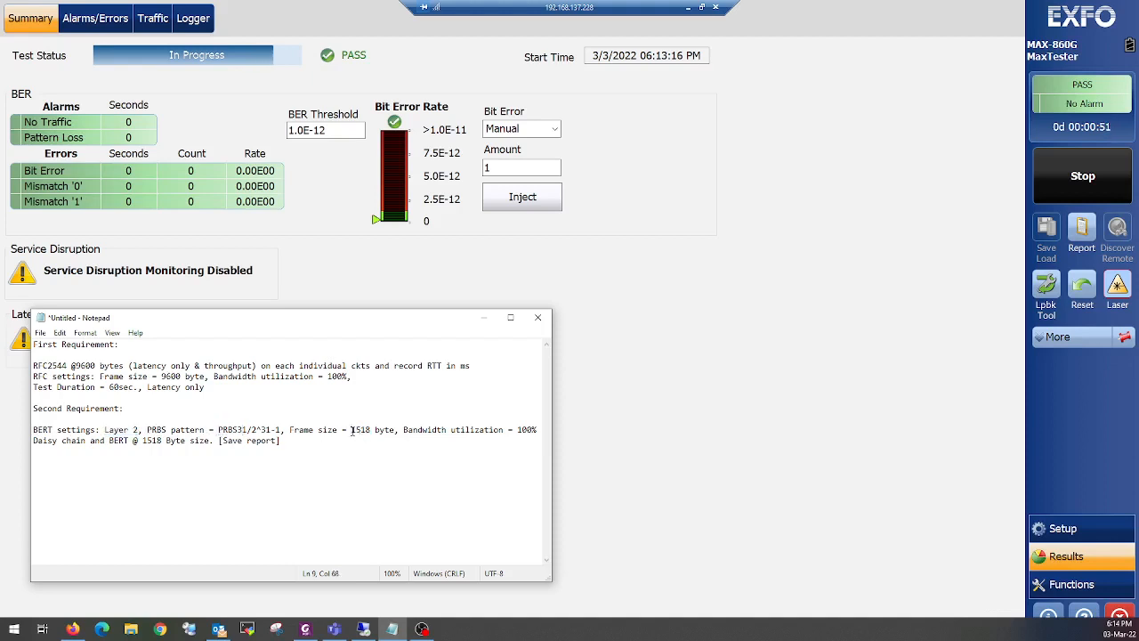
pyautogui.doubleClick(360, 429)
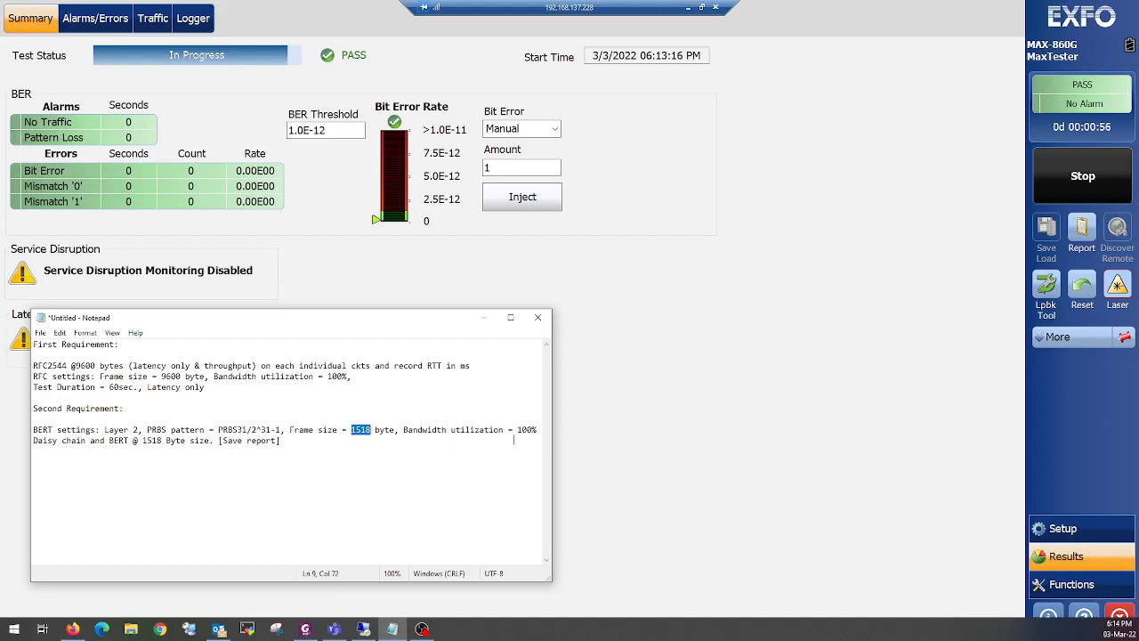
pyautogui.doubleClick(527, 429)
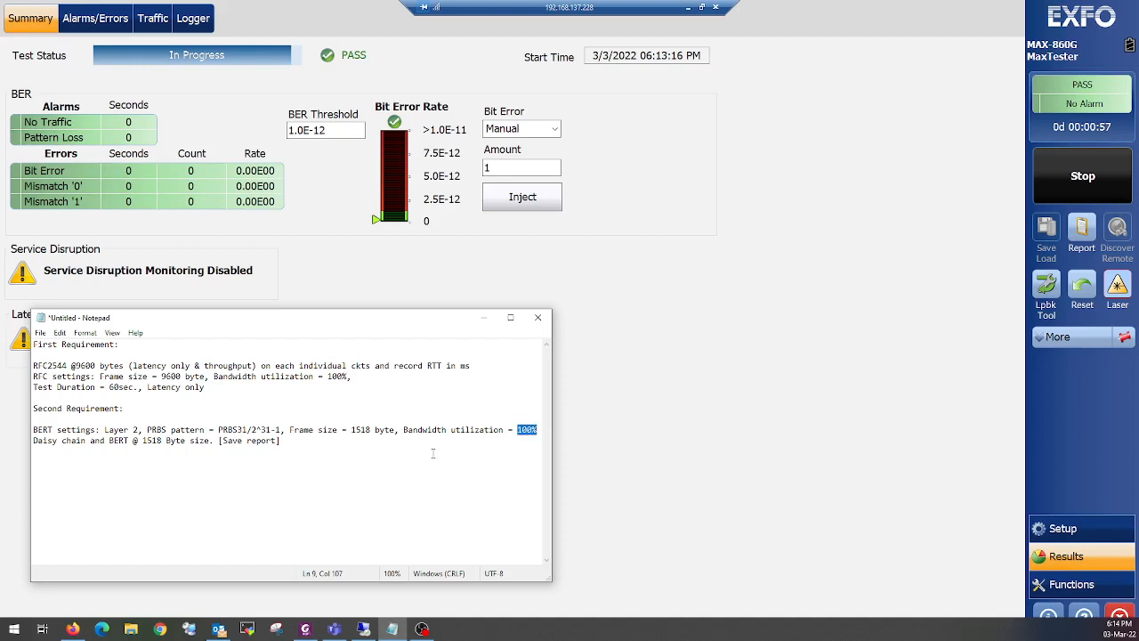
pyautogui.click(1082, 176)
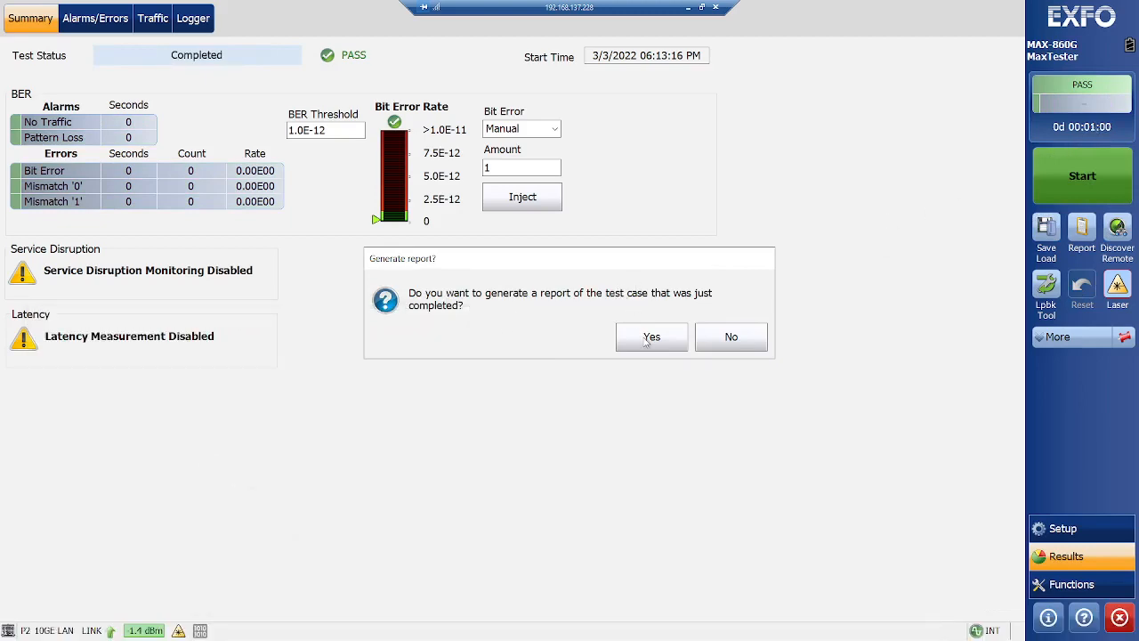
# Step: Agree to generate the report and name it EtherBERT_2022.03.03_18.14.15 Port 20
pyautogui.click(652, 336)
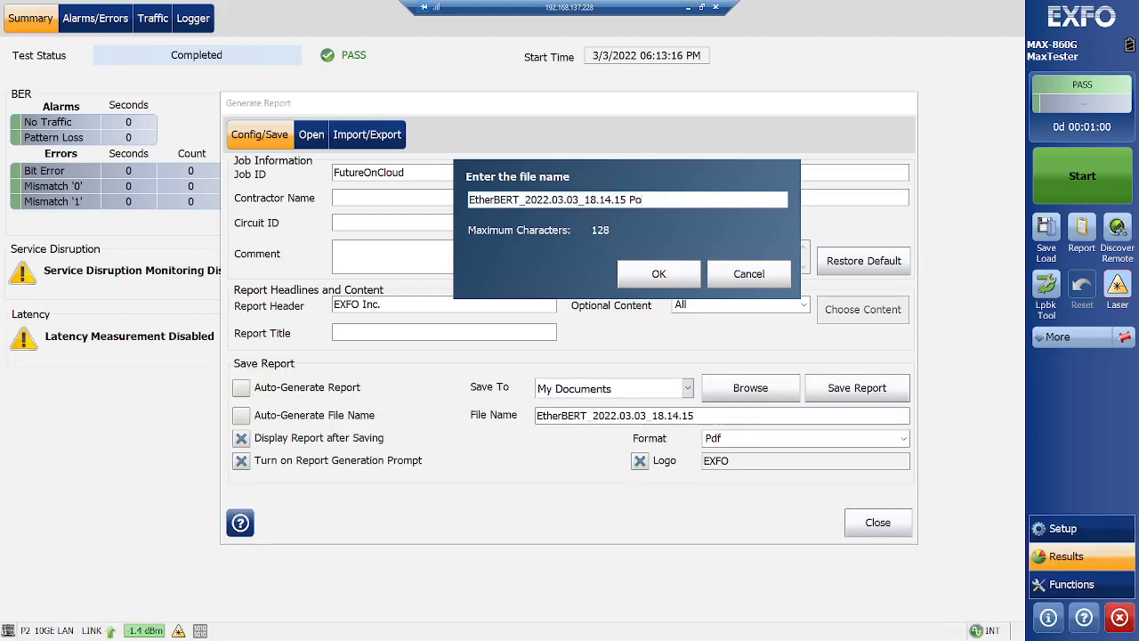
pyautogui.write('rt 20')
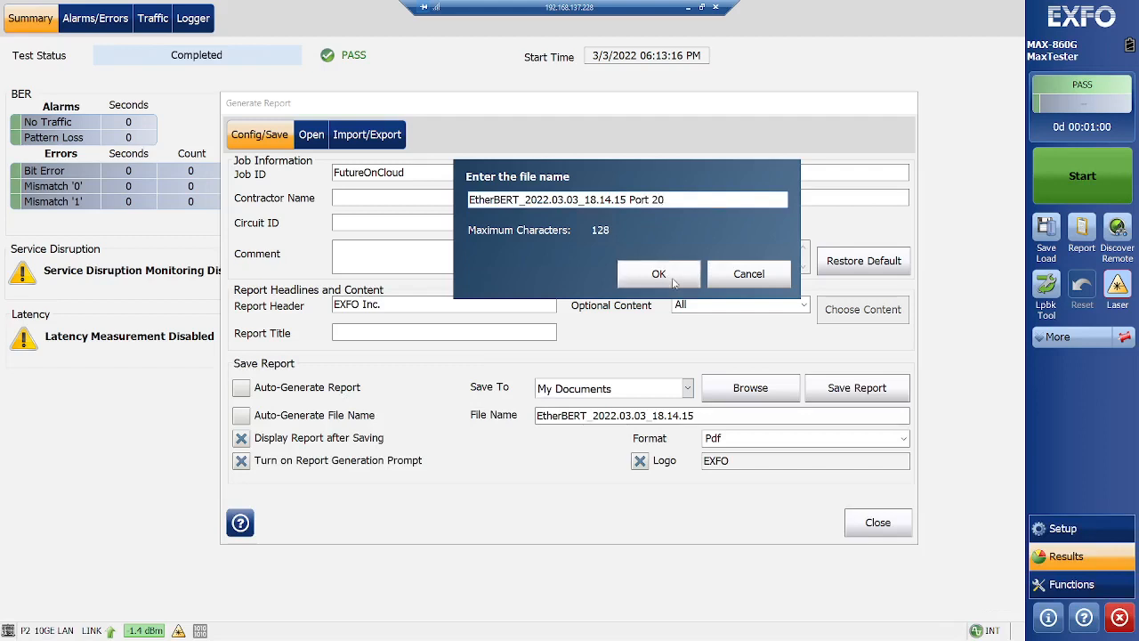
pyautogui.click(658, 274)
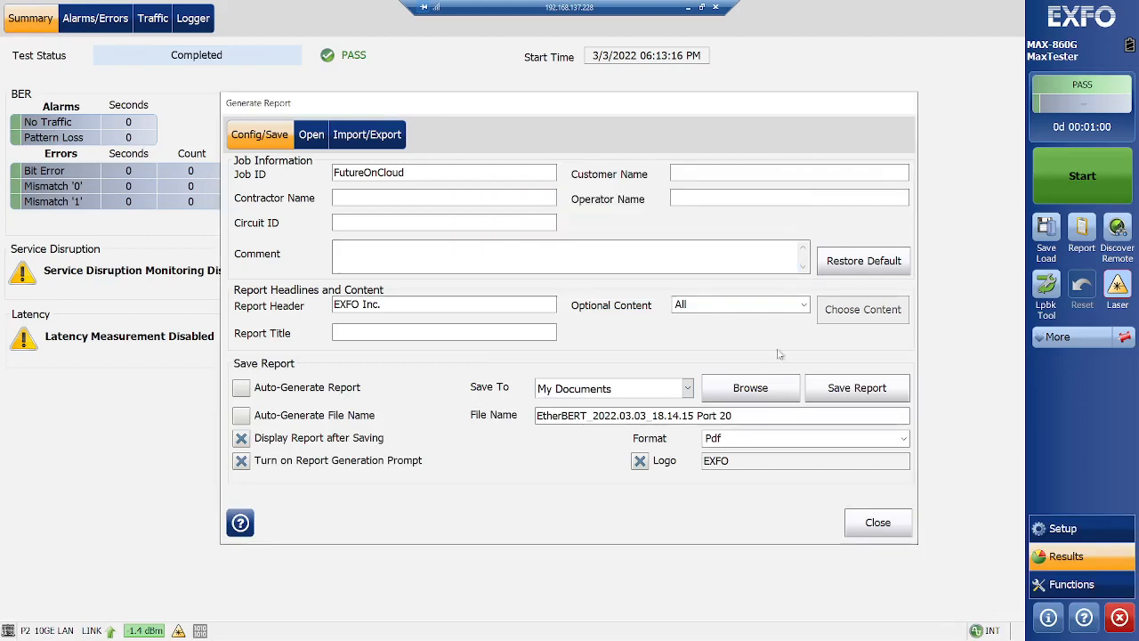
# Step: Save the report as a PDF so it opens in SumatraPDF
pyautogui.click(856, 388)
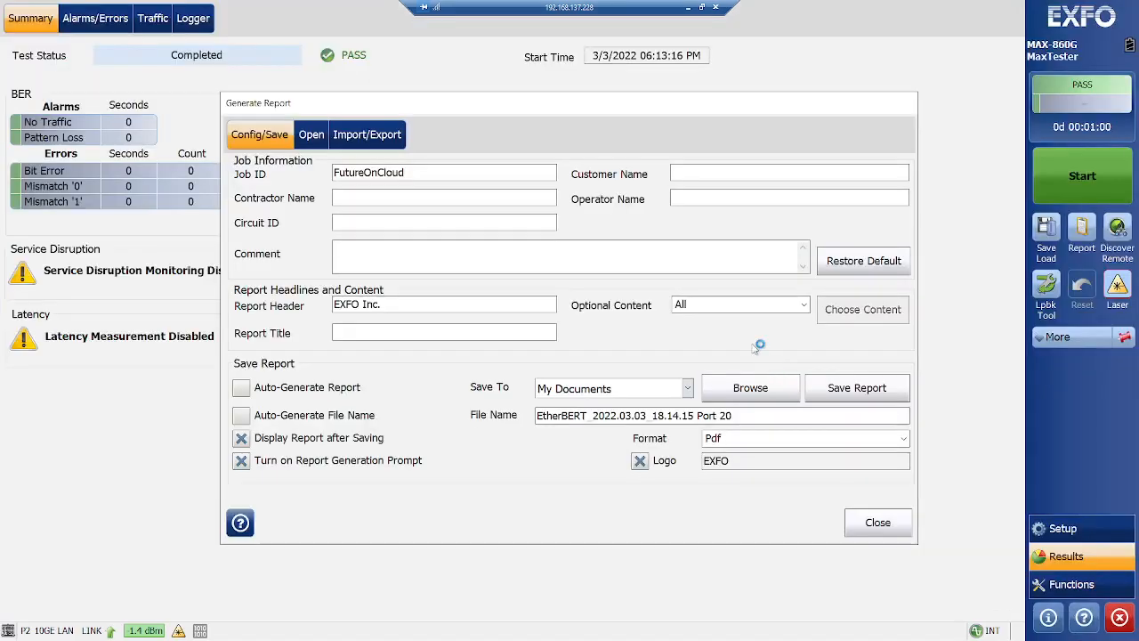
pyautogui.click(856, 388)
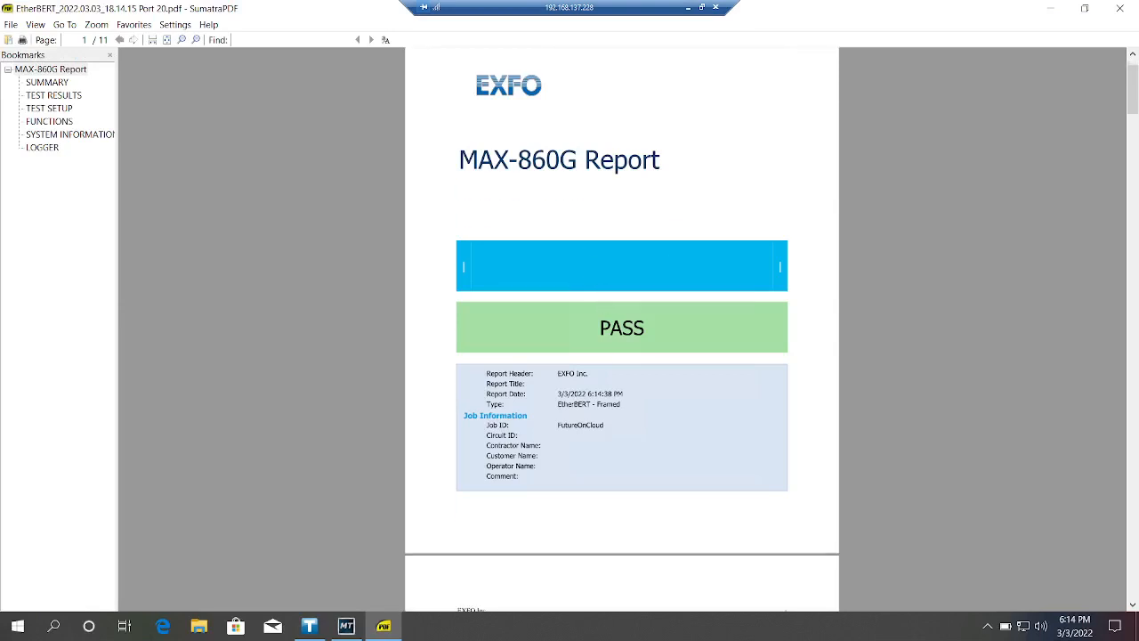
# Step: Scroll the report from the PASS cover through summary and BER setup to page 7 Test Results
pyautogui.scroll(-3)
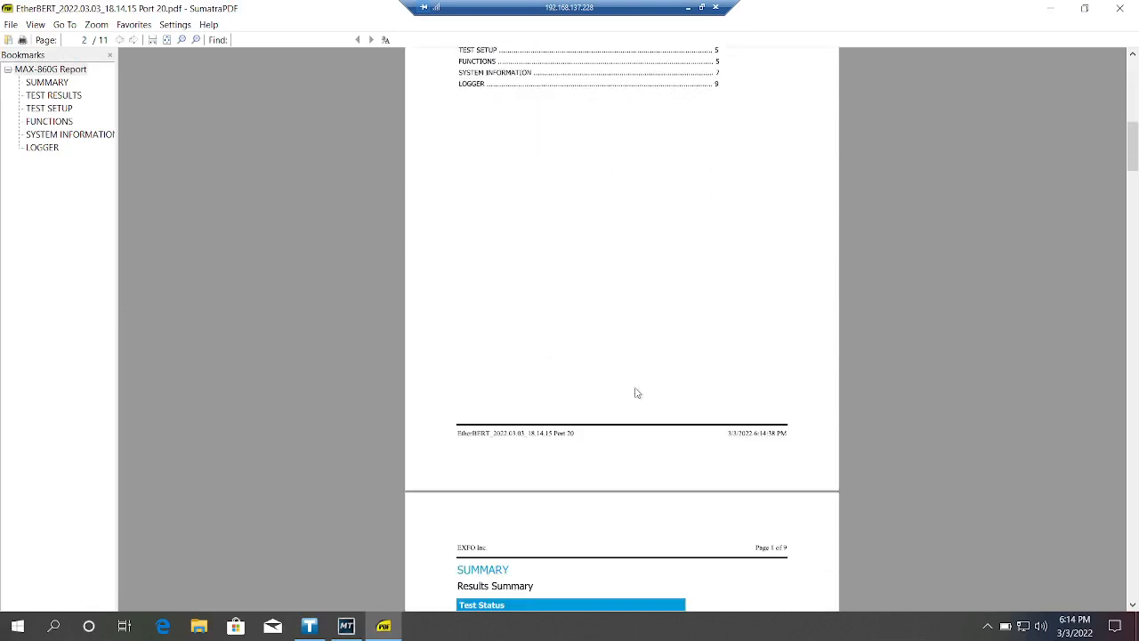
pyautogui.scroll(-3)
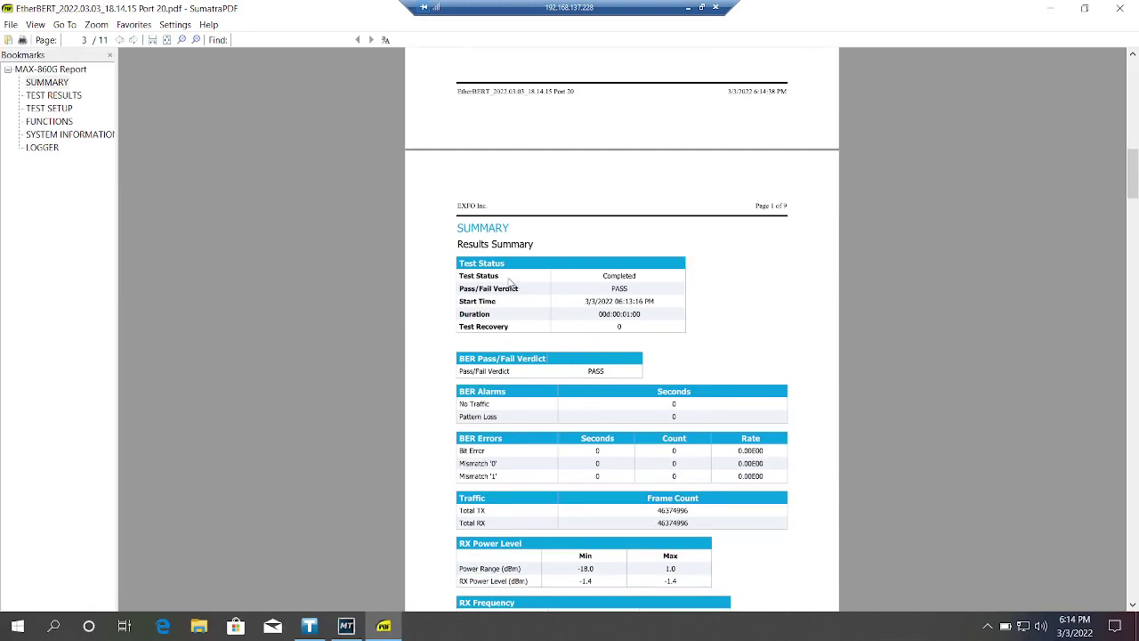
pyautogui.moveTo(655, 315)
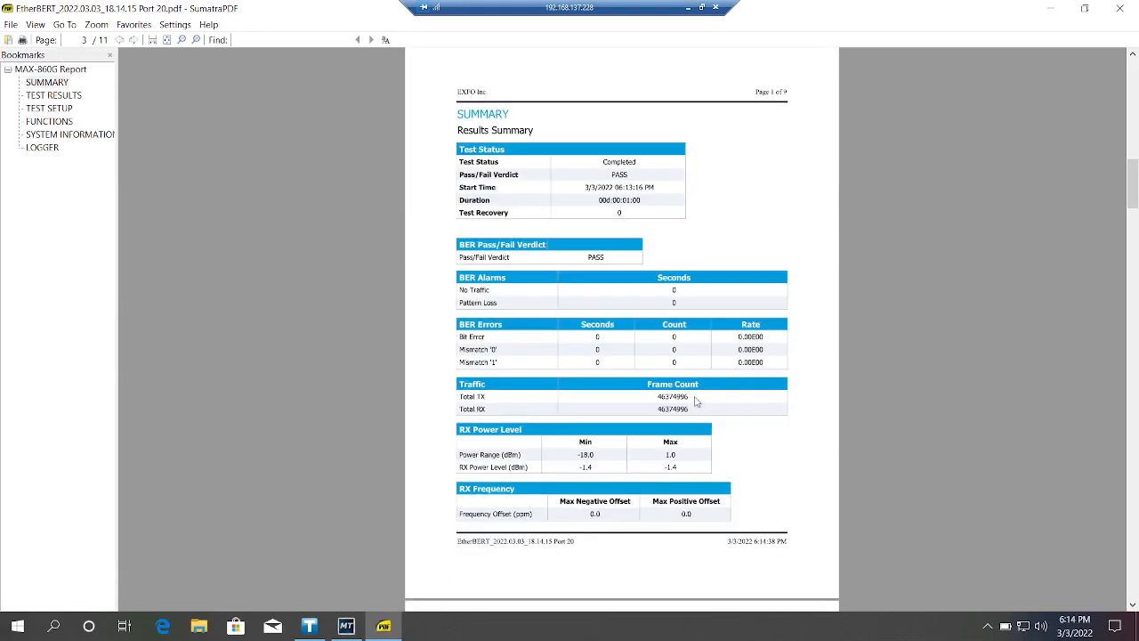
pyautogui.scroll(-3)
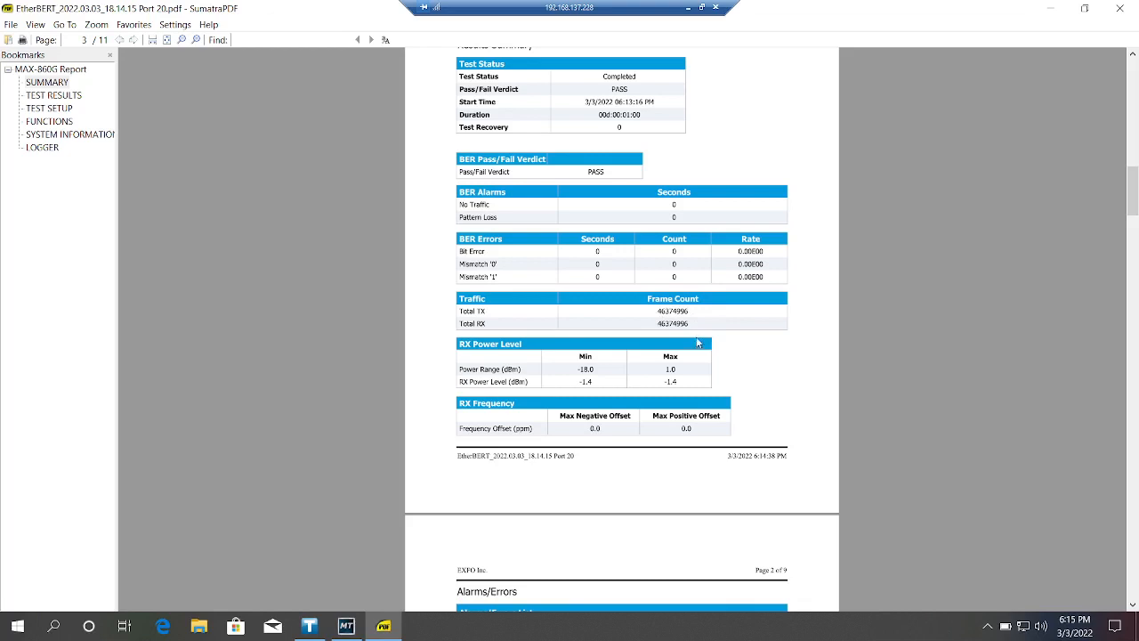
pyautogui.scroll(-3)
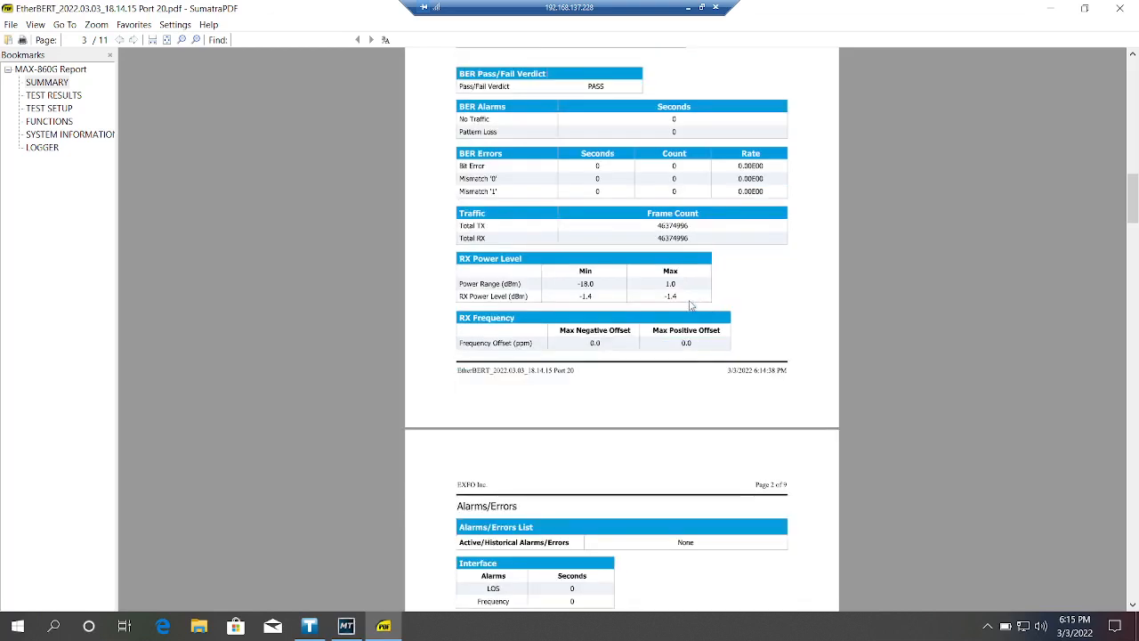
pyautogui.scroll(-3)
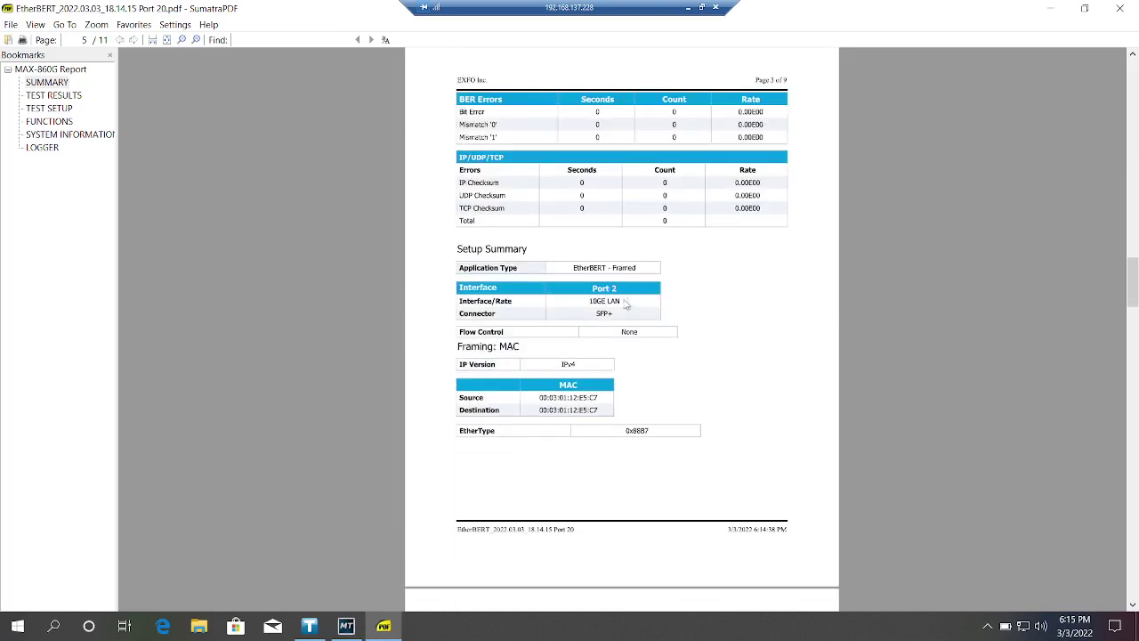
pyautogui.scroll(-3)
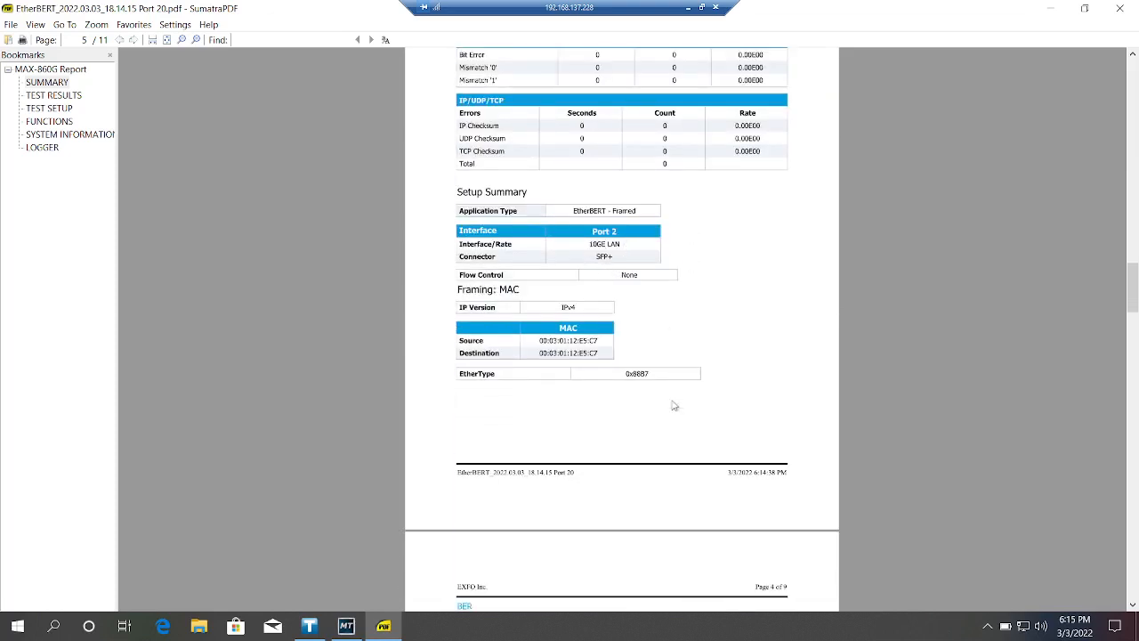
pyautogui.scroll(-3)
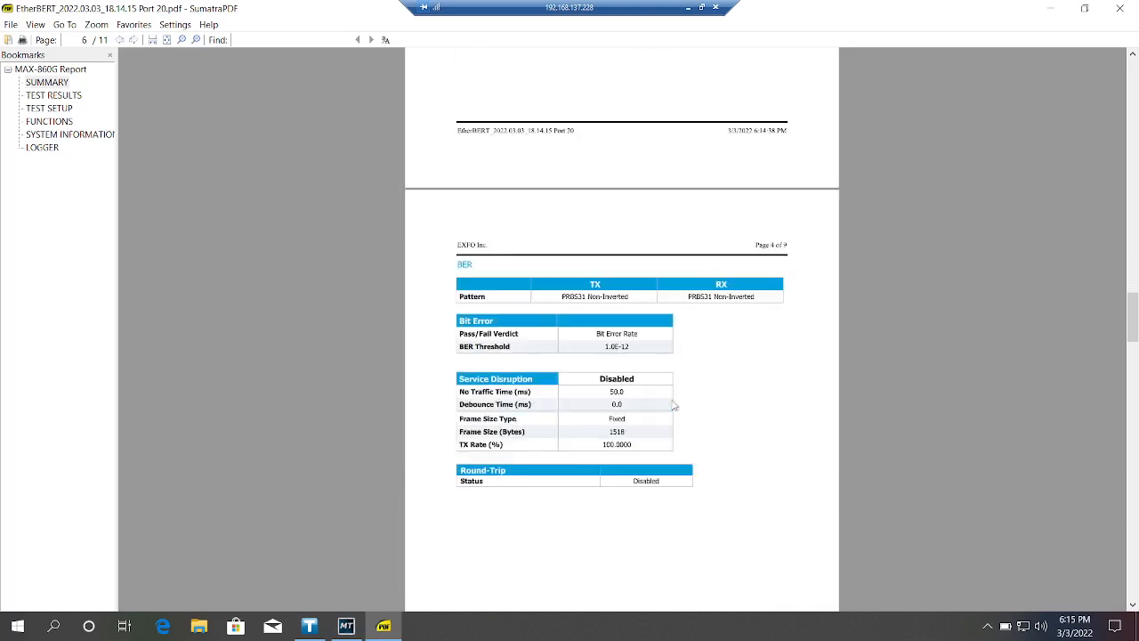
pyautogui.moveTo(667, 375)
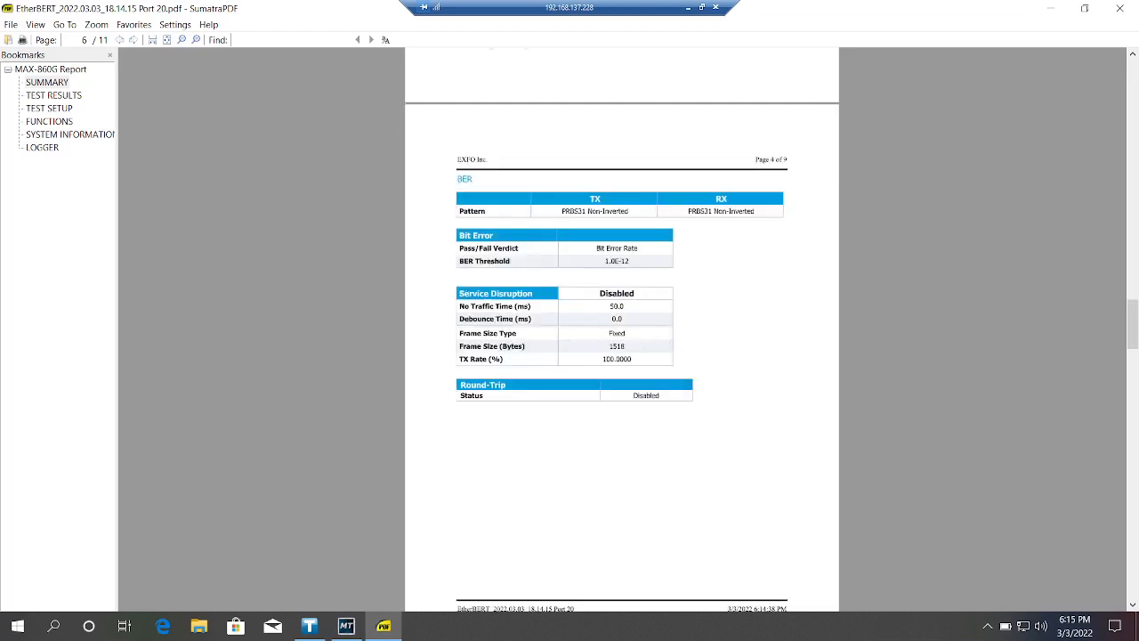
pyautogui.doubleClick(615, 346)
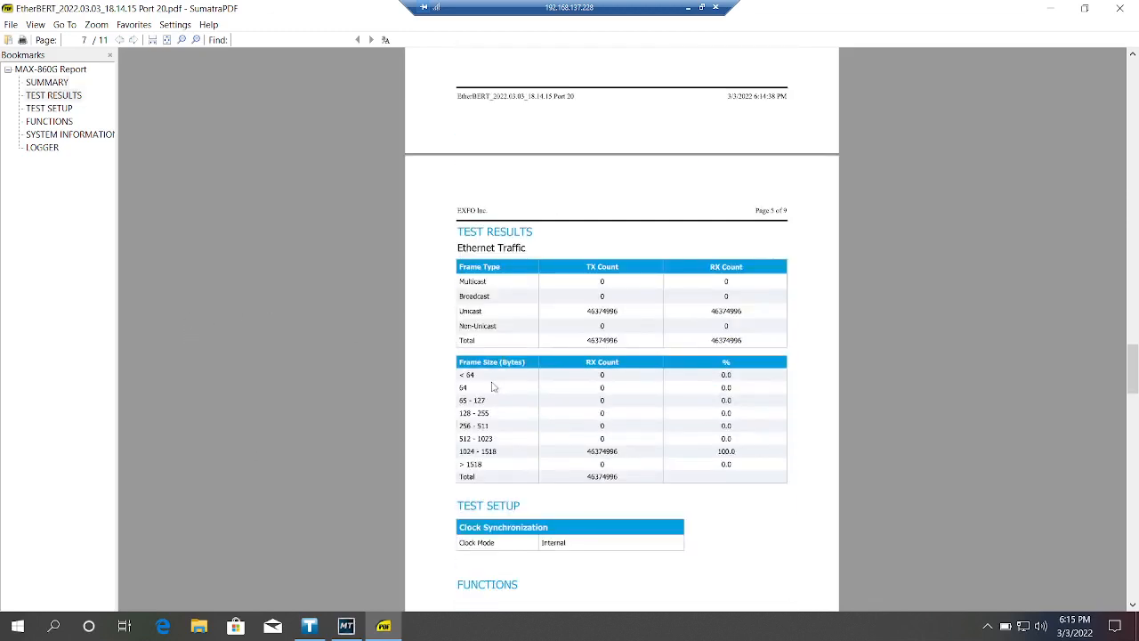
# Step: Scroll pages 7 to 11 down to the Logger table showing test start and stop with PASS
pyautogui.scroll(-3)
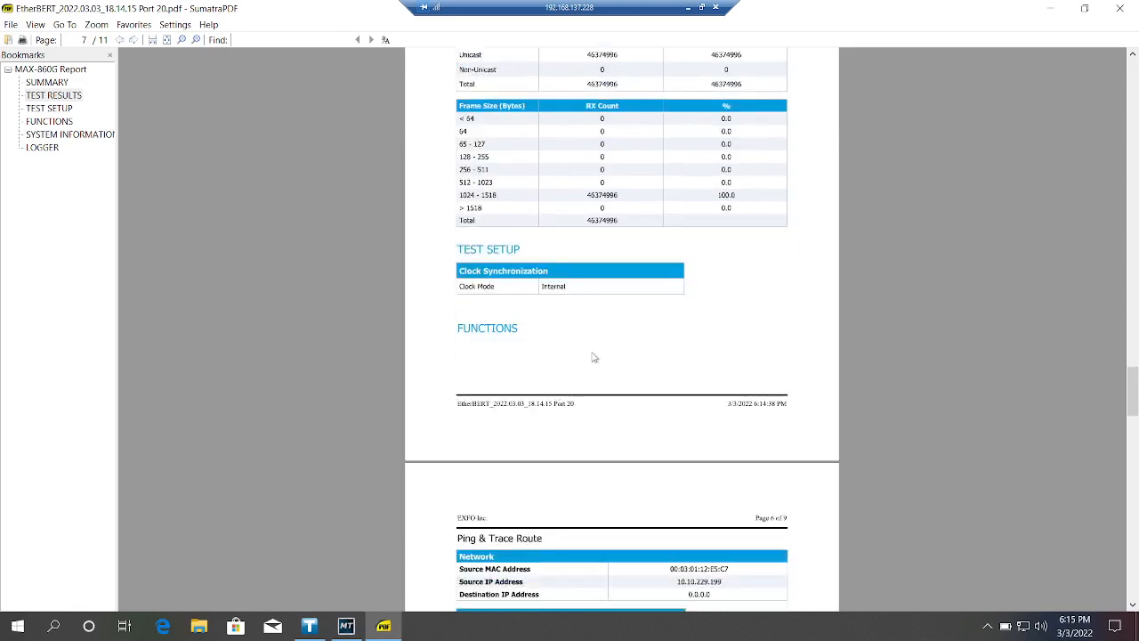
pyautogui.scroll(-3)
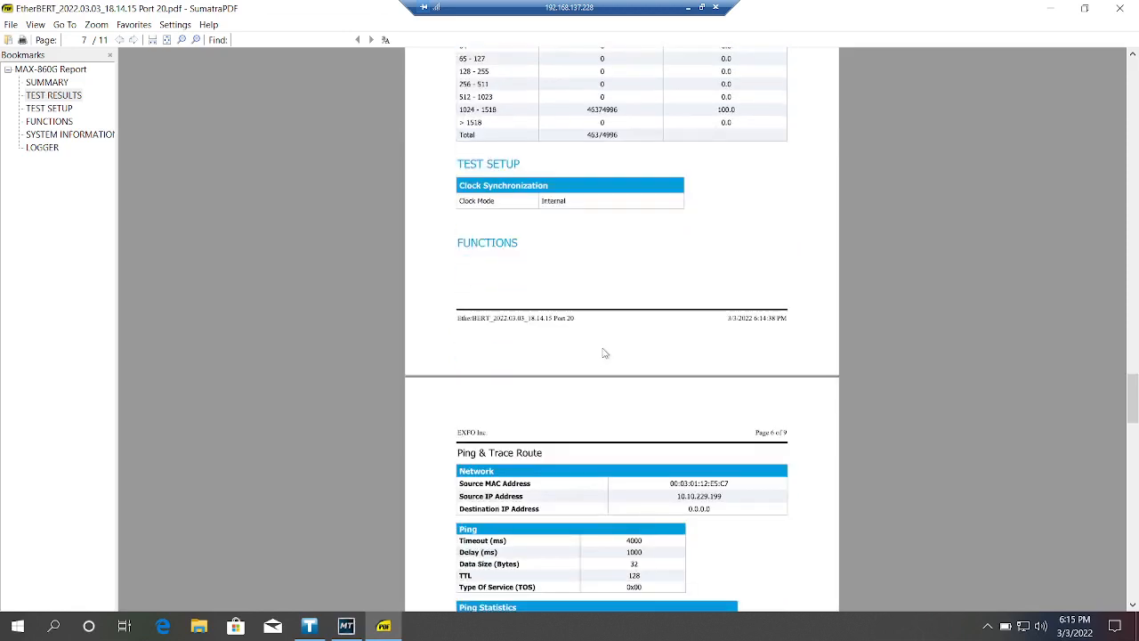
pyautogui.scroll(-3)
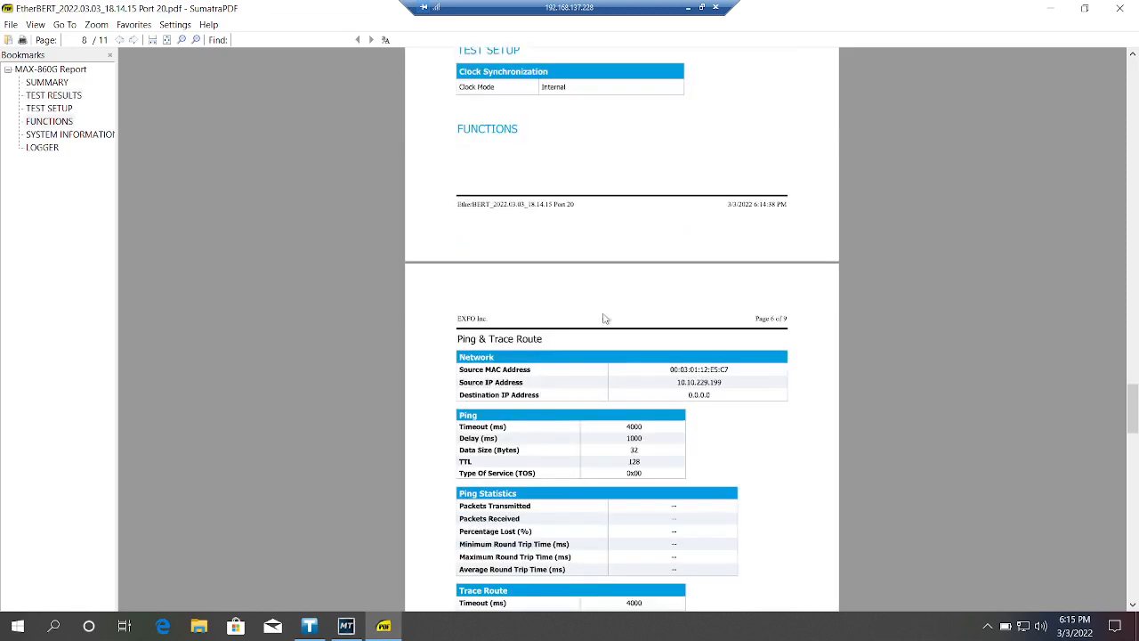
pyautogui.scroll(-3)
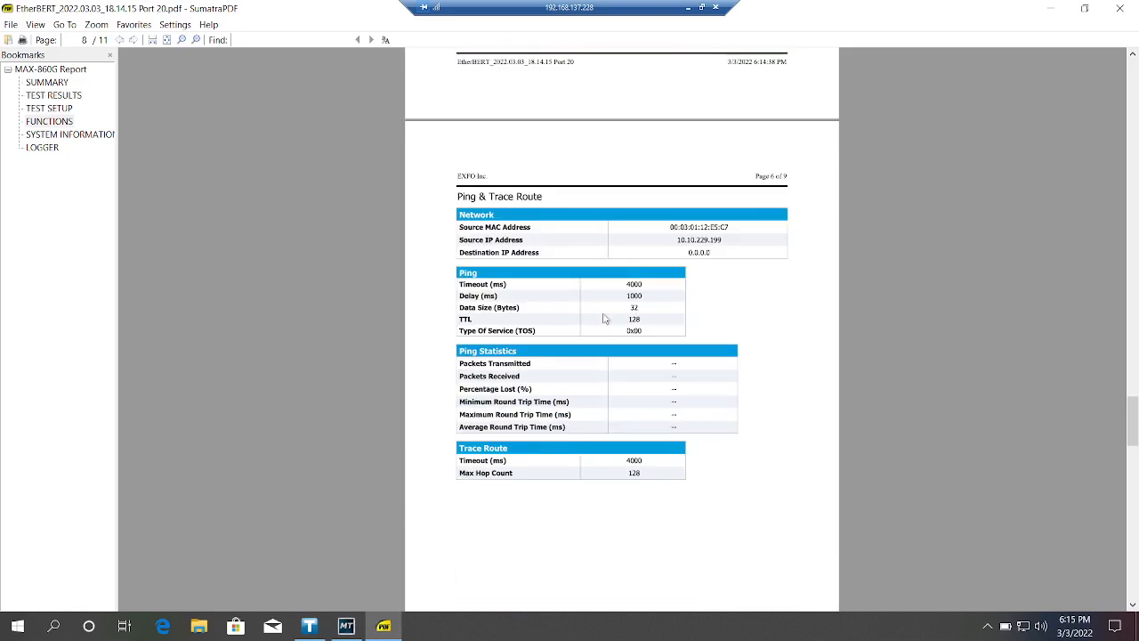
pyautogui.scroll(-3)
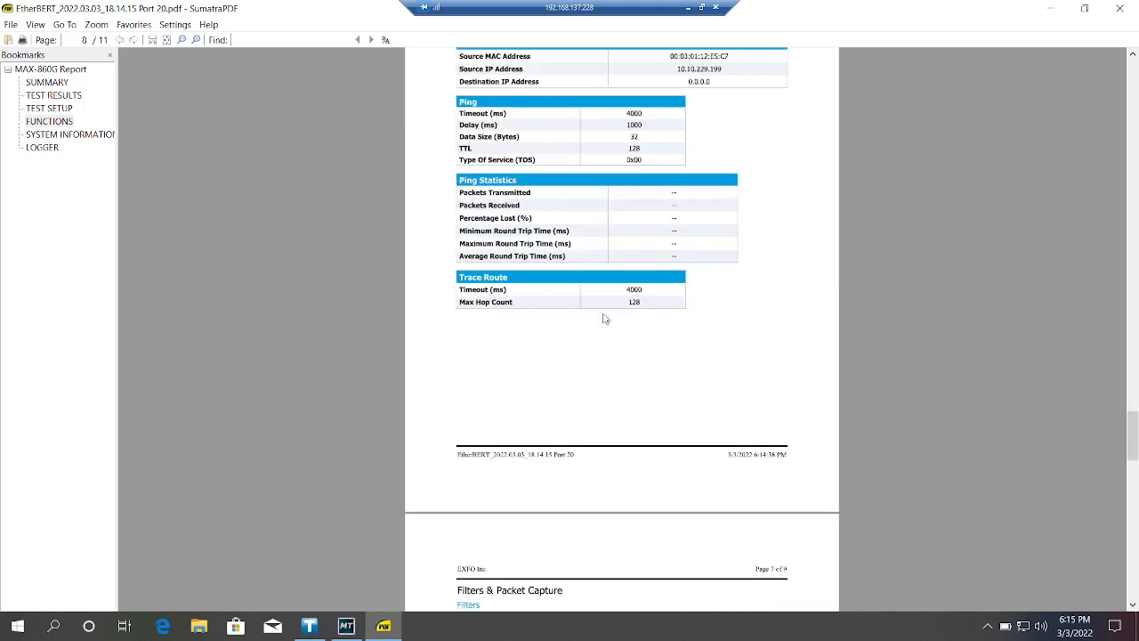
pyautogui.scroll(-3)
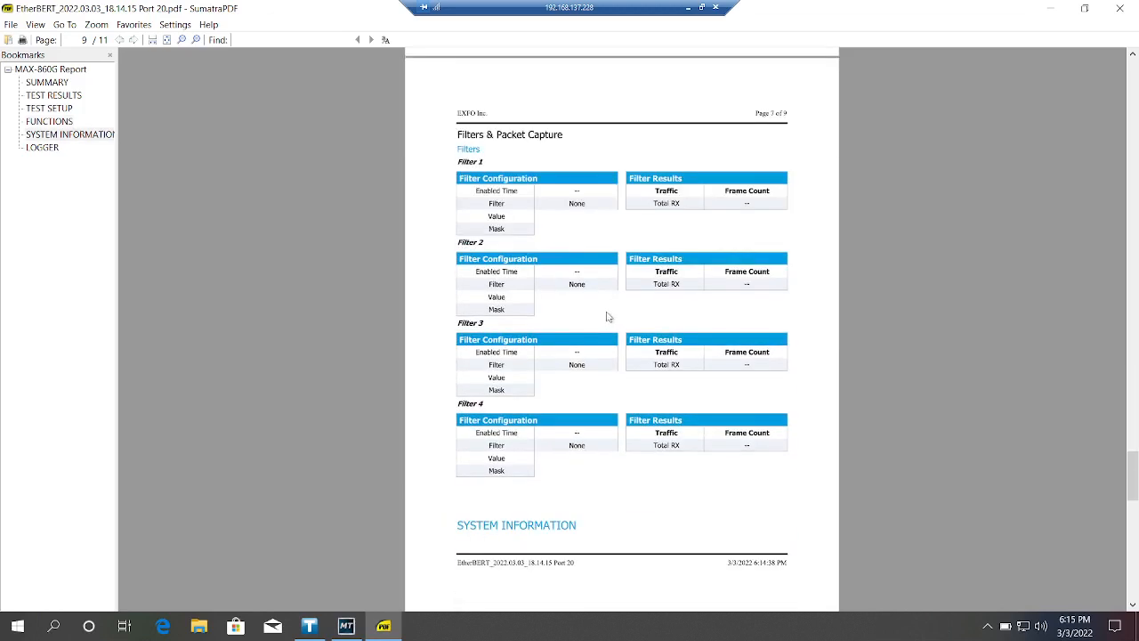
pyautogui.scroll(-3)
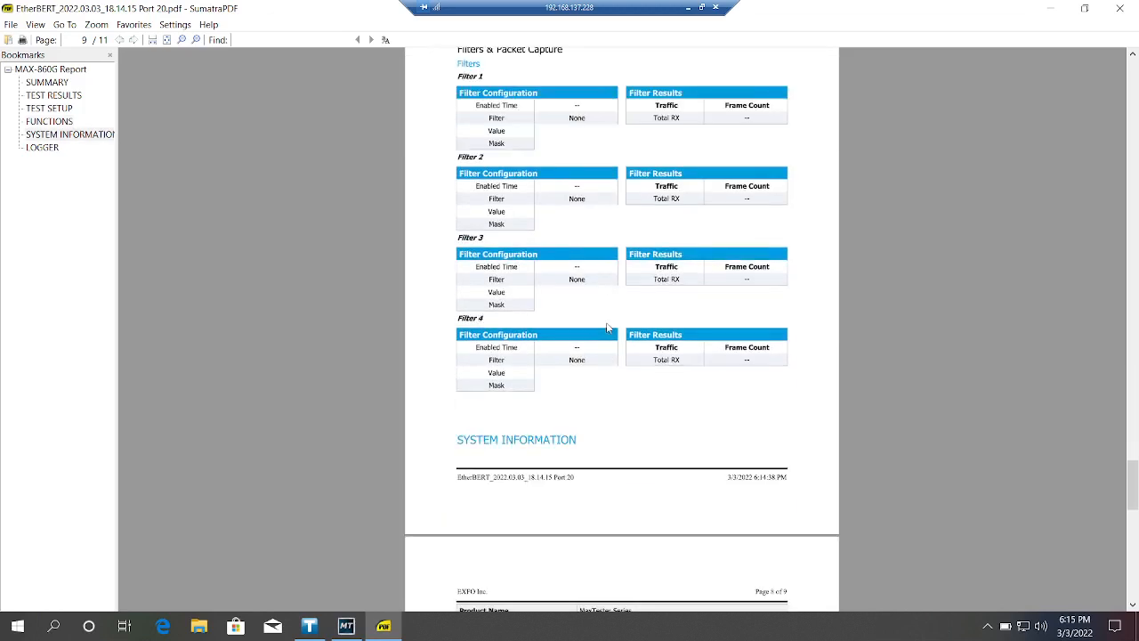
pyautogui.scroll(-3)
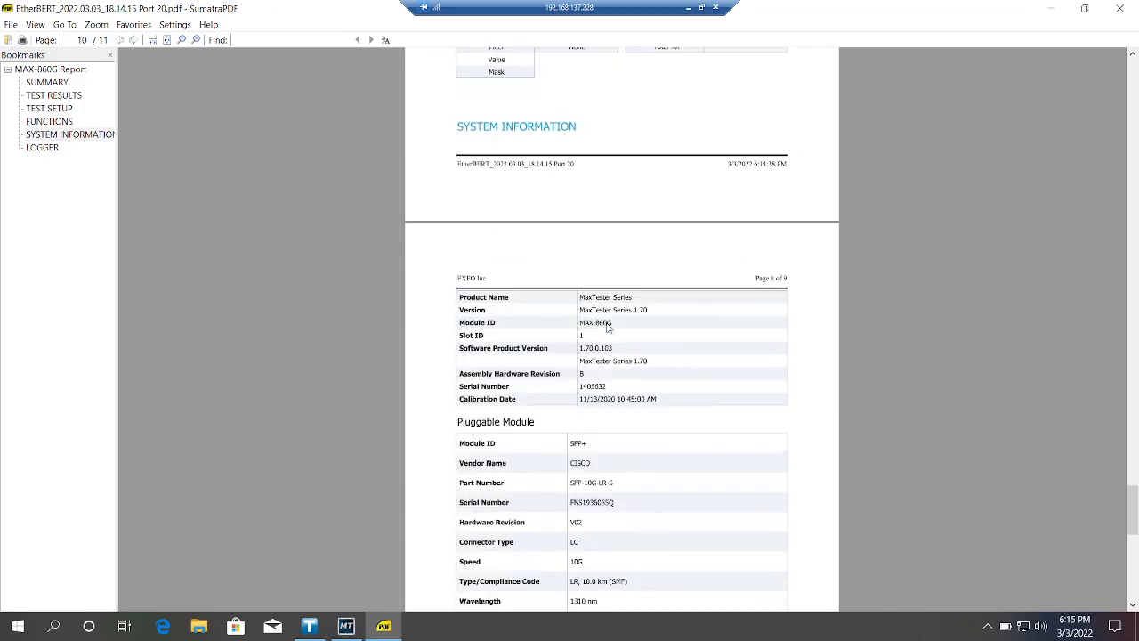
pyautogui.scroll(-3)
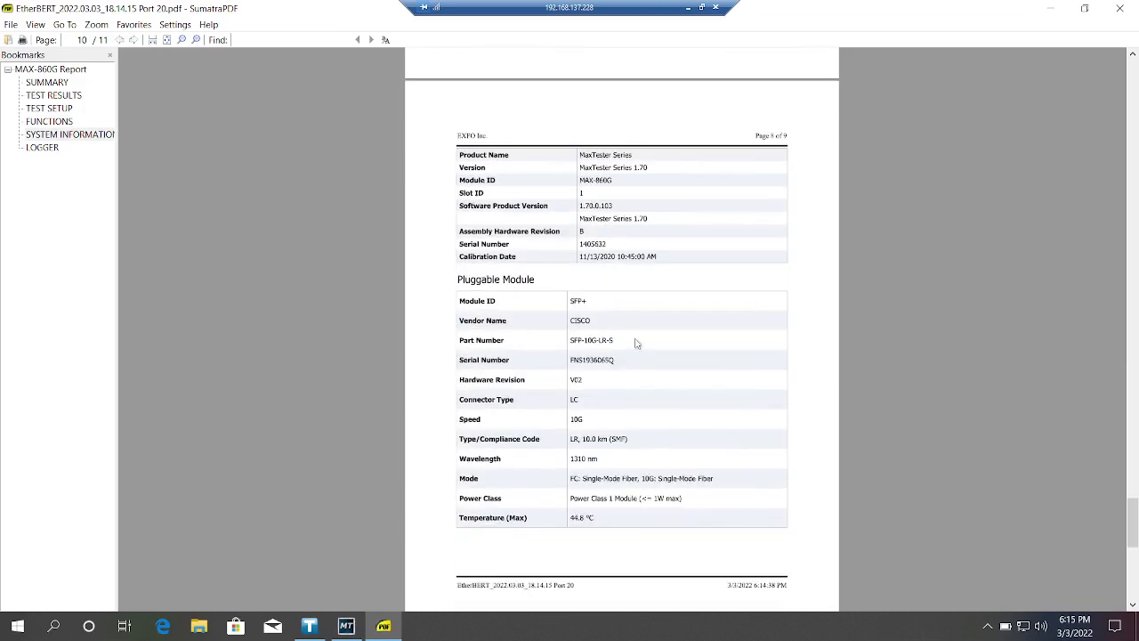
pyautogui.scroll(-3)
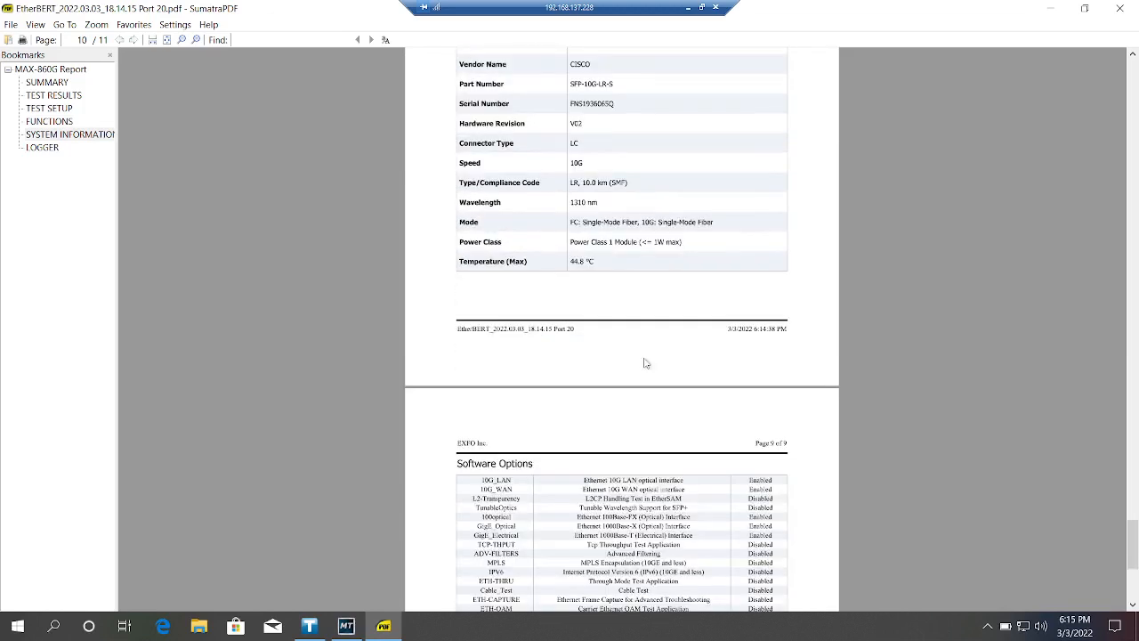
pyautogui.scroll(-3)
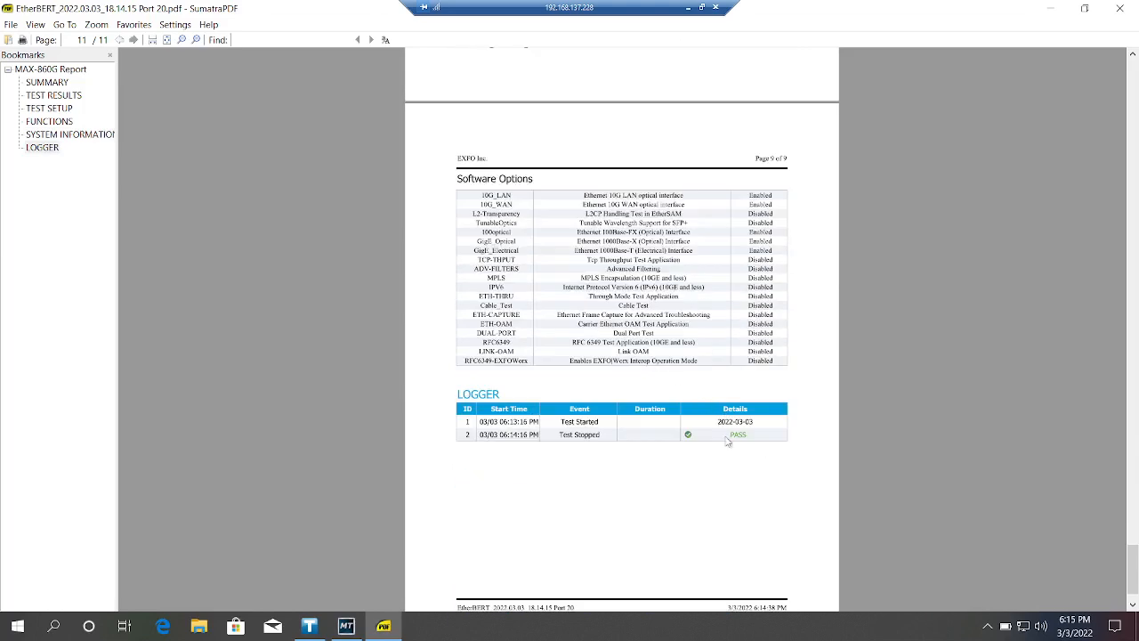
pyautogui.scroll(3)
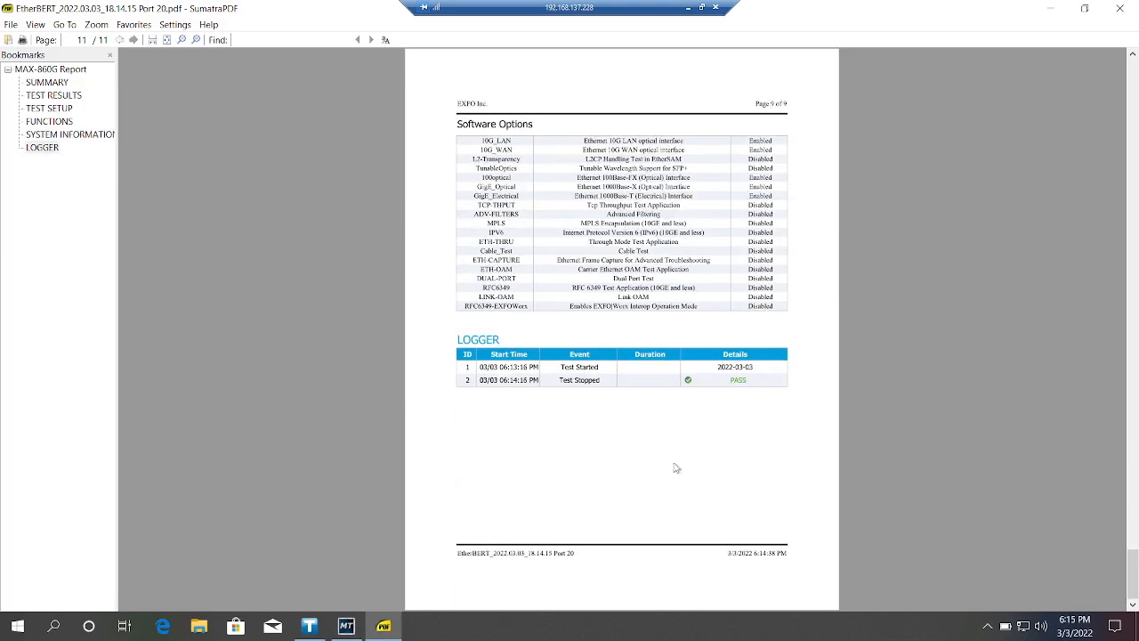